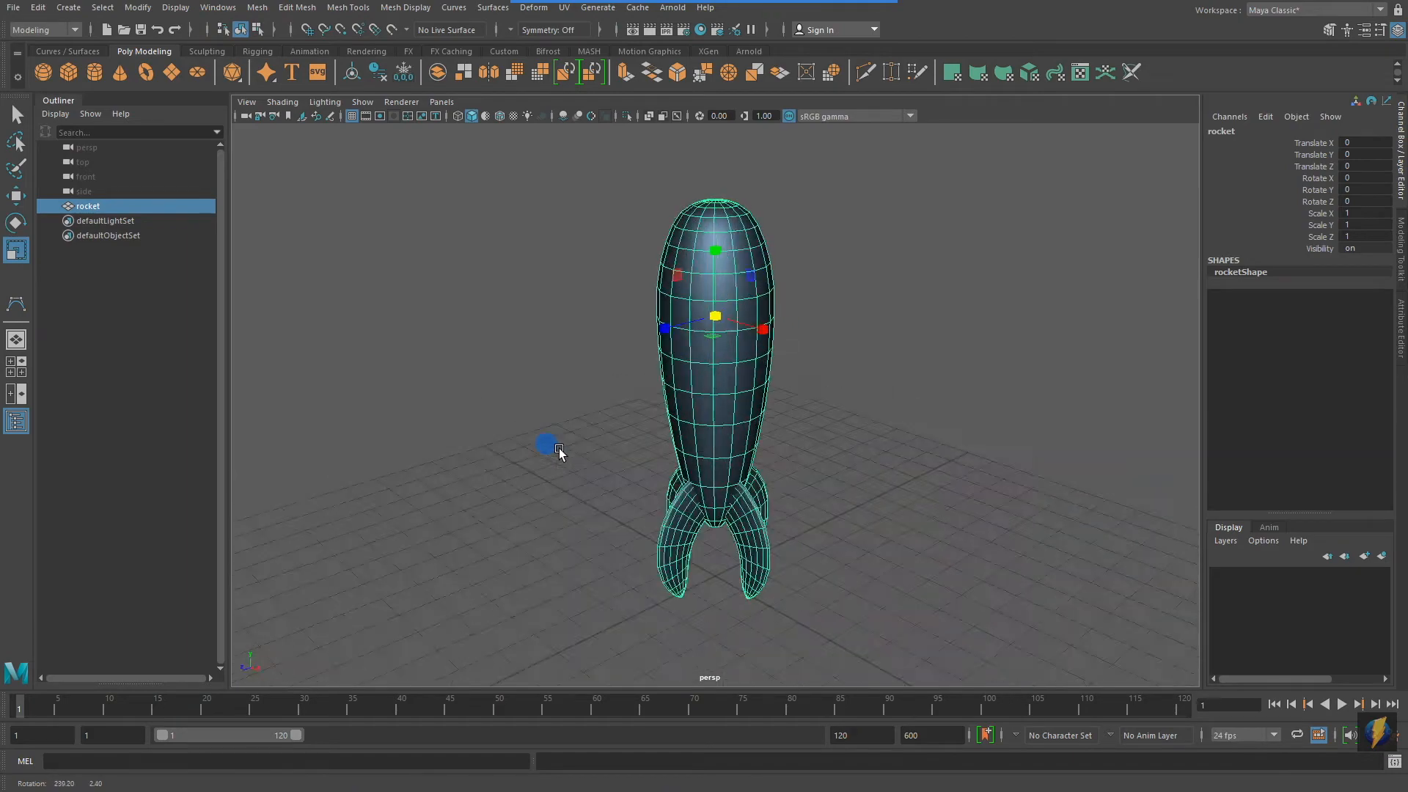
Create a NURBS circle on the grid next to the rocket via Create > NURBS Primitives > Circle
left_click_drag(547, 444, 952, 444)
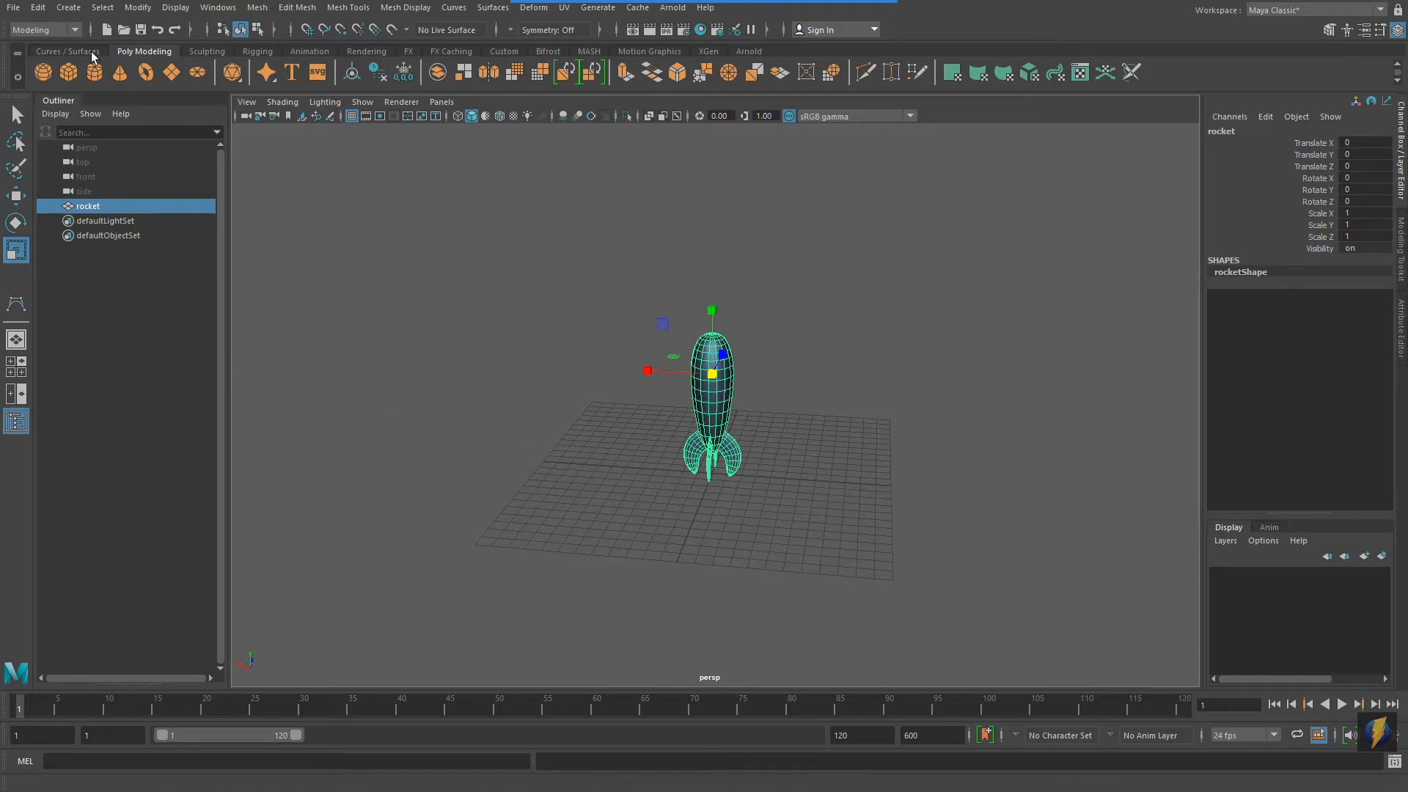
left_click(66, 8)
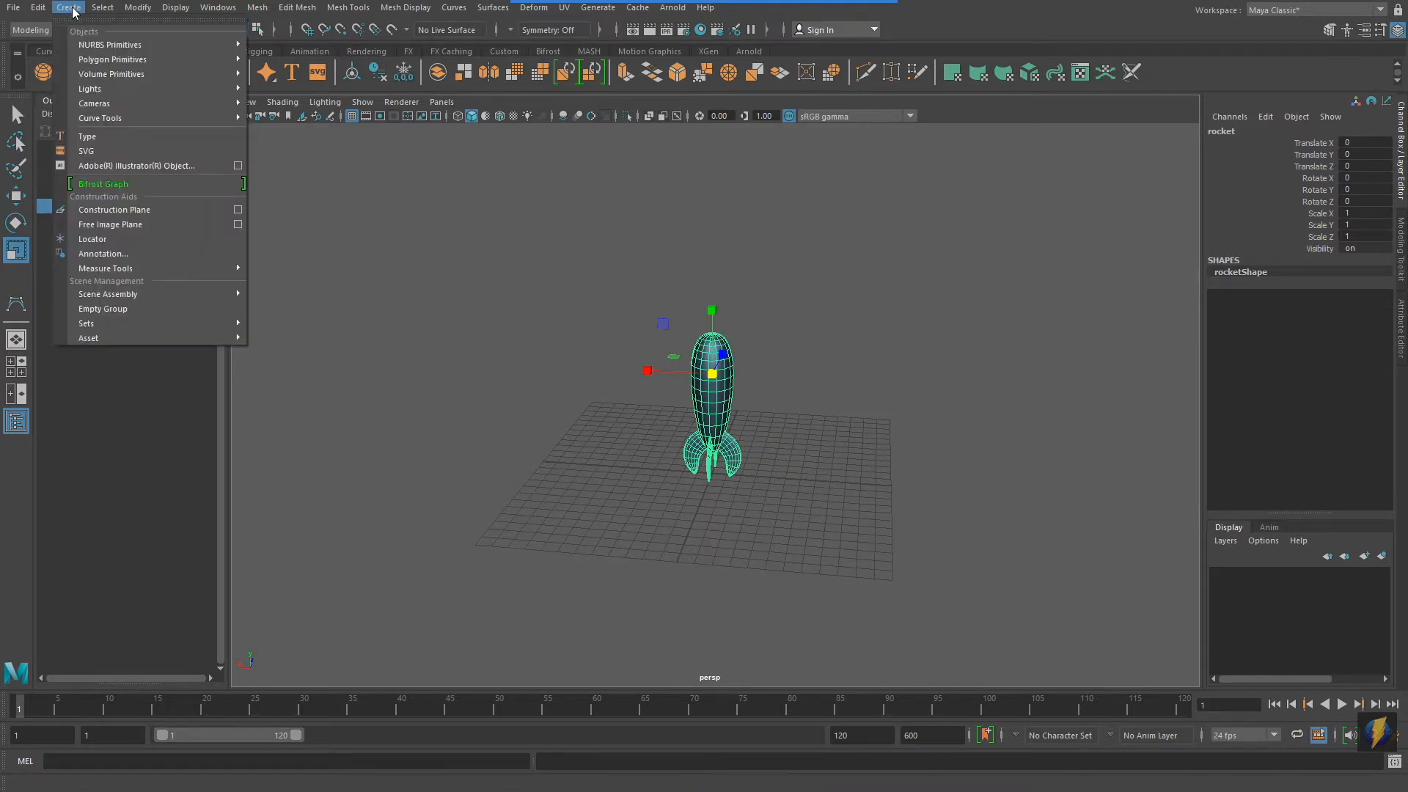
mouse_move(112, 45)
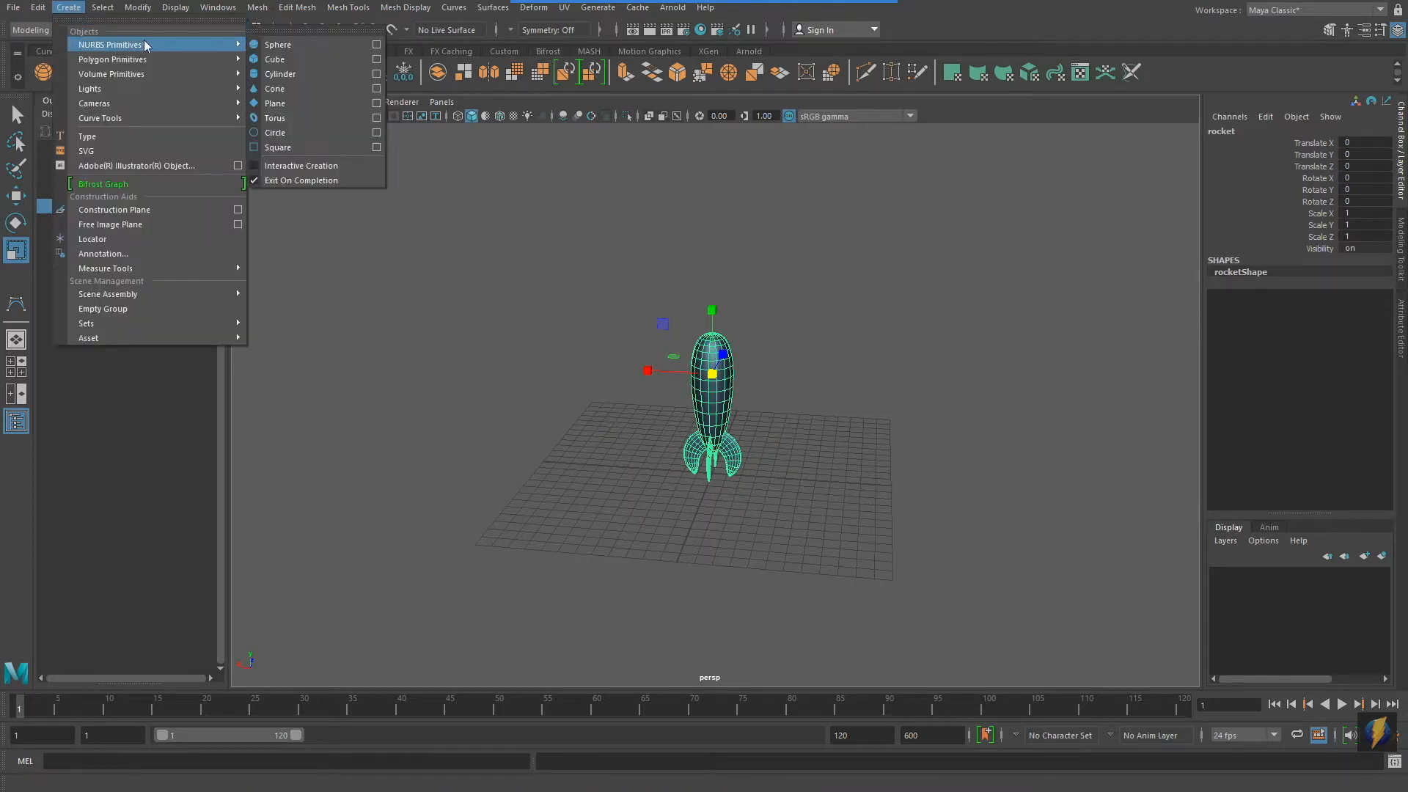
mouse_move(275, 132)
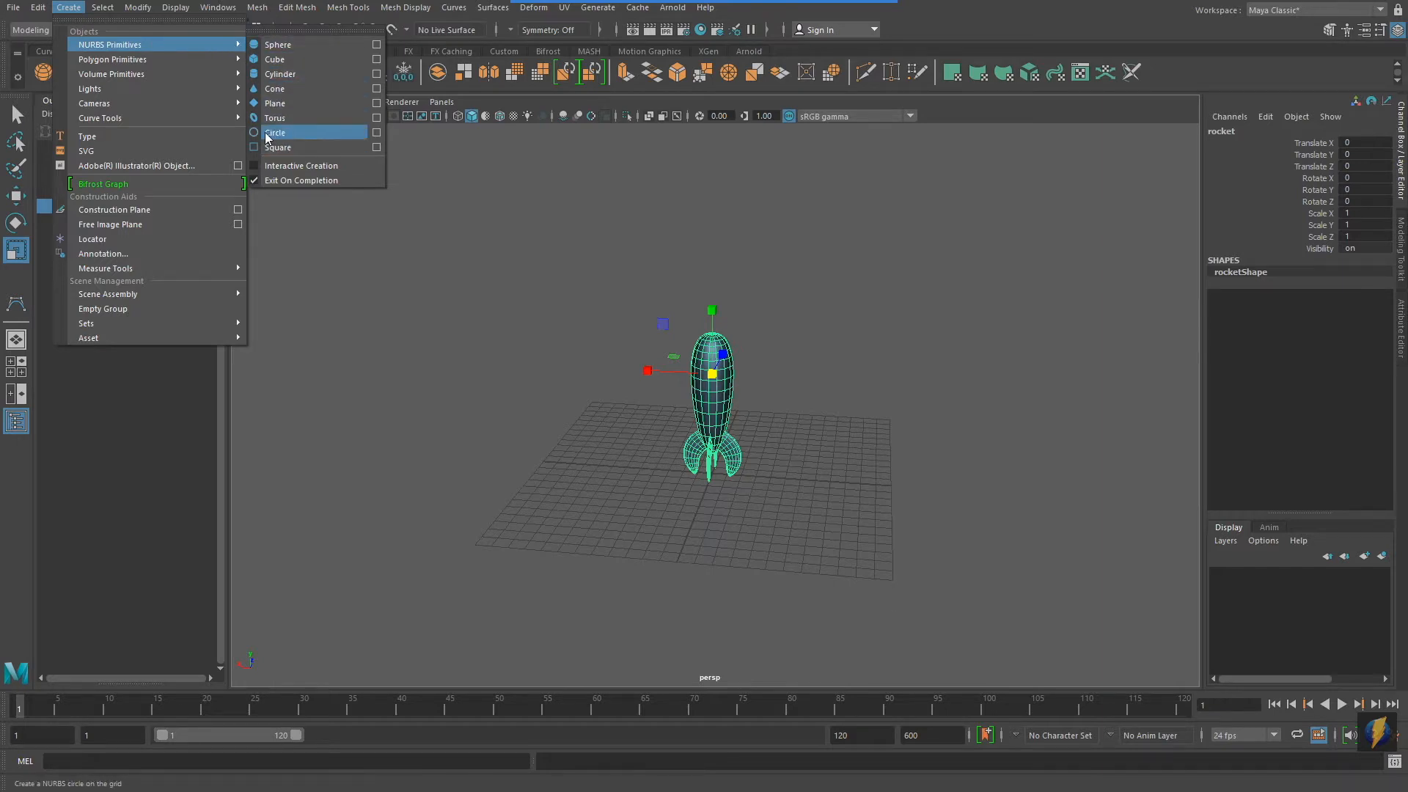
left_click(275, 132)
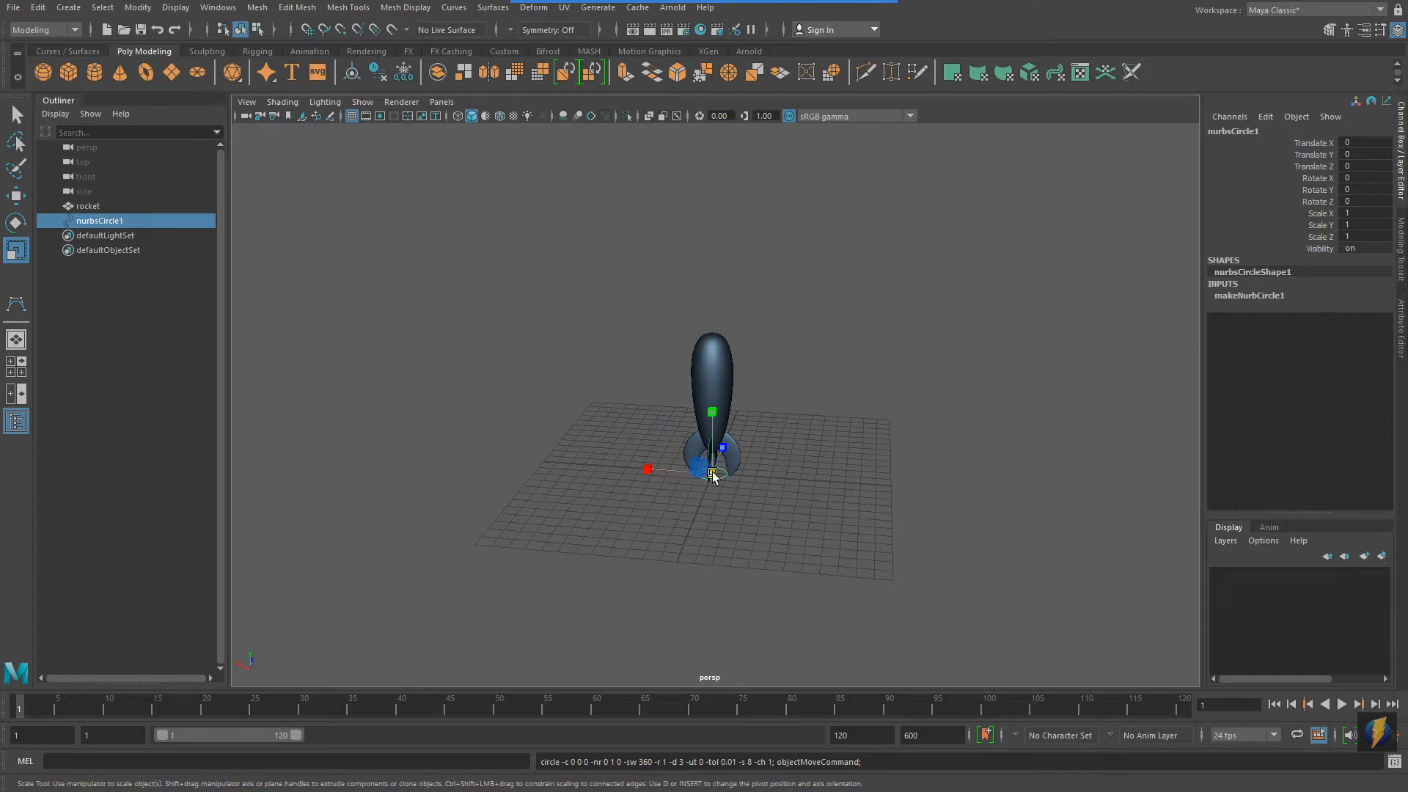
Scale the circle up to ring the grid and switch the menu set to Animation
left_click_drag(711, 471, 816, 480)
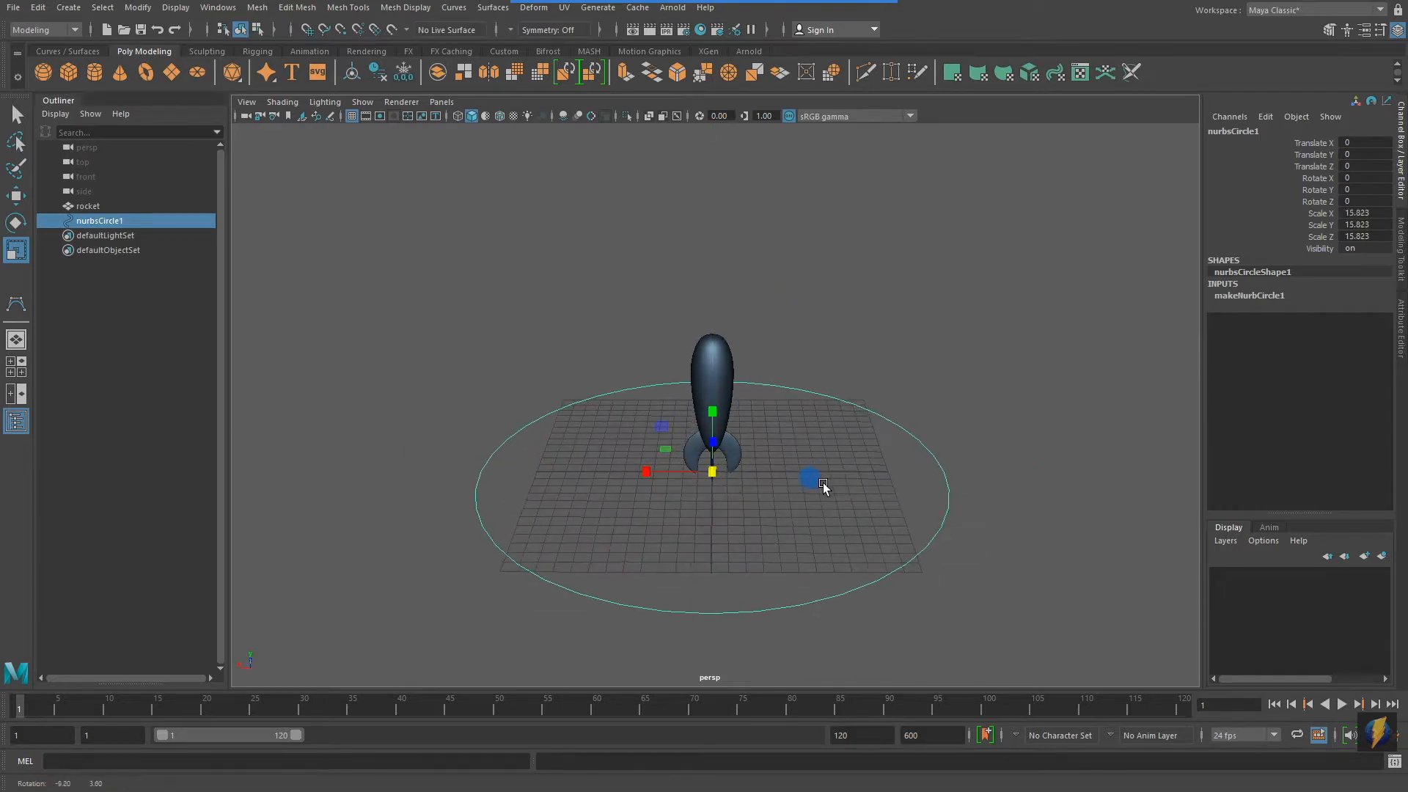
left_click_drag(805, 477, 724, 473)
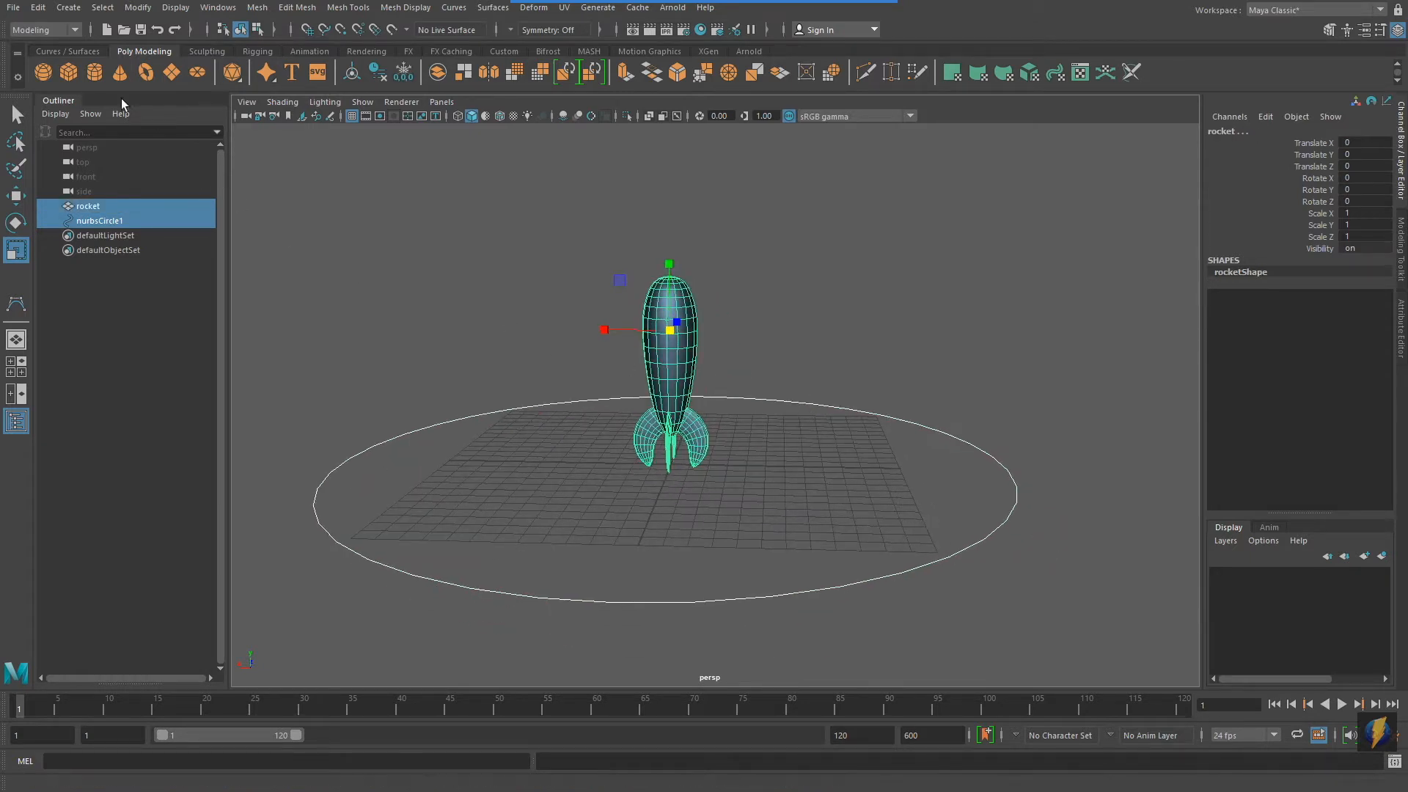
left_click(41, 30)
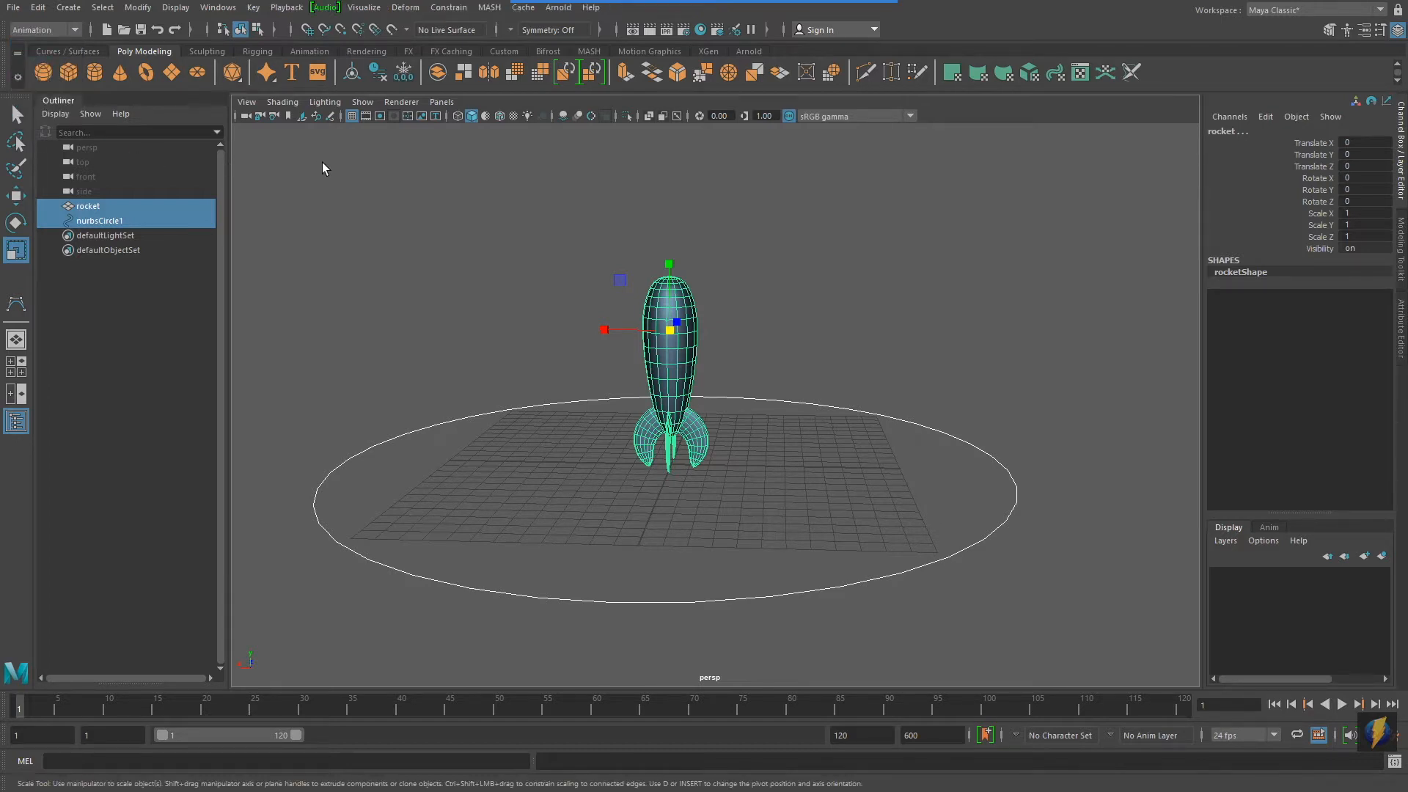
Attach the rocket to the circle with Constrain > Motion Paths > Attach to Motion Path and preview playback
left_click(448, 7)
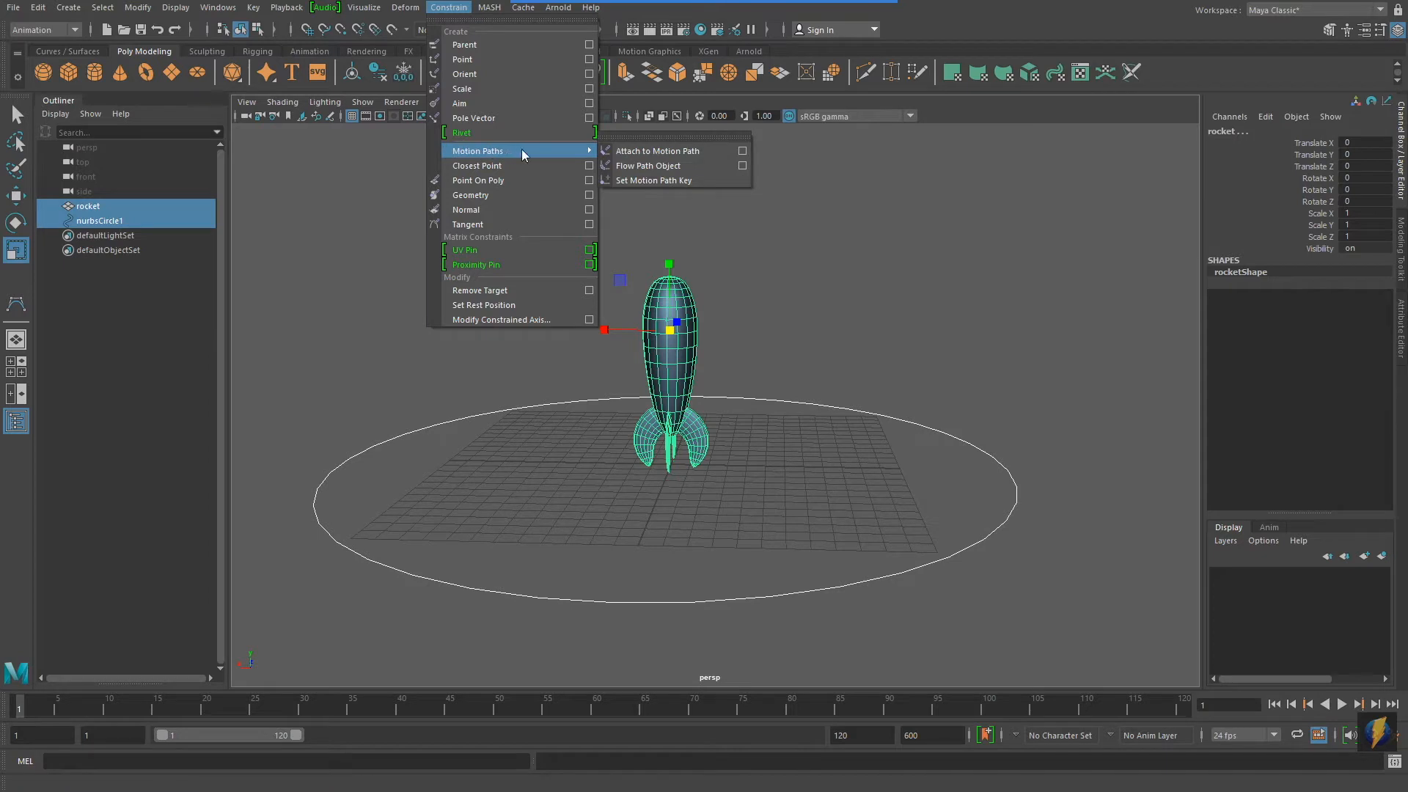
mouse_move(672, 150)
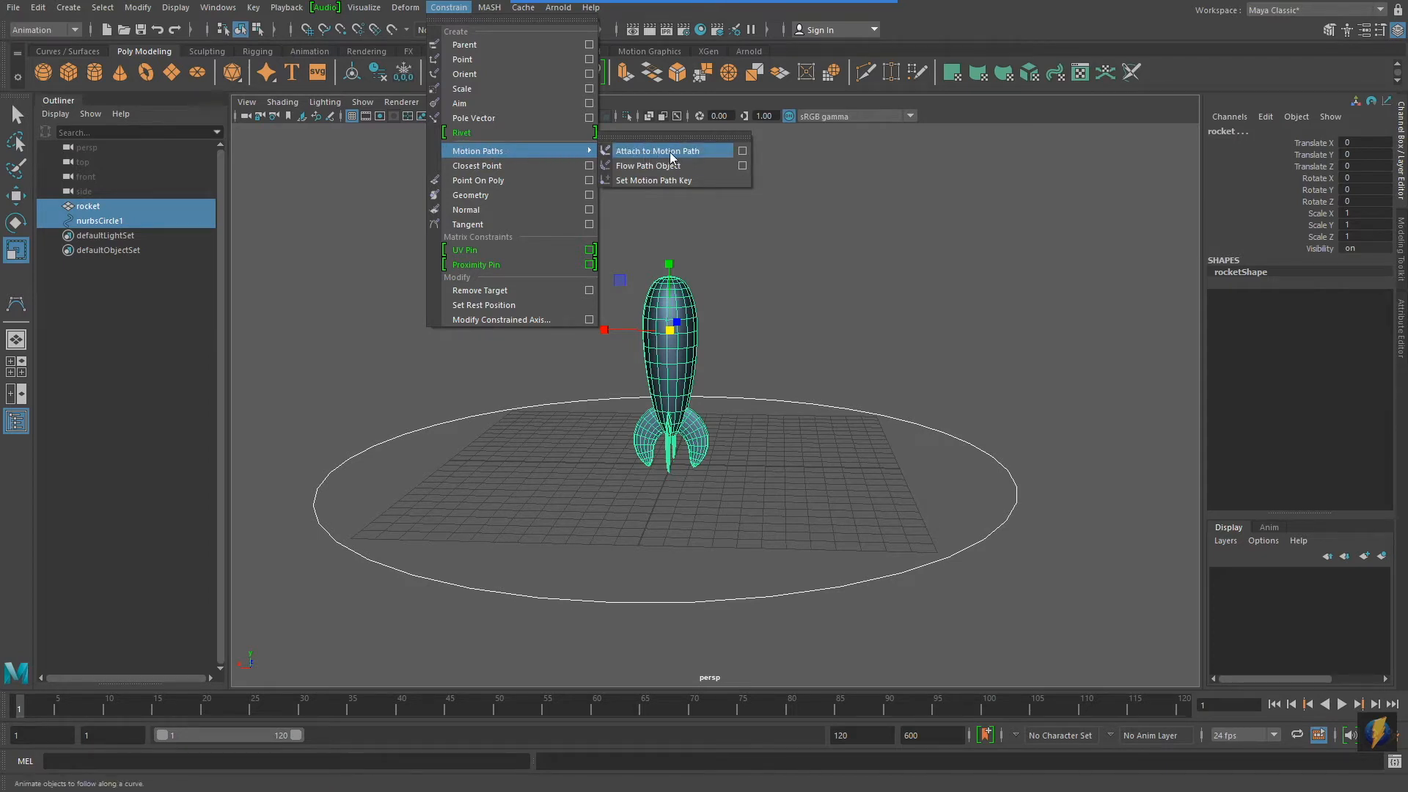
left_click(657, 150)
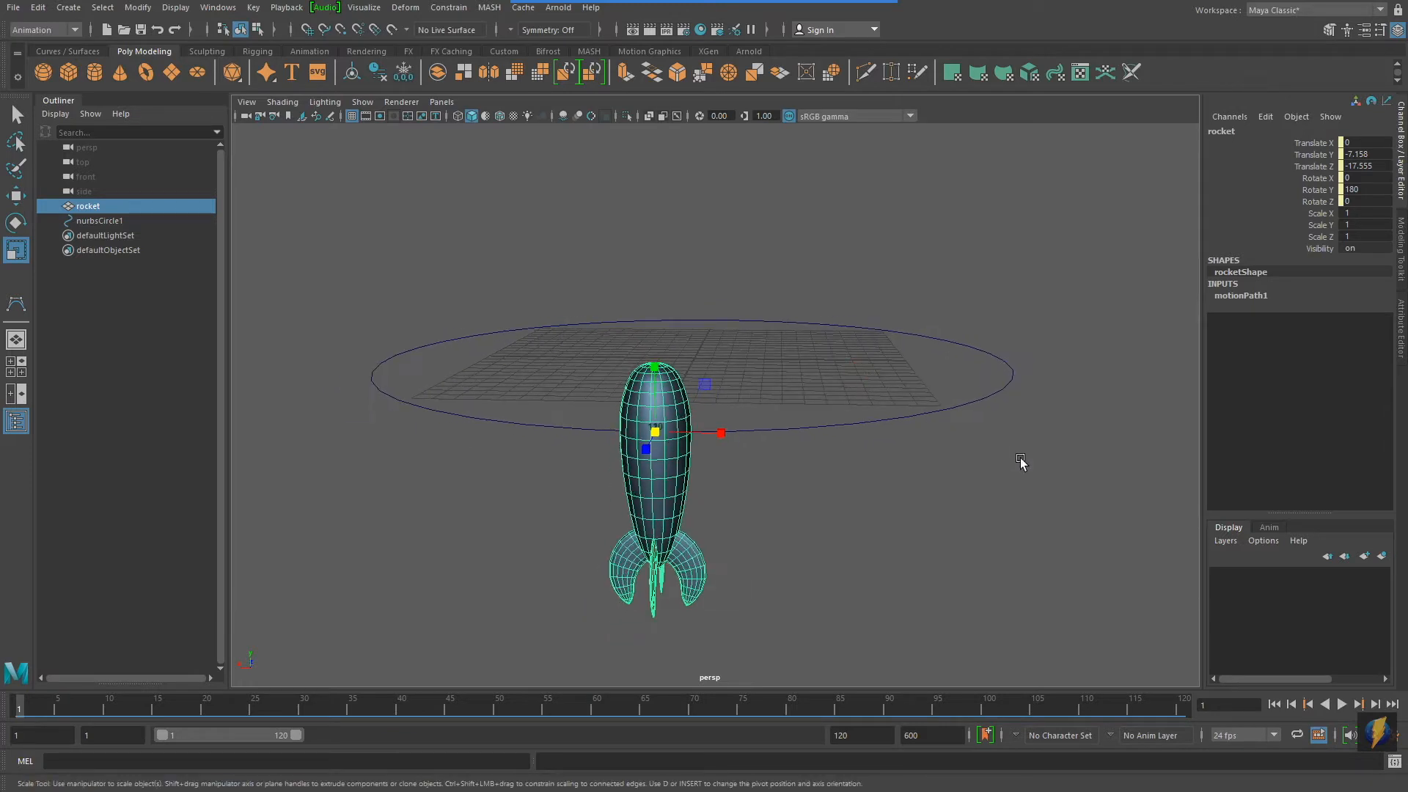
left_click(1342, 704)
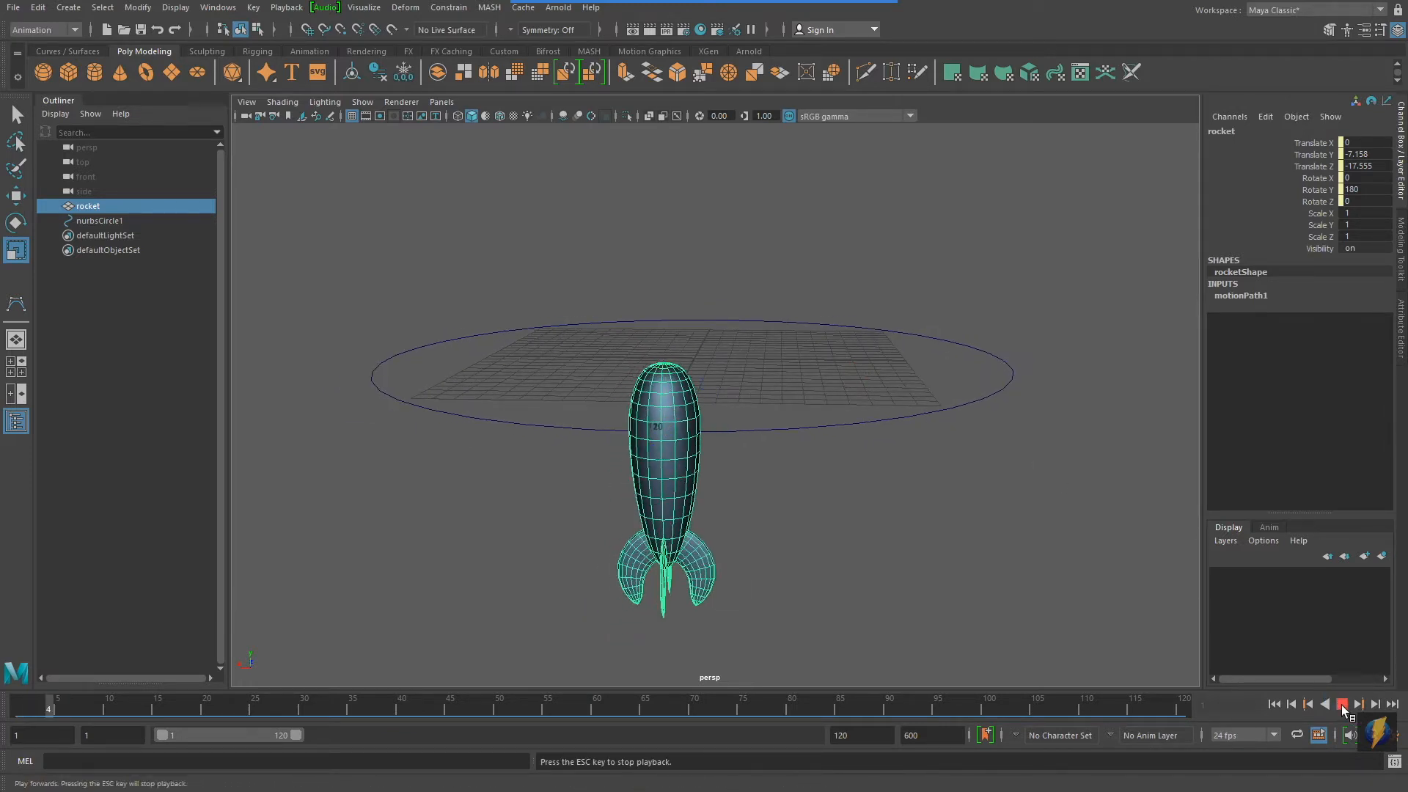
left_click(1344, 705)
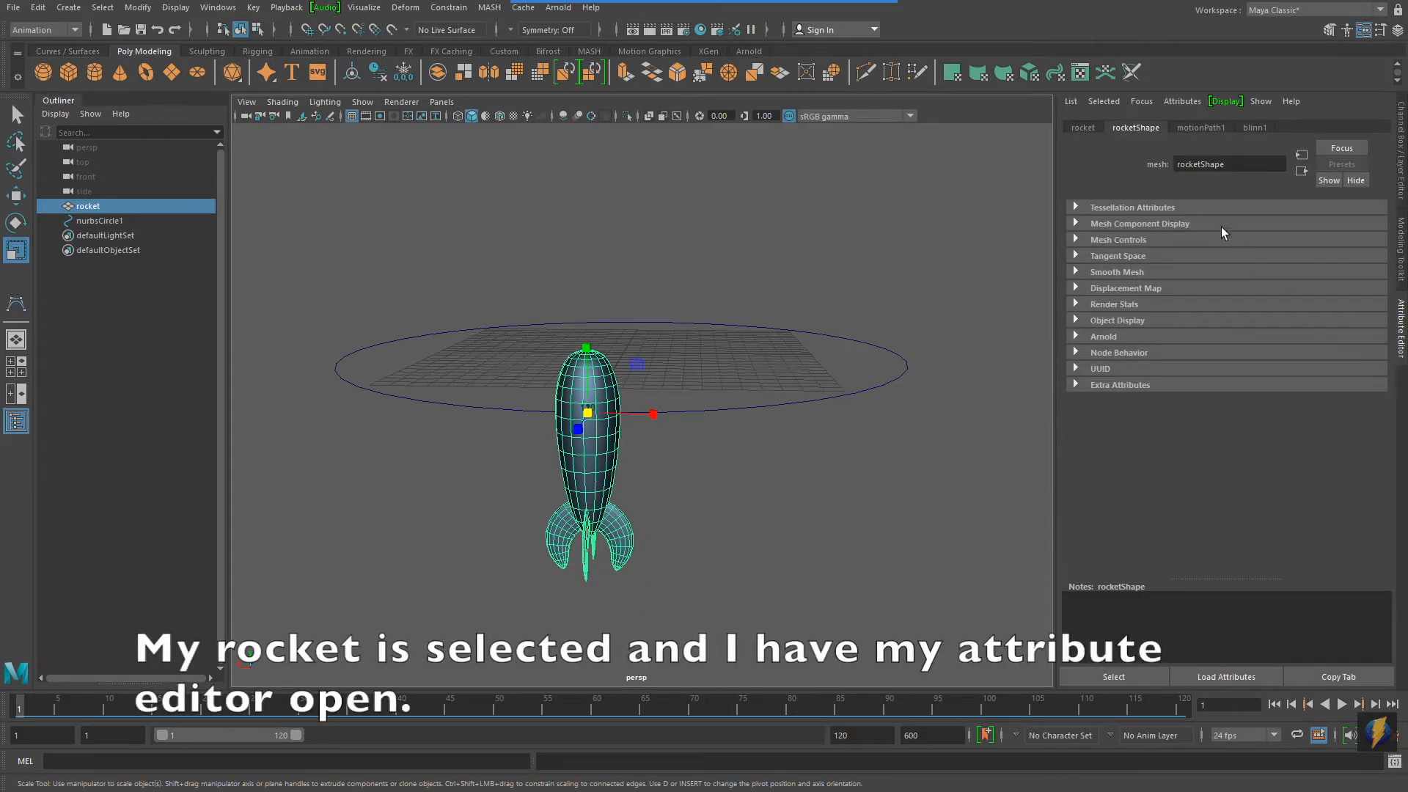
Set motionPath1 Front Axis to Y and Up Axis to X, then preview the nose-first flight
left_click(1201, 127)
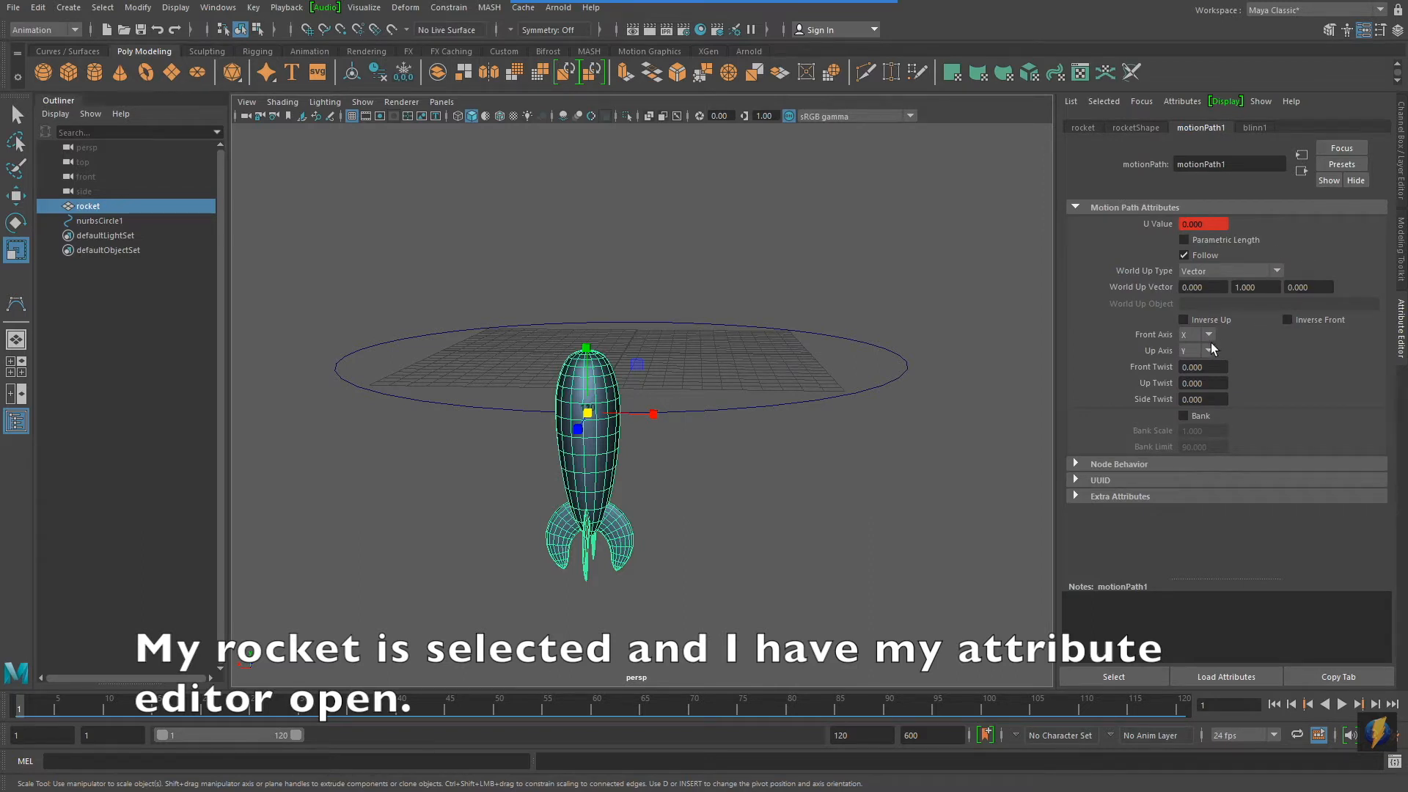
left_click(1206, 350)
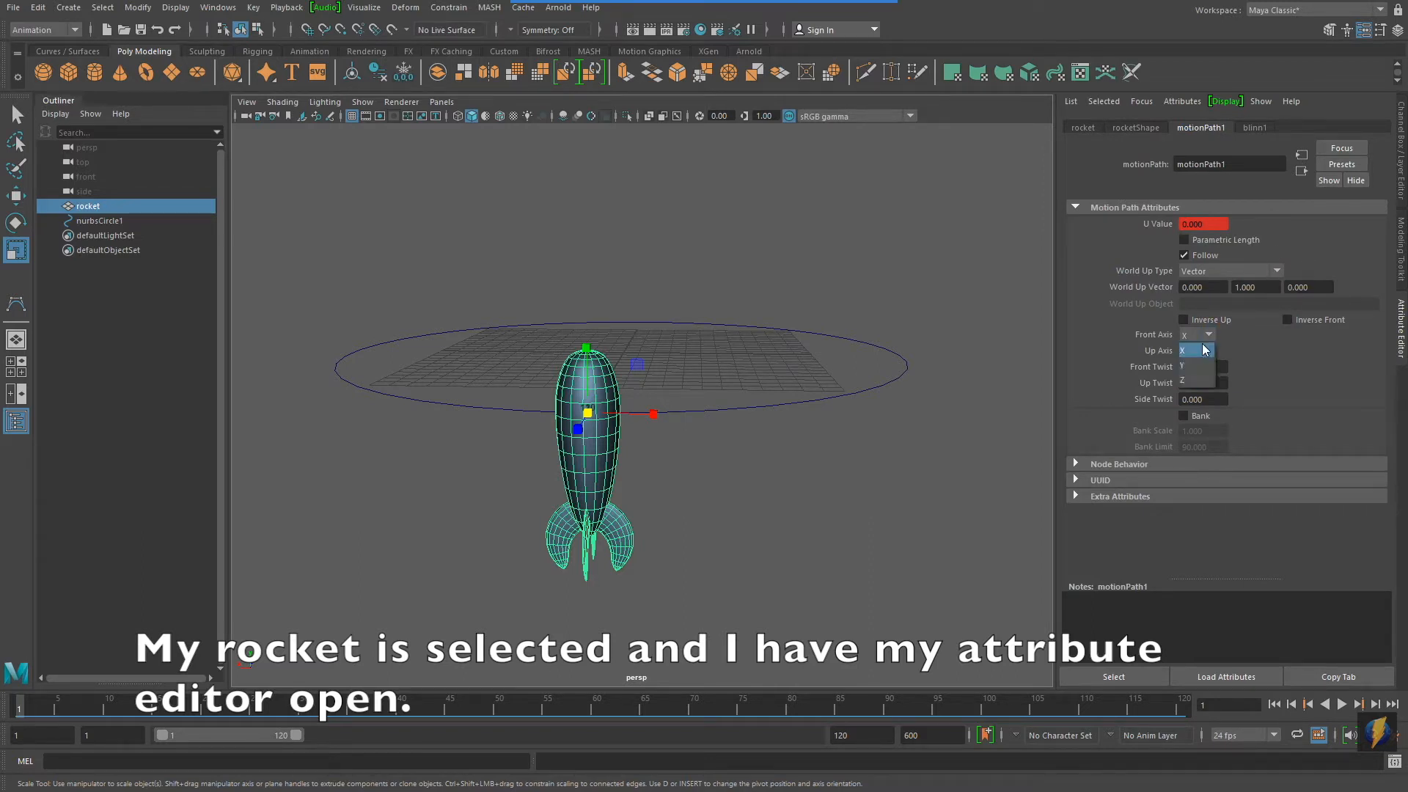
left_click(1181, 366)
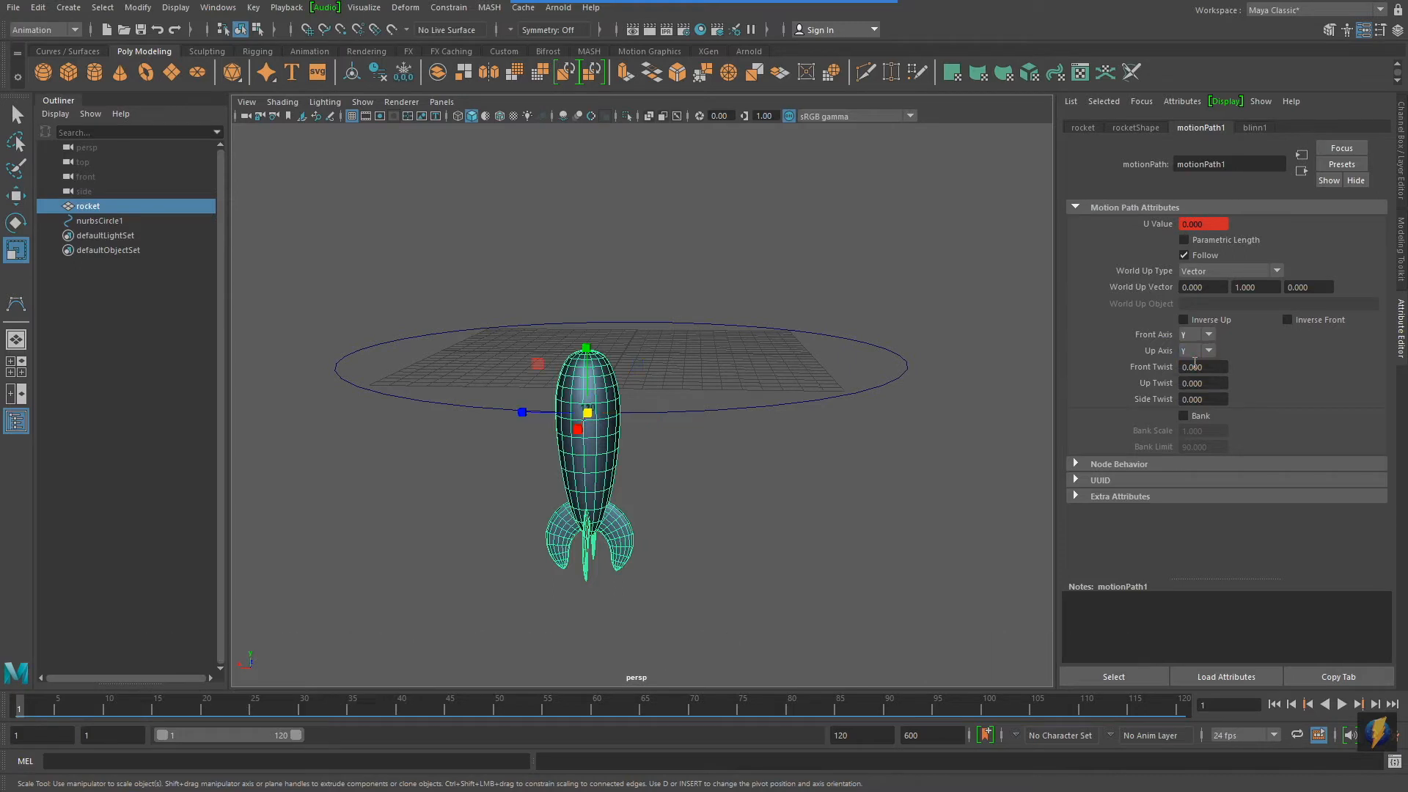
left_click(1208, 351)
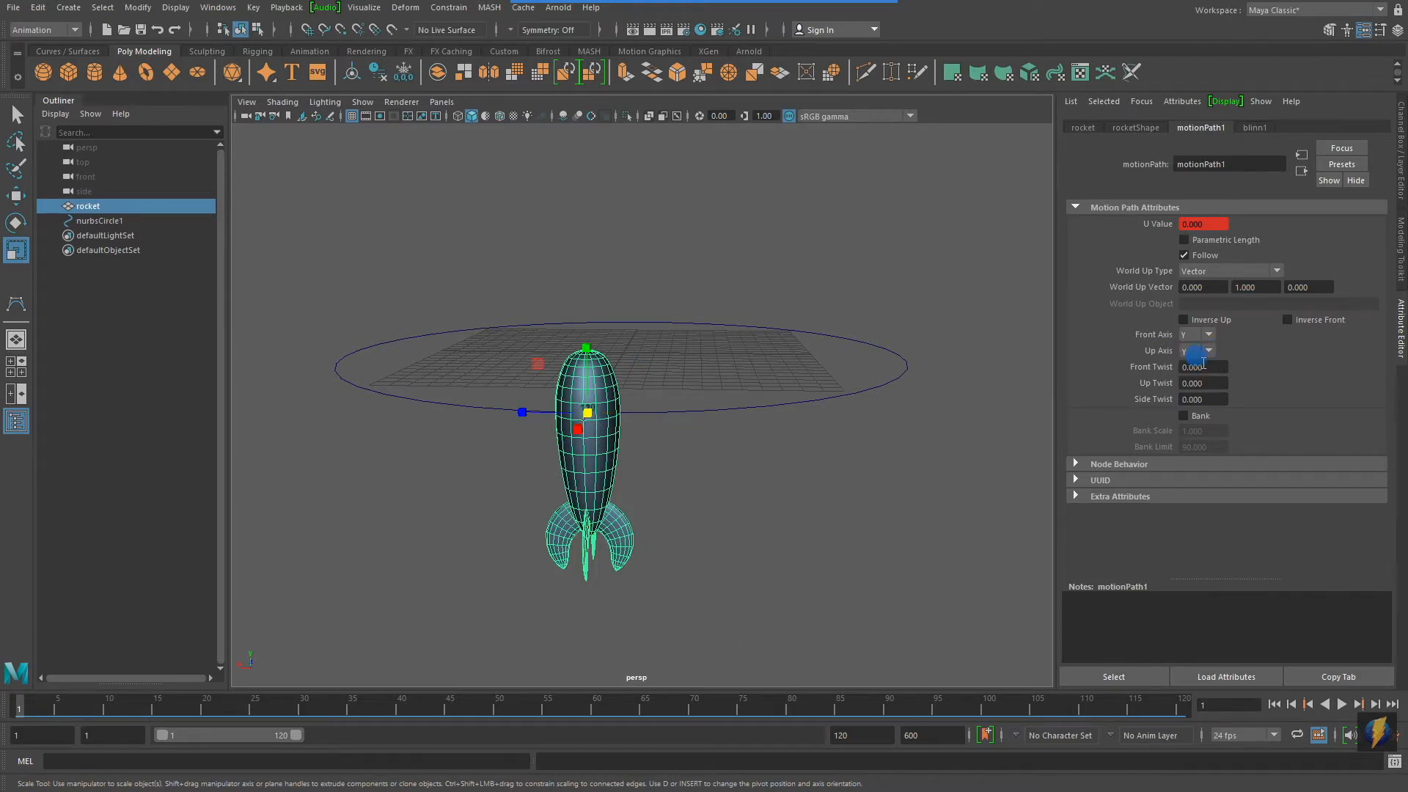
left_click(1196, 350)
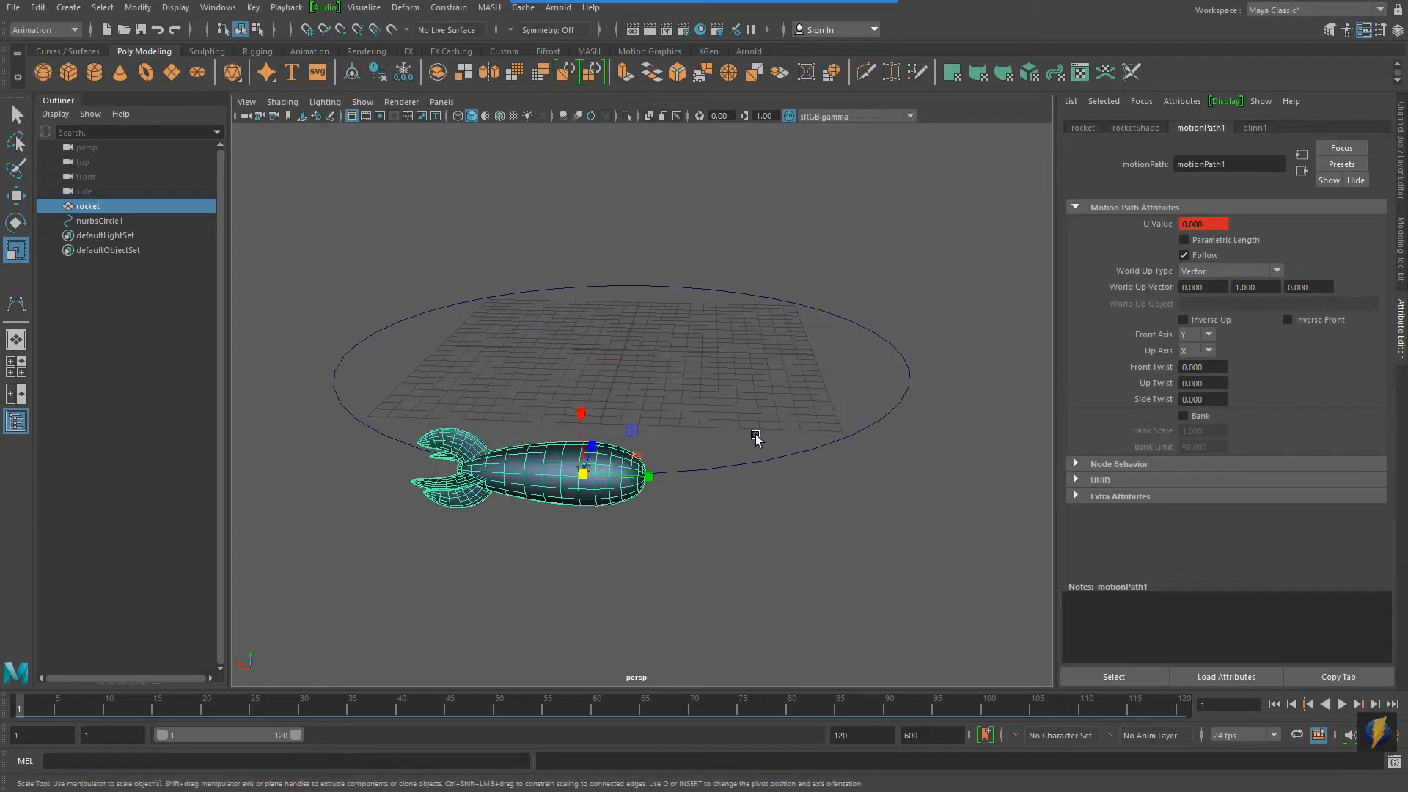
left_click(1349, 704)
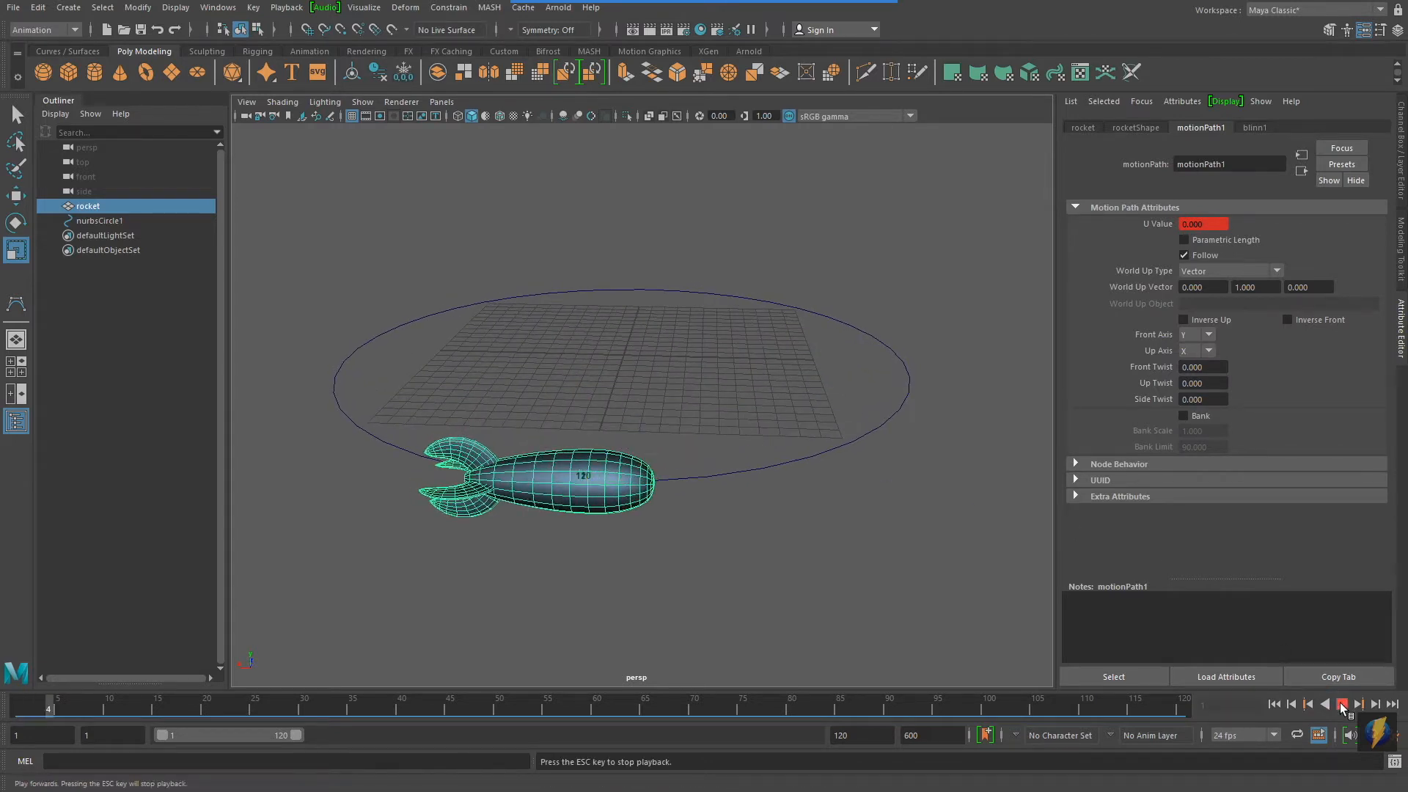
left_click(1343, 702)
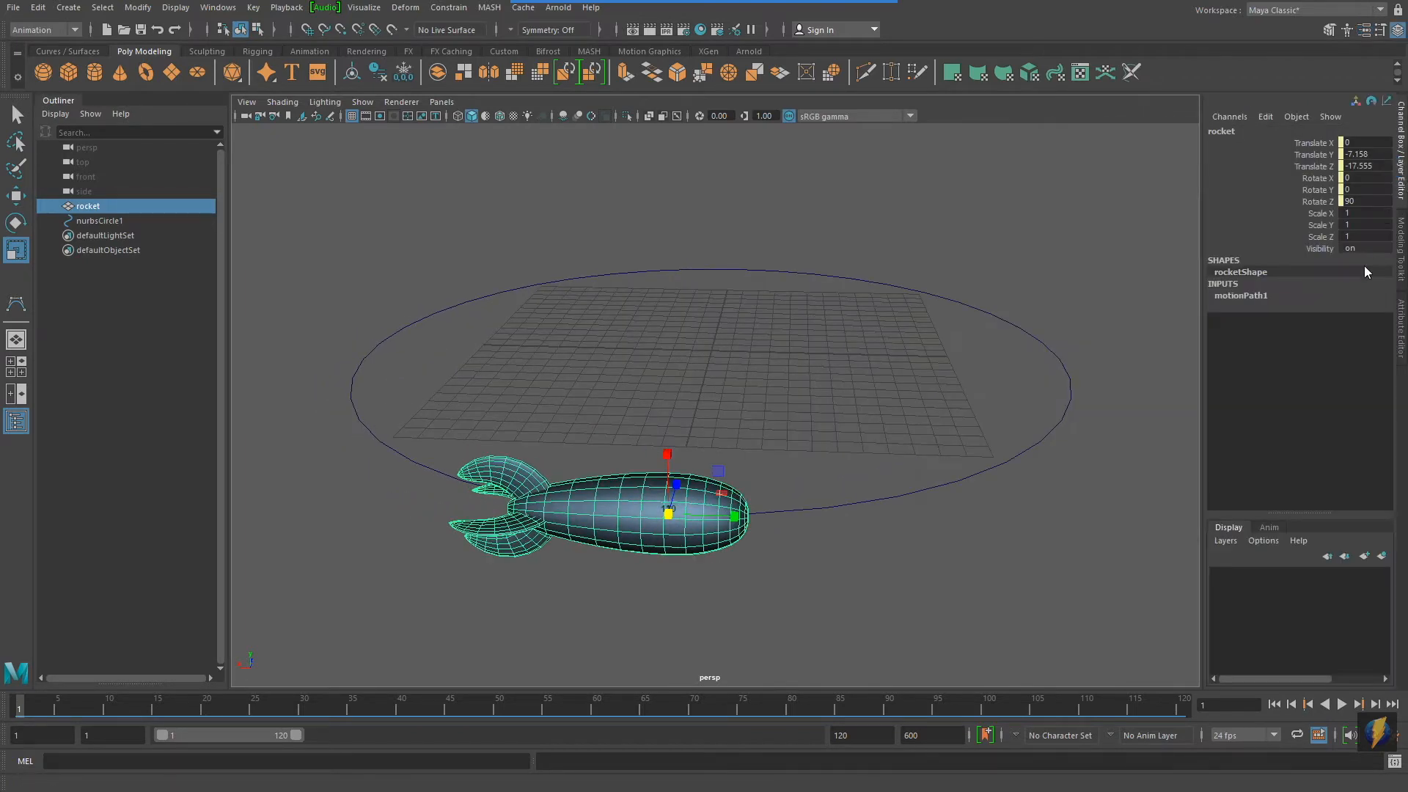
Adjust motionPath1 Front Twist to about 1115 and try Up Twist before returning it to zero
left_click(1241, 295)
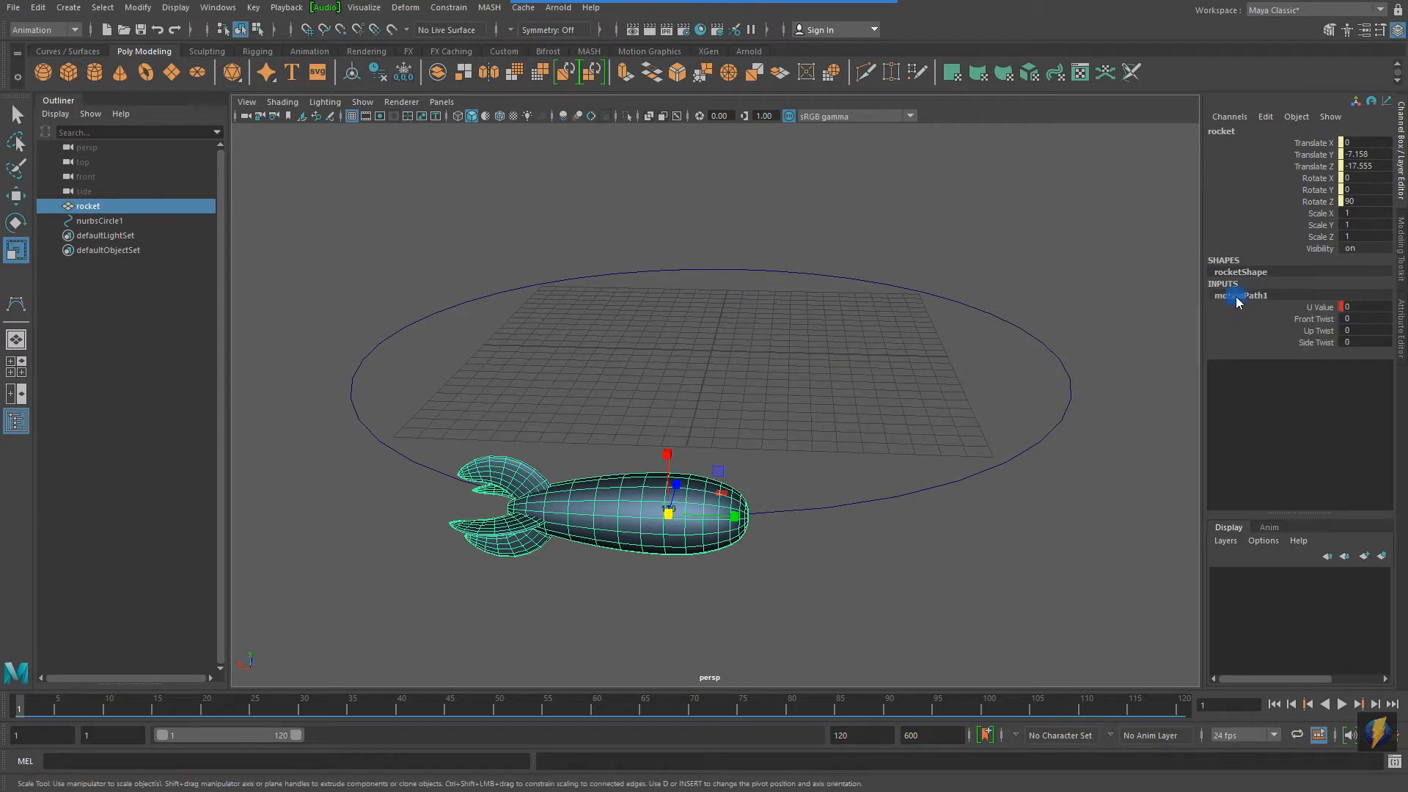
left_click(1314, 318)
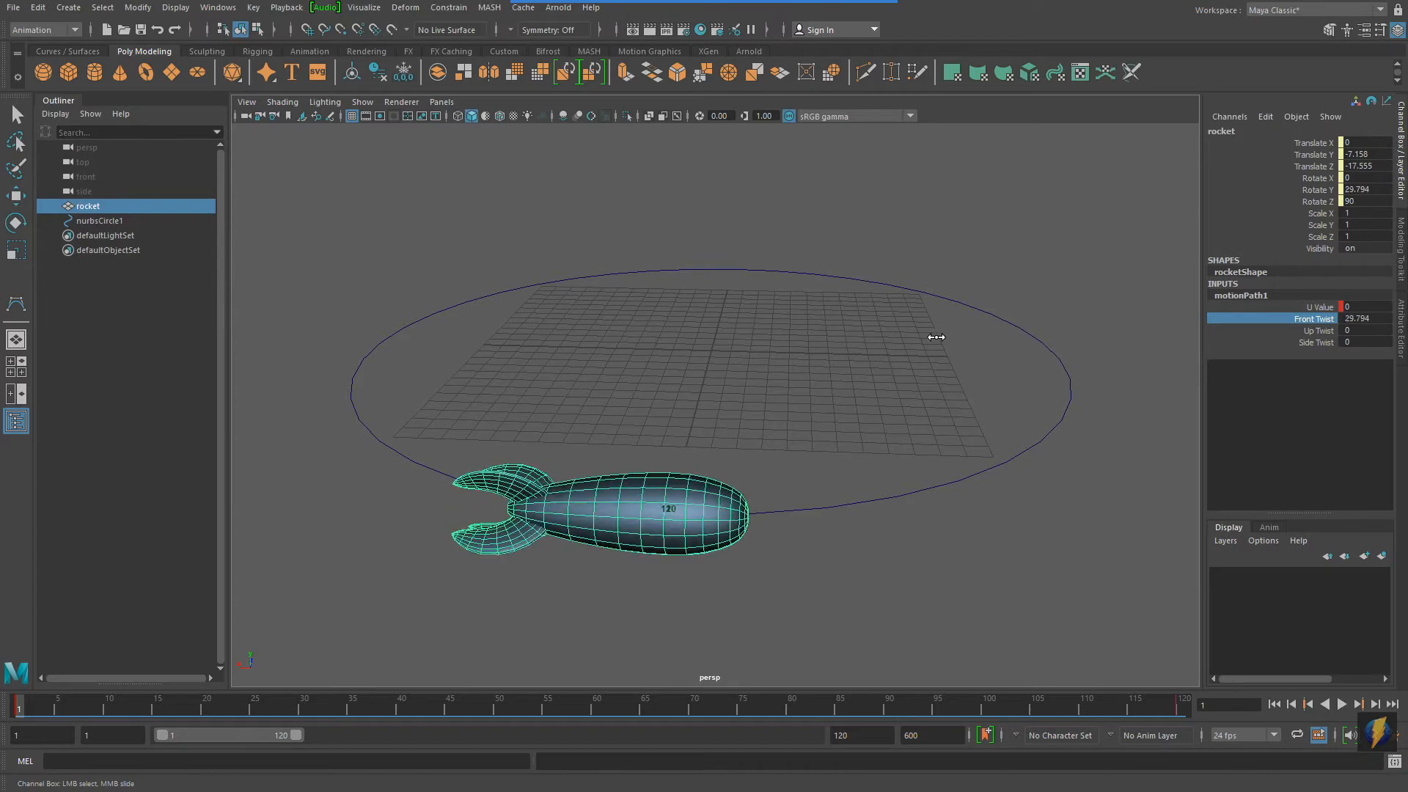
left_click_drag(936, 337, 978, 348)
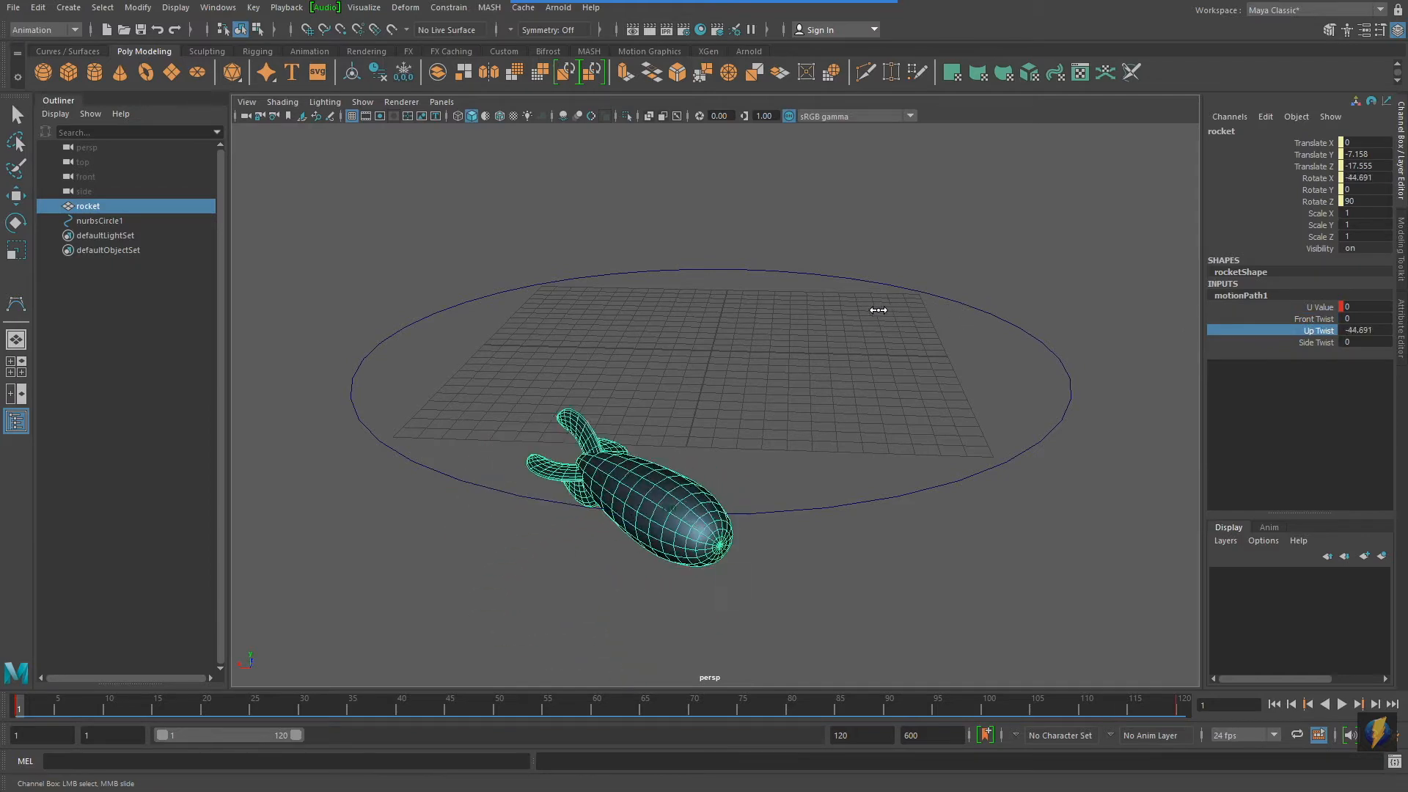
left_click_drag(878, 310, 1099, 320)
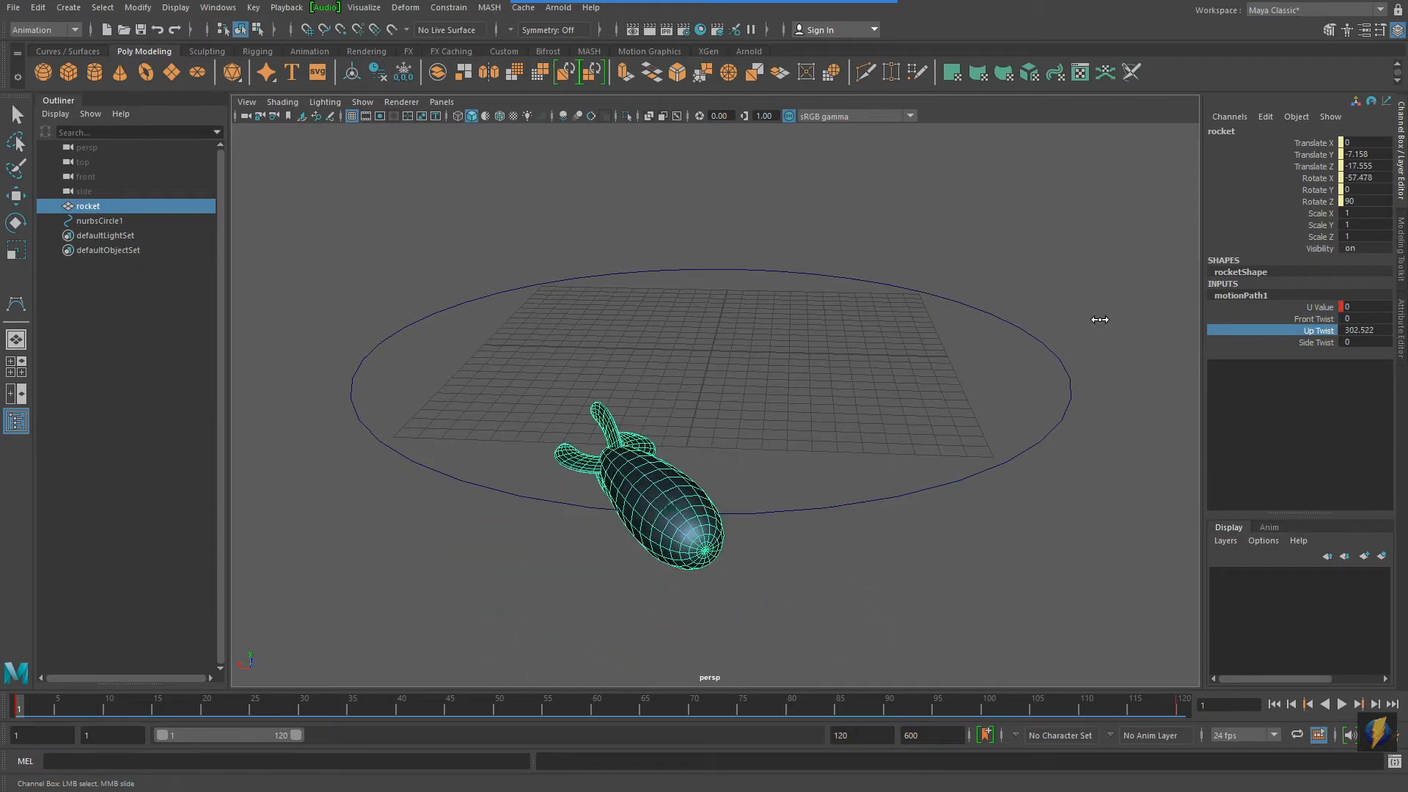
left_click(1316, 342)
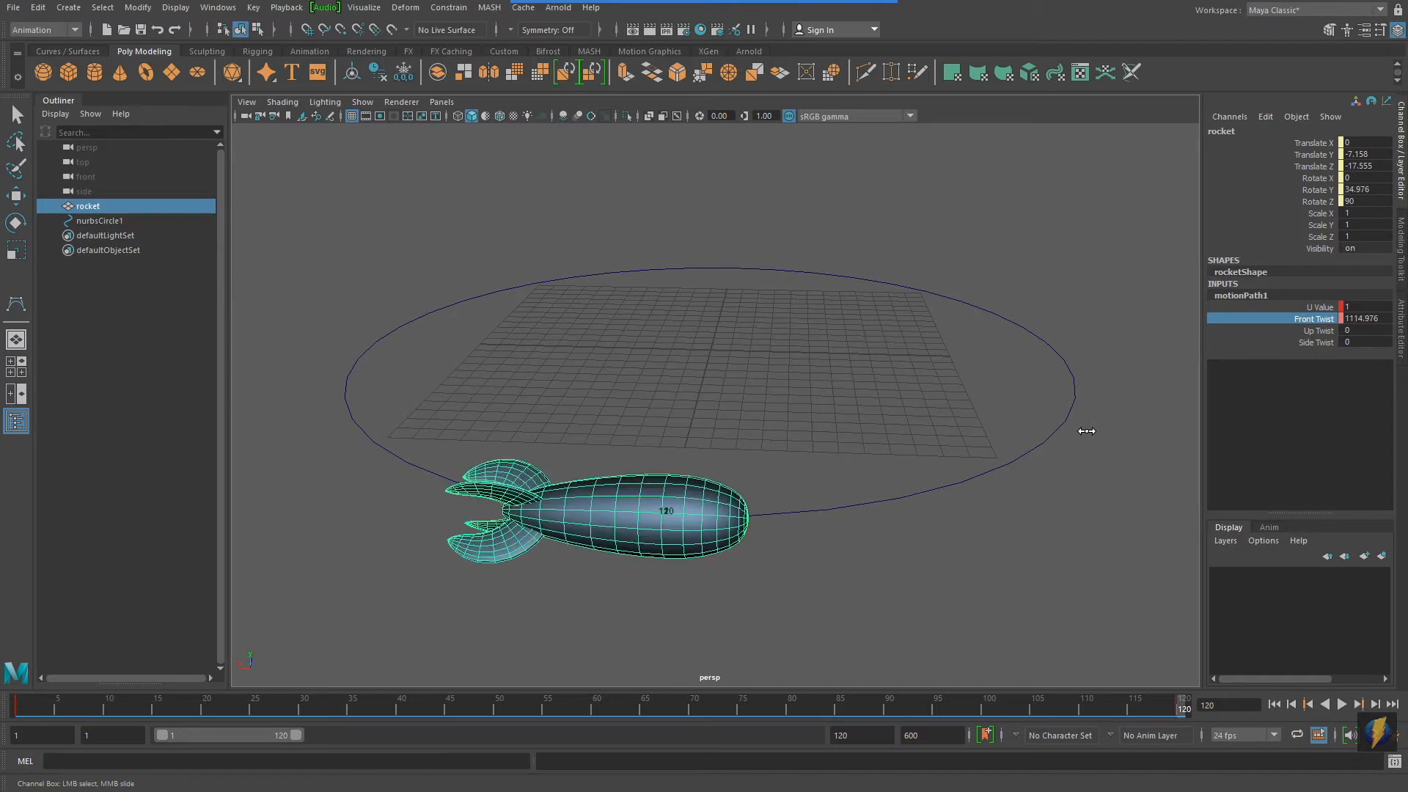
mouse_move(910, 421)
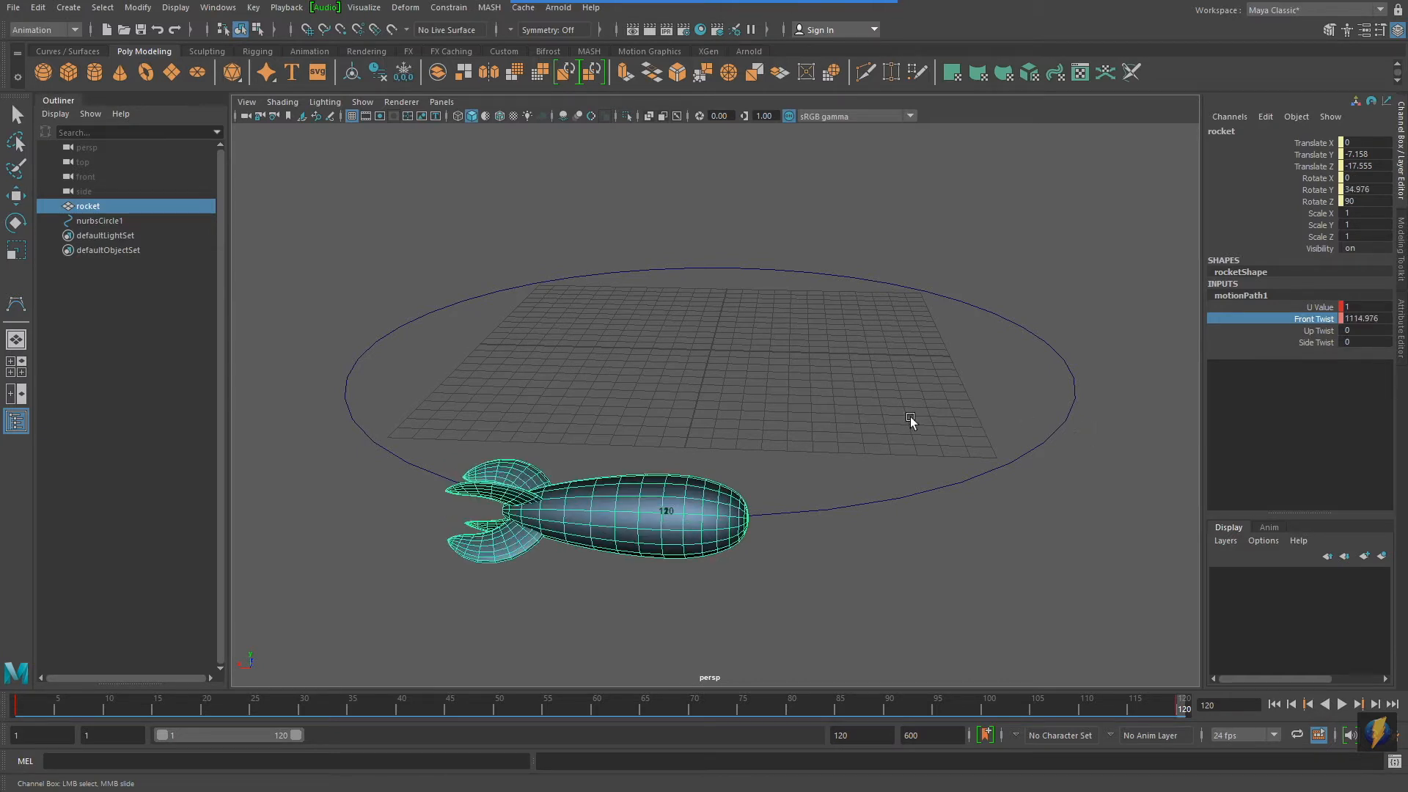
mouse_move(1235, 336)
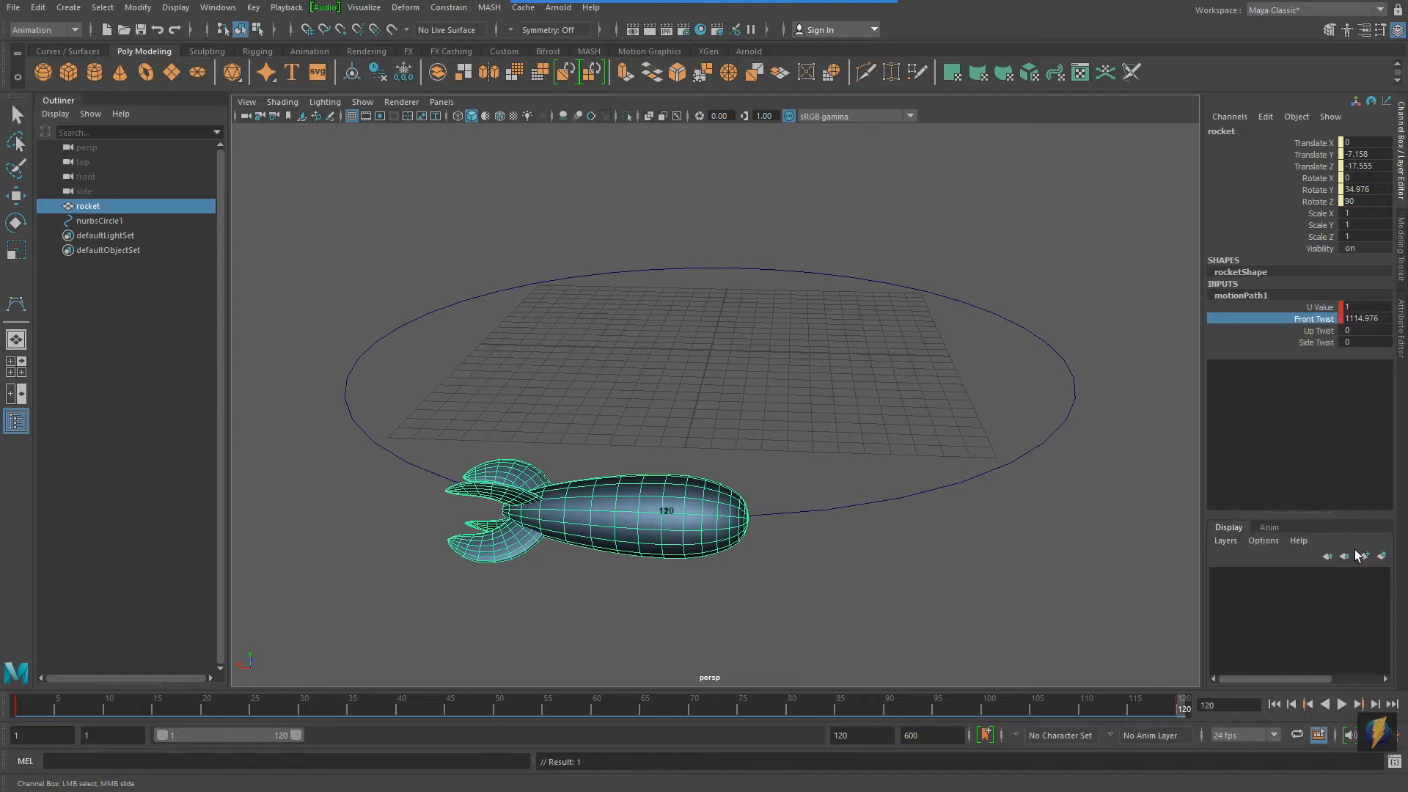
Play back the rocket with Front Twist 1114.976 at frame 120
left_click(1342, 705)
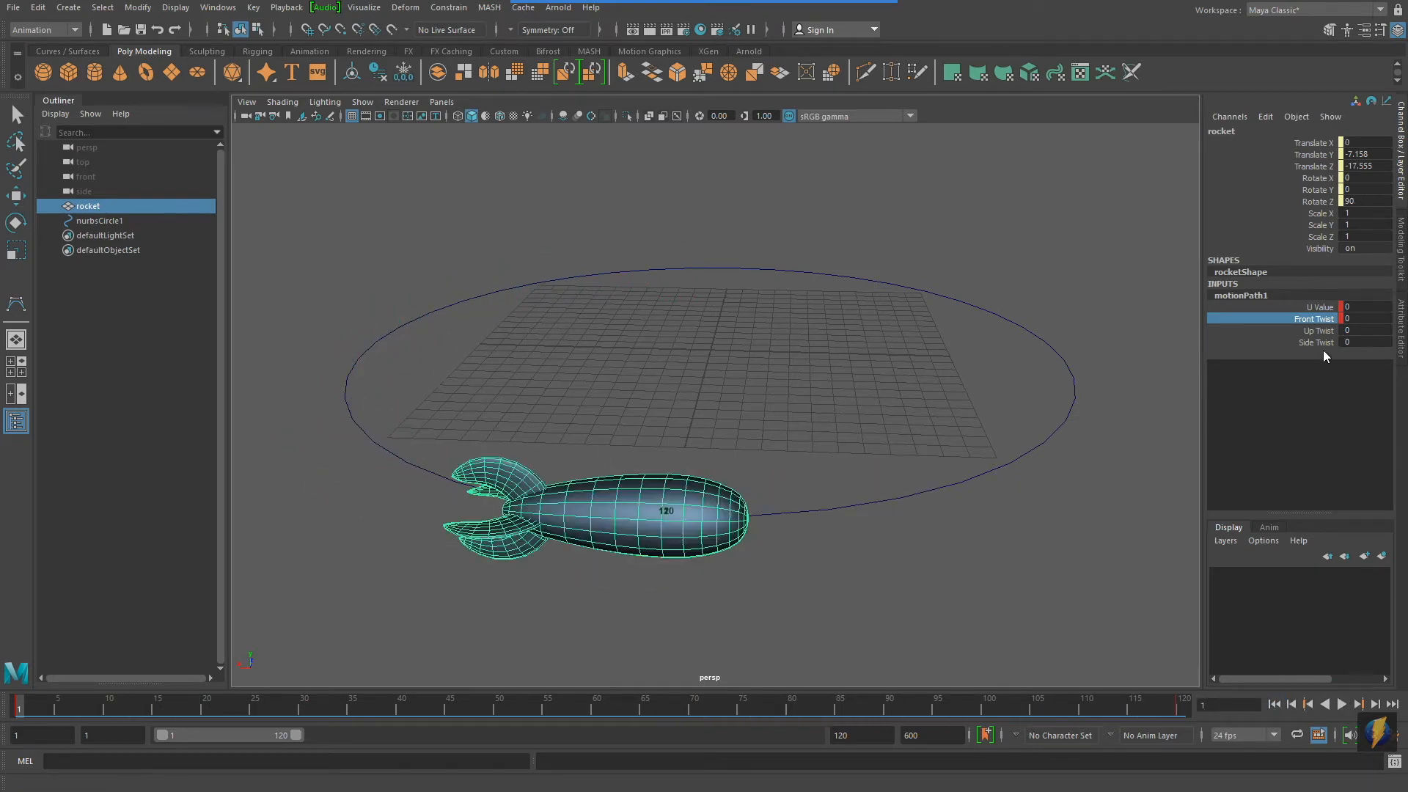
right_click(1316, 318)
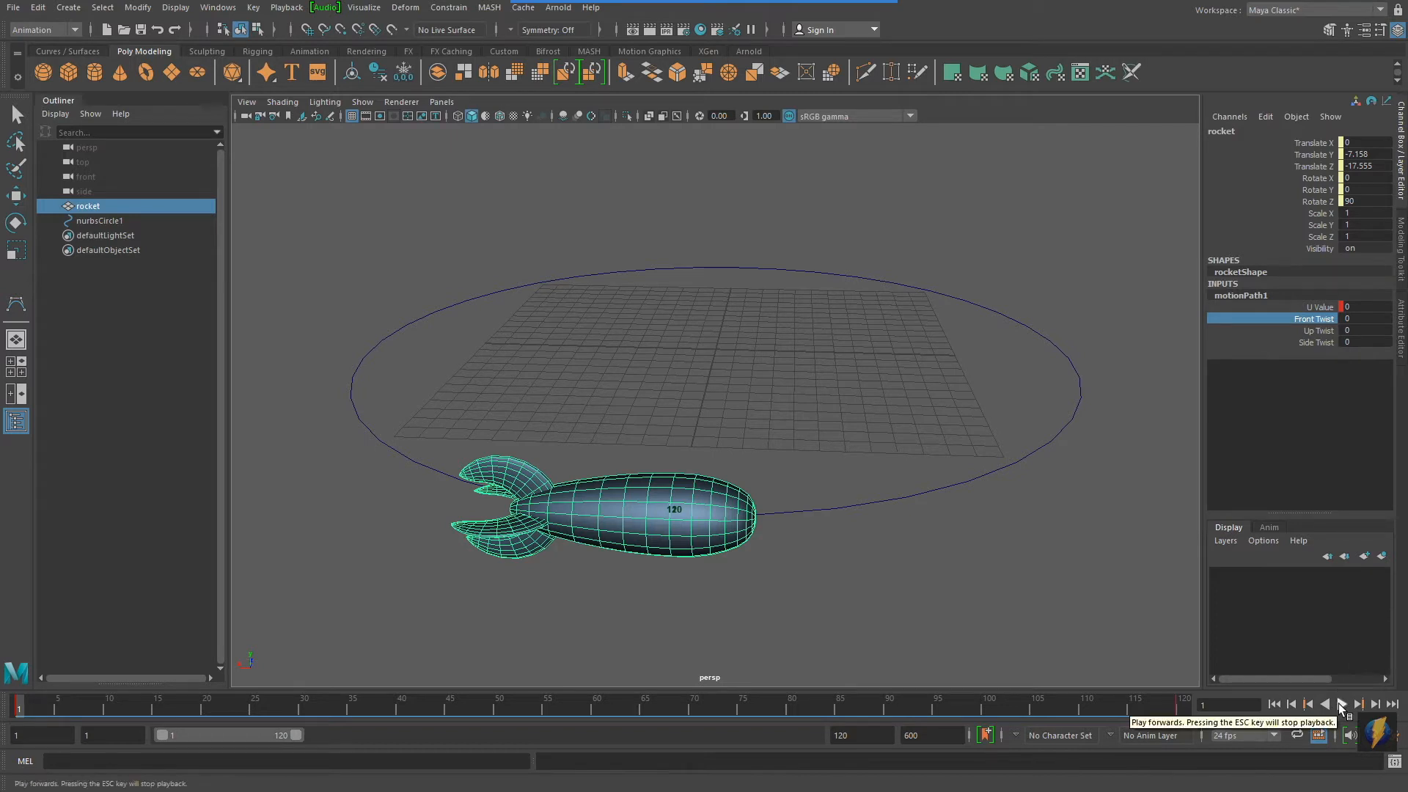
left_click(1343, 710)
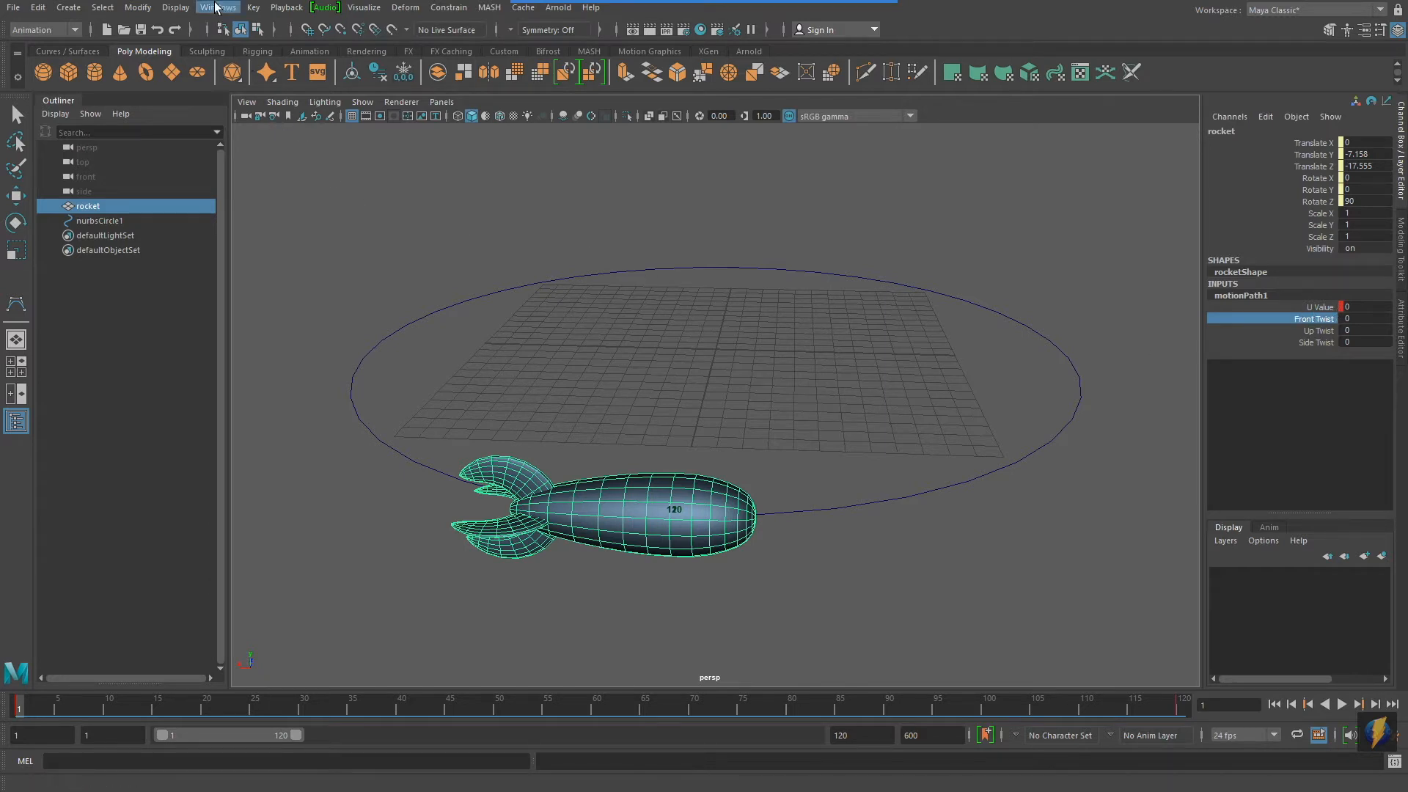
Make the rocket's U Value keys linear in the Graph Editor for constant speed
left_click(217, 8)
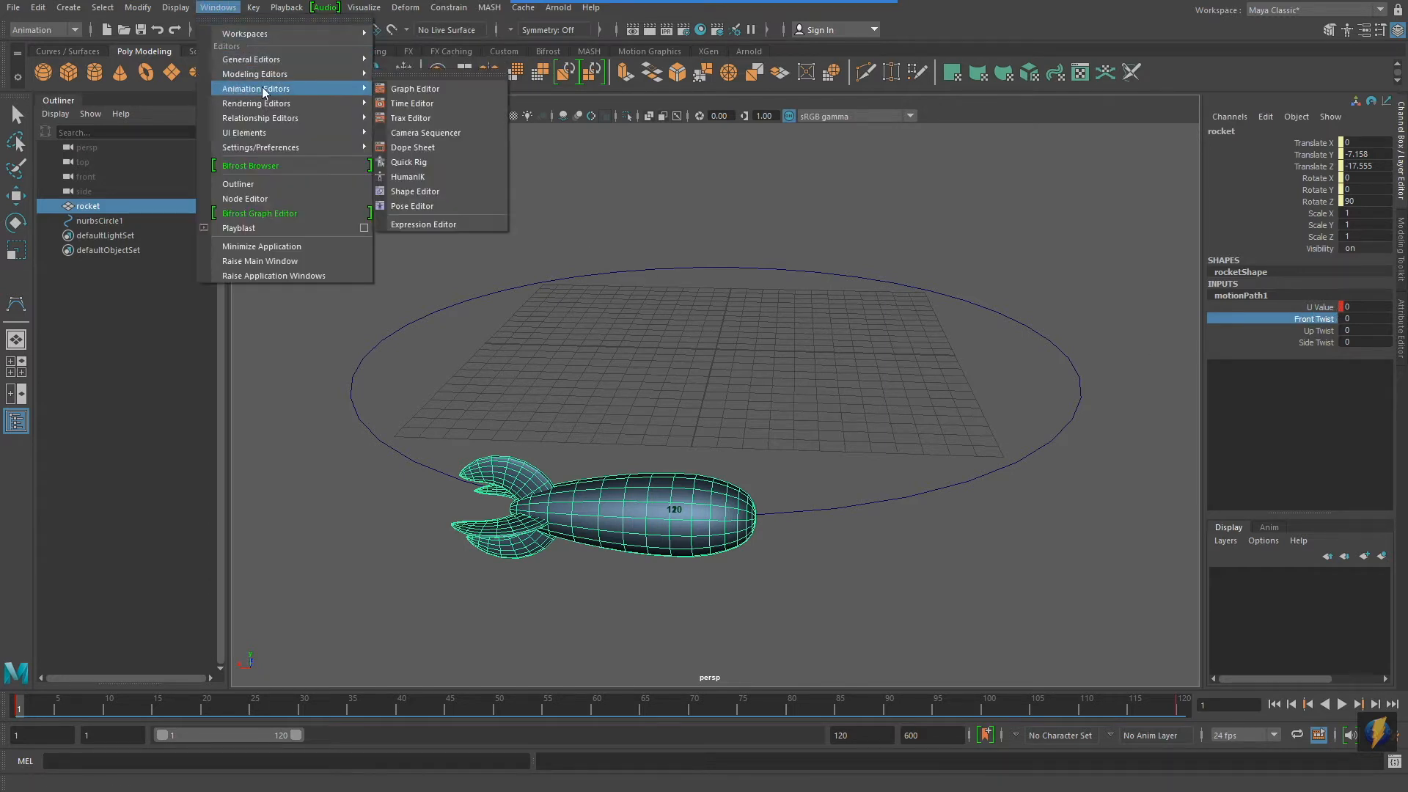
left_click(414, 88)
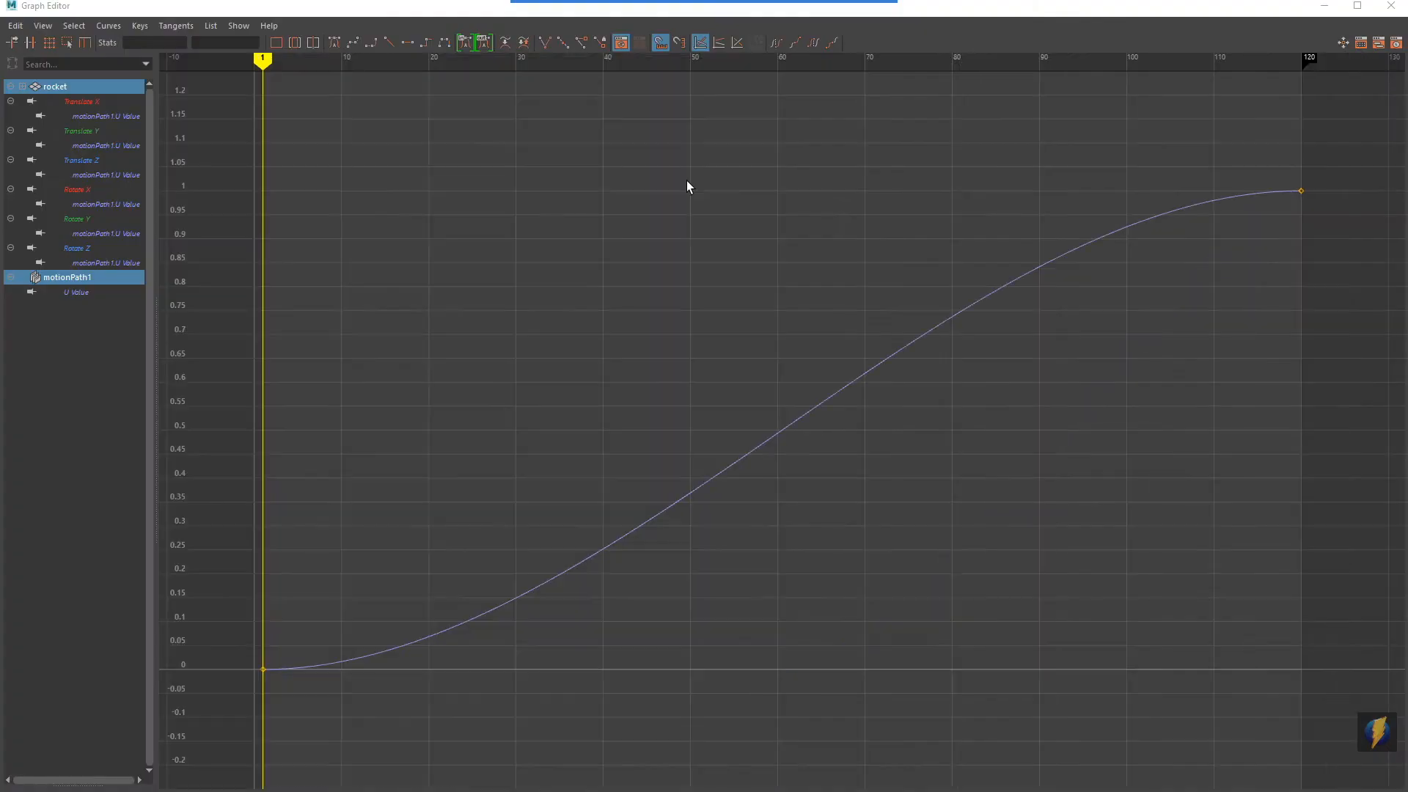
mouse_move(615, 589)
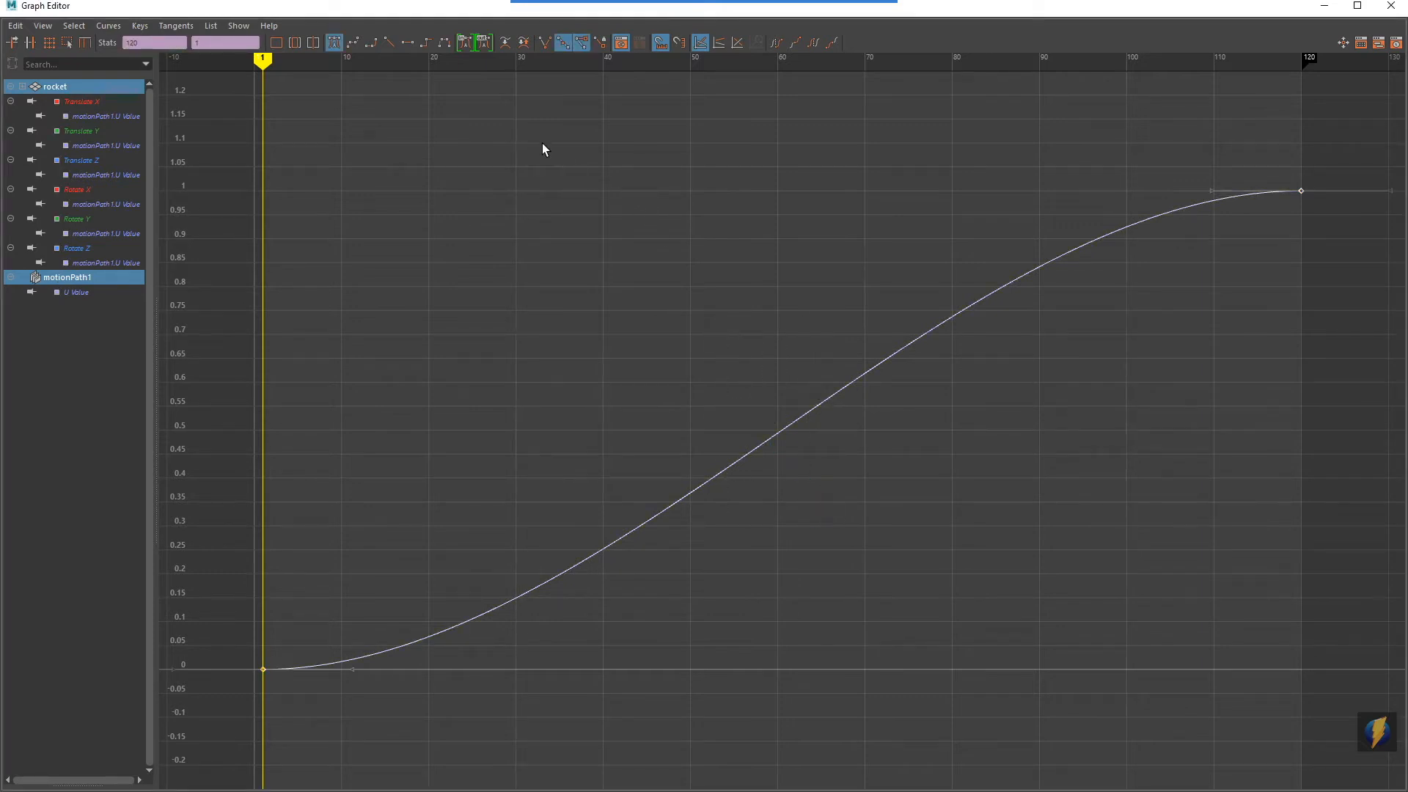
mouse_move(391, 48)
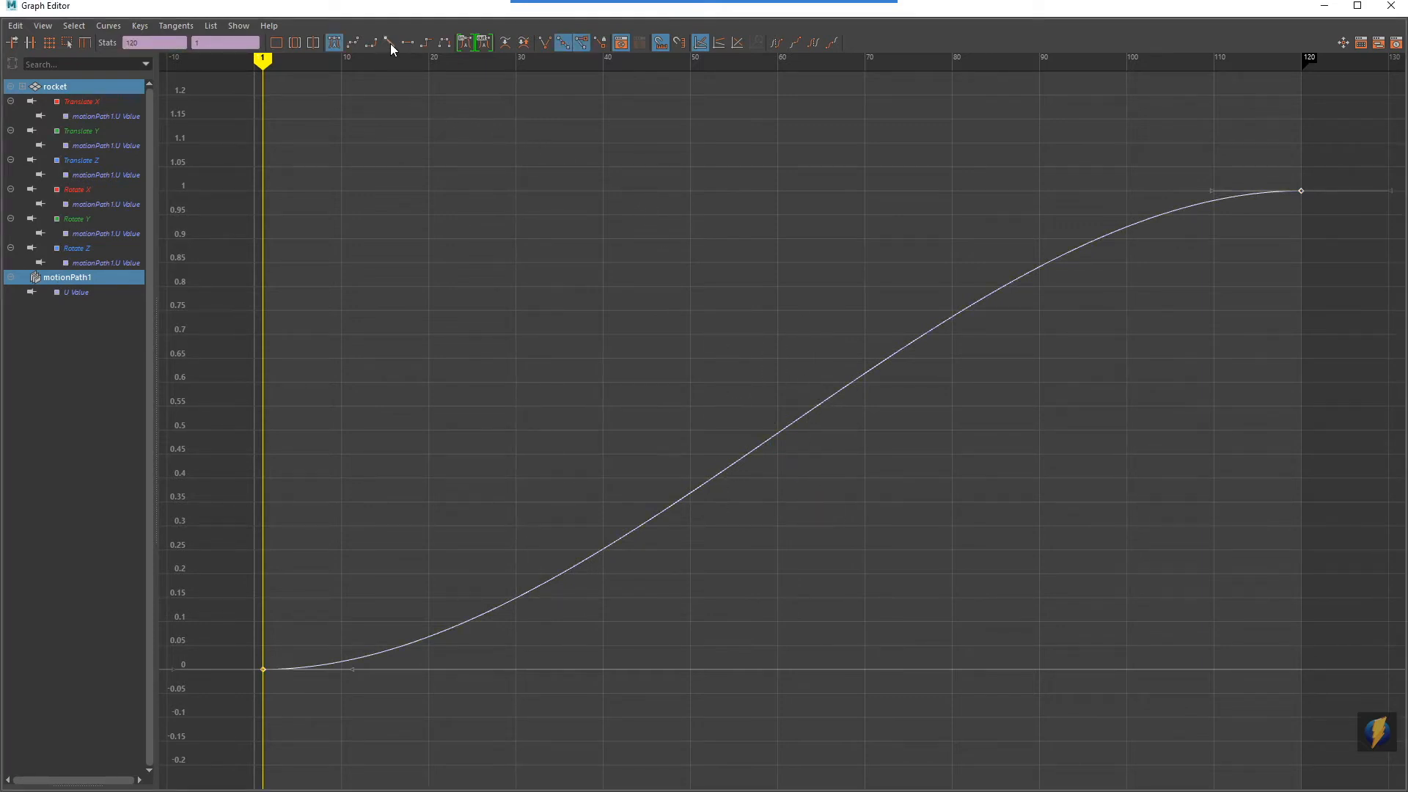
left_click(393, 42)
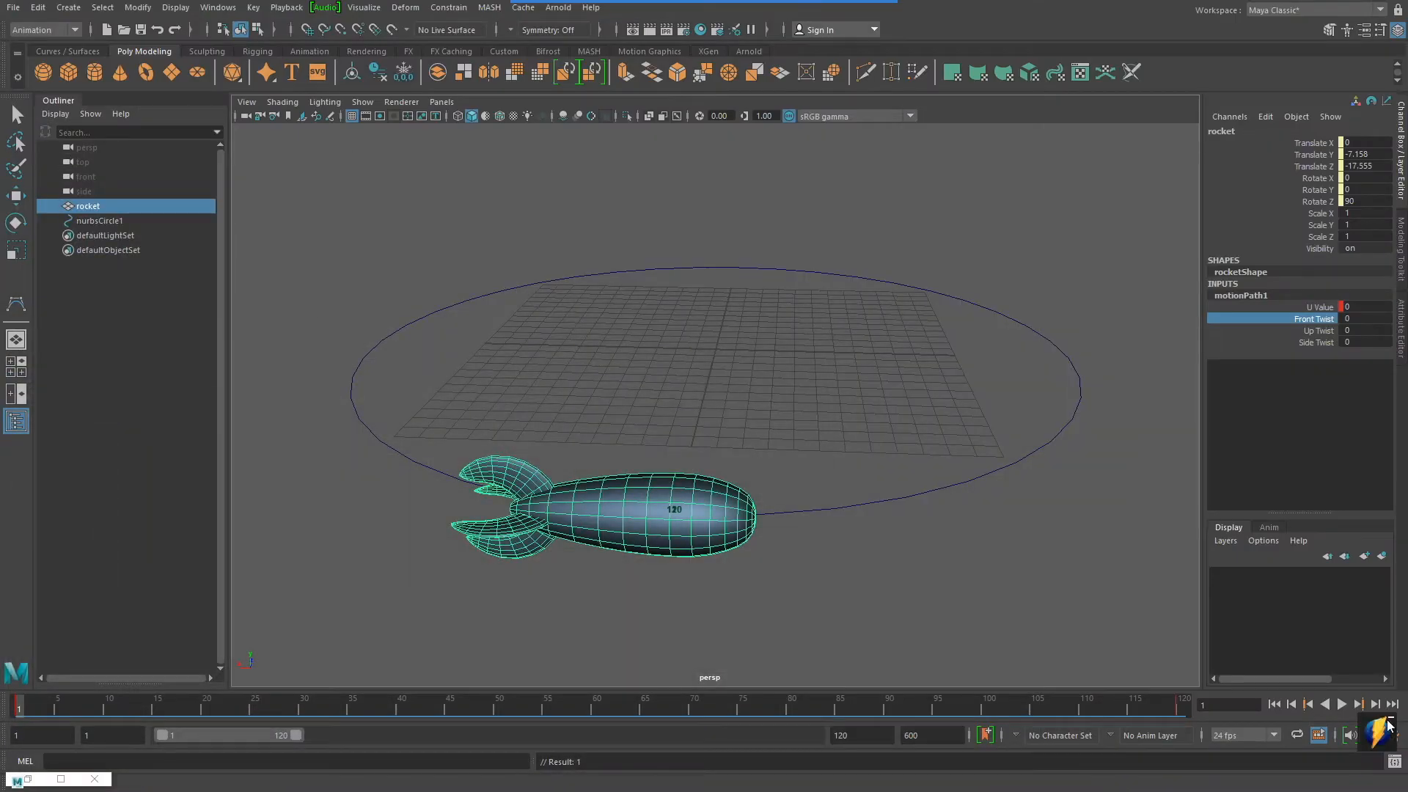
Play the rocket's flight along the circle to check its steady speed
left_click(1349, 704)
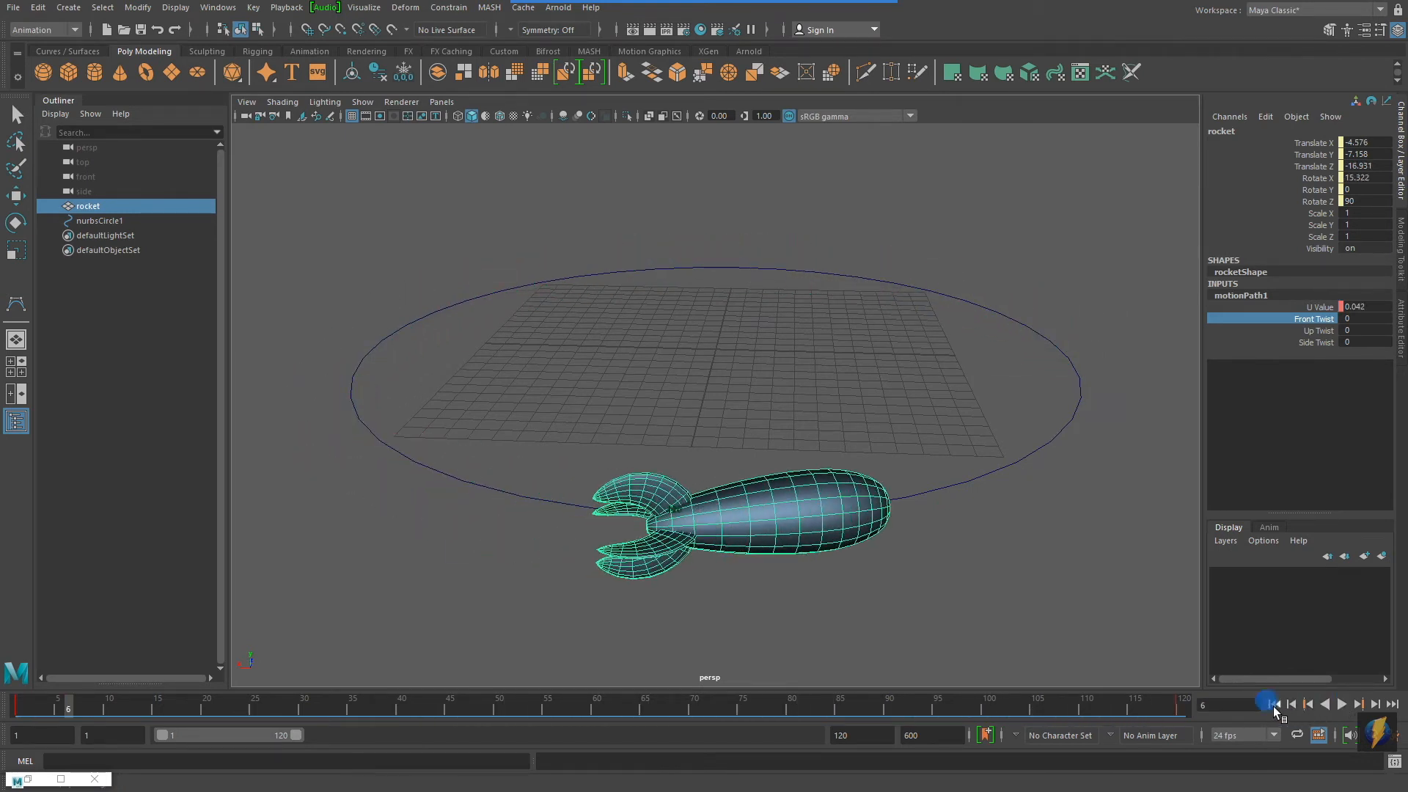
Drag the last U Value key in the Graph Editor left to about frame 30
left_click(199, 8)
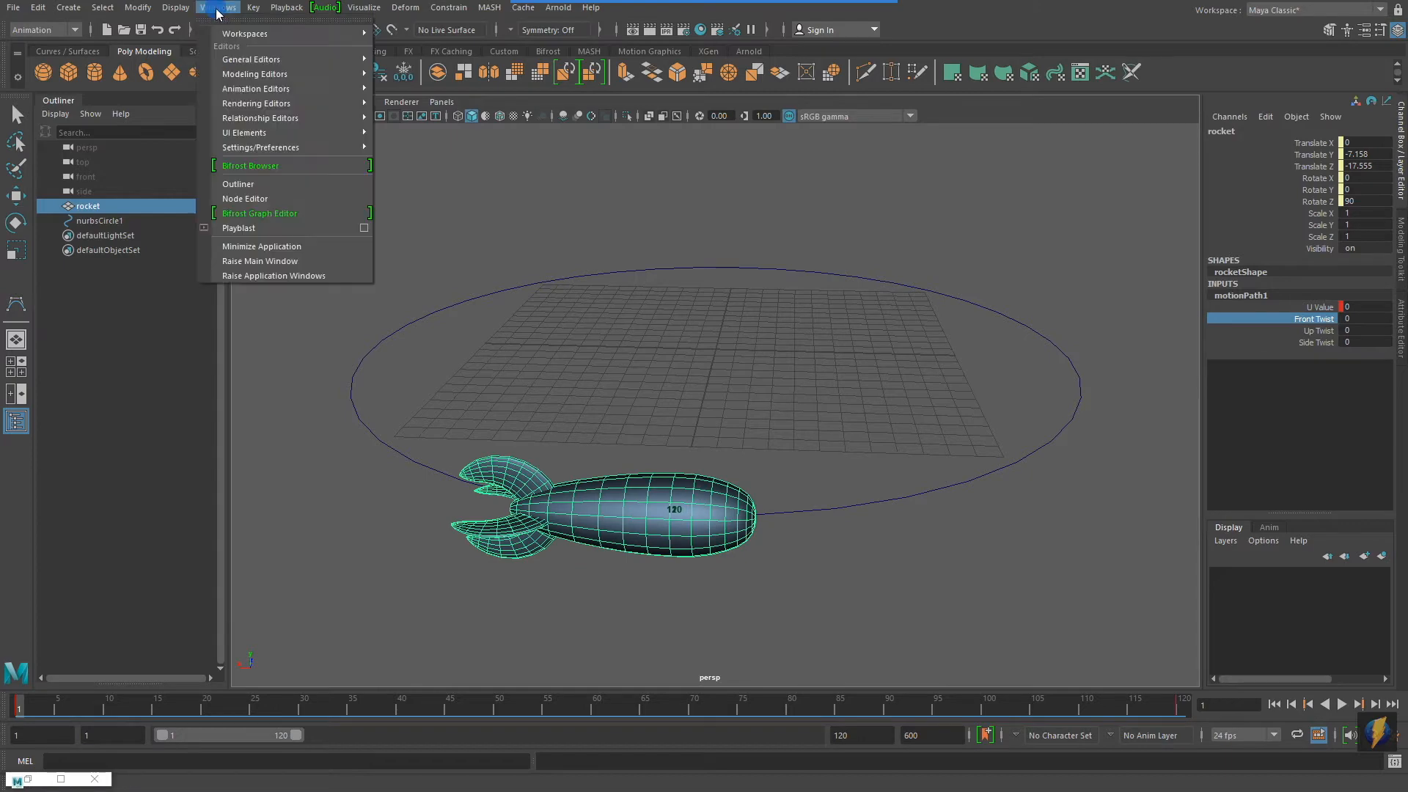
mouse_move(256, 89)
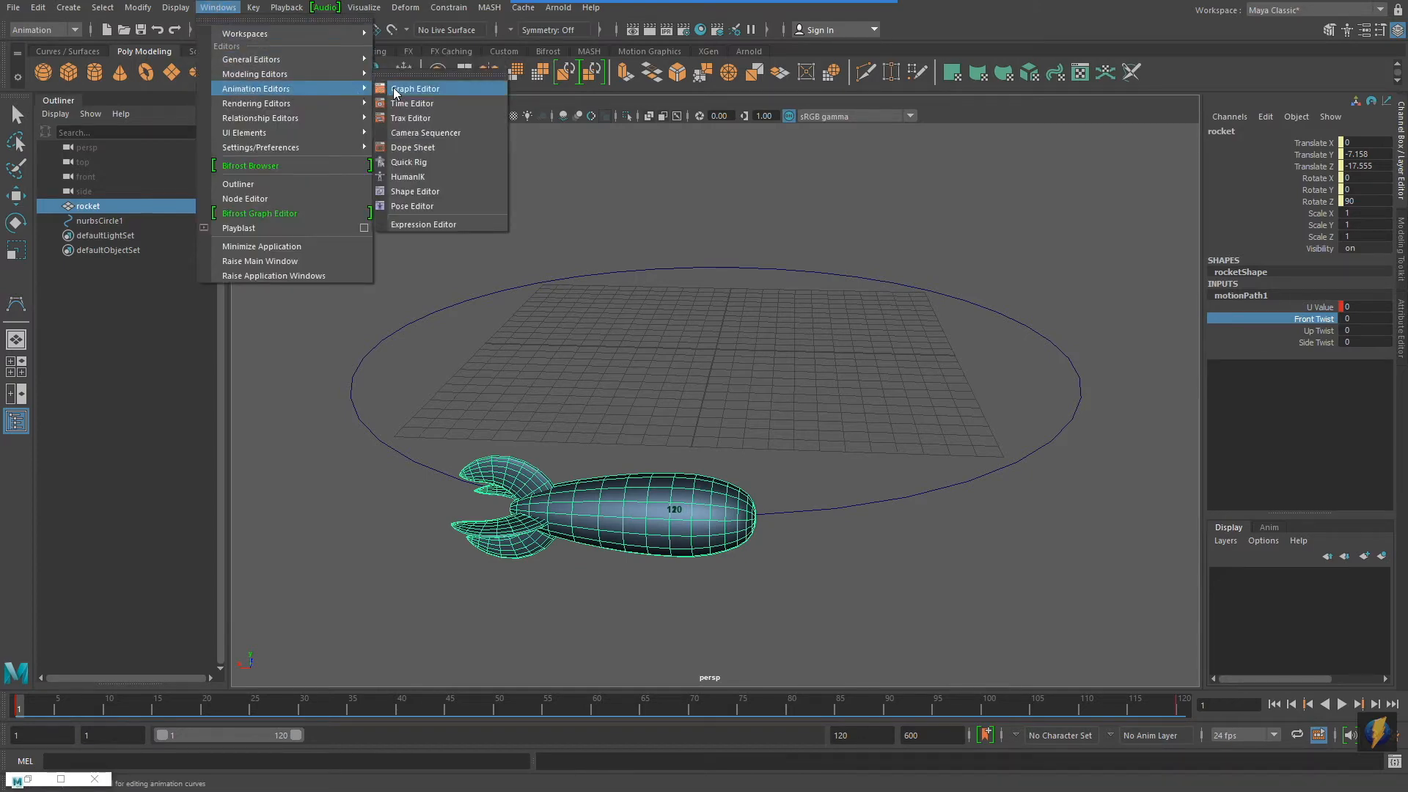
left_click(415, 88)
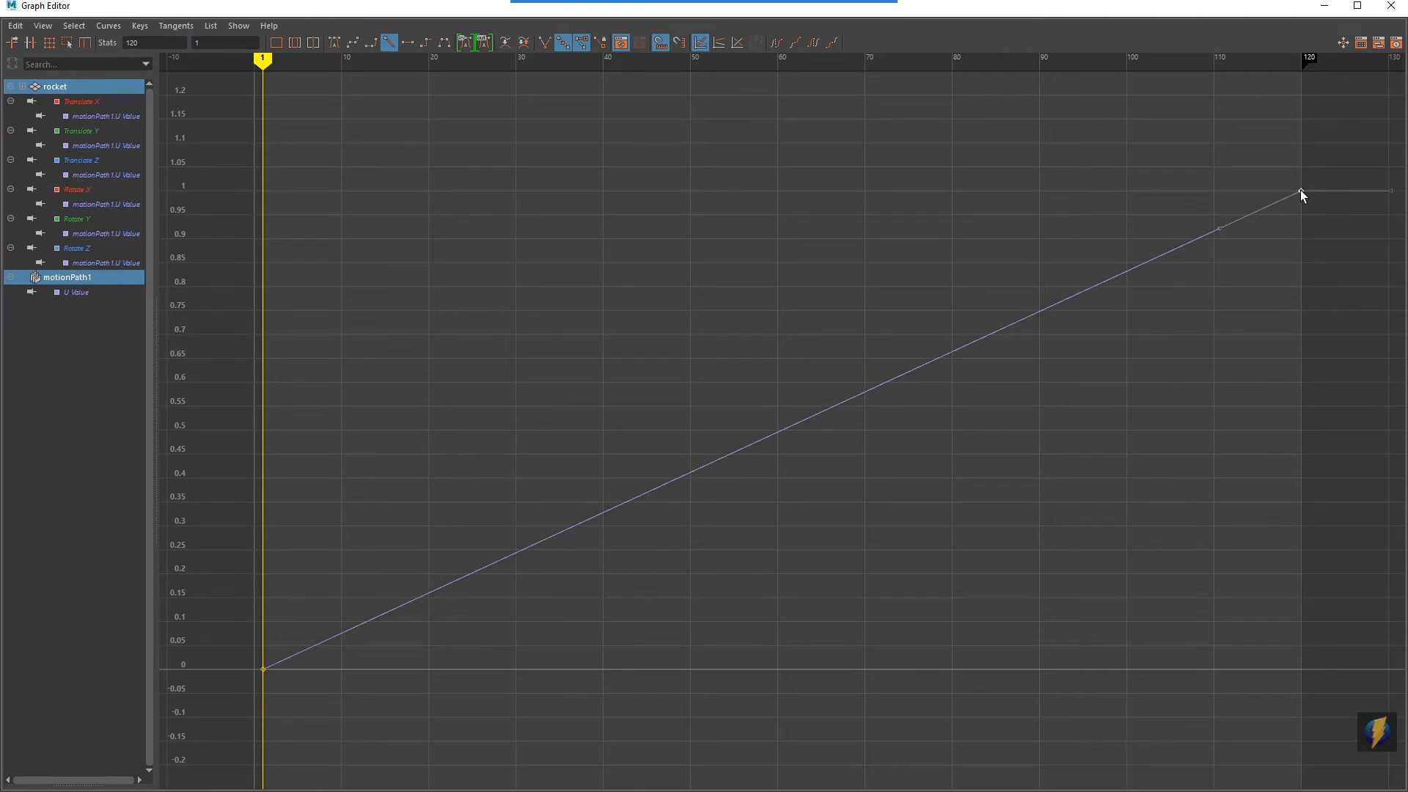
left_click_drag(1302, 191, 647, 191)
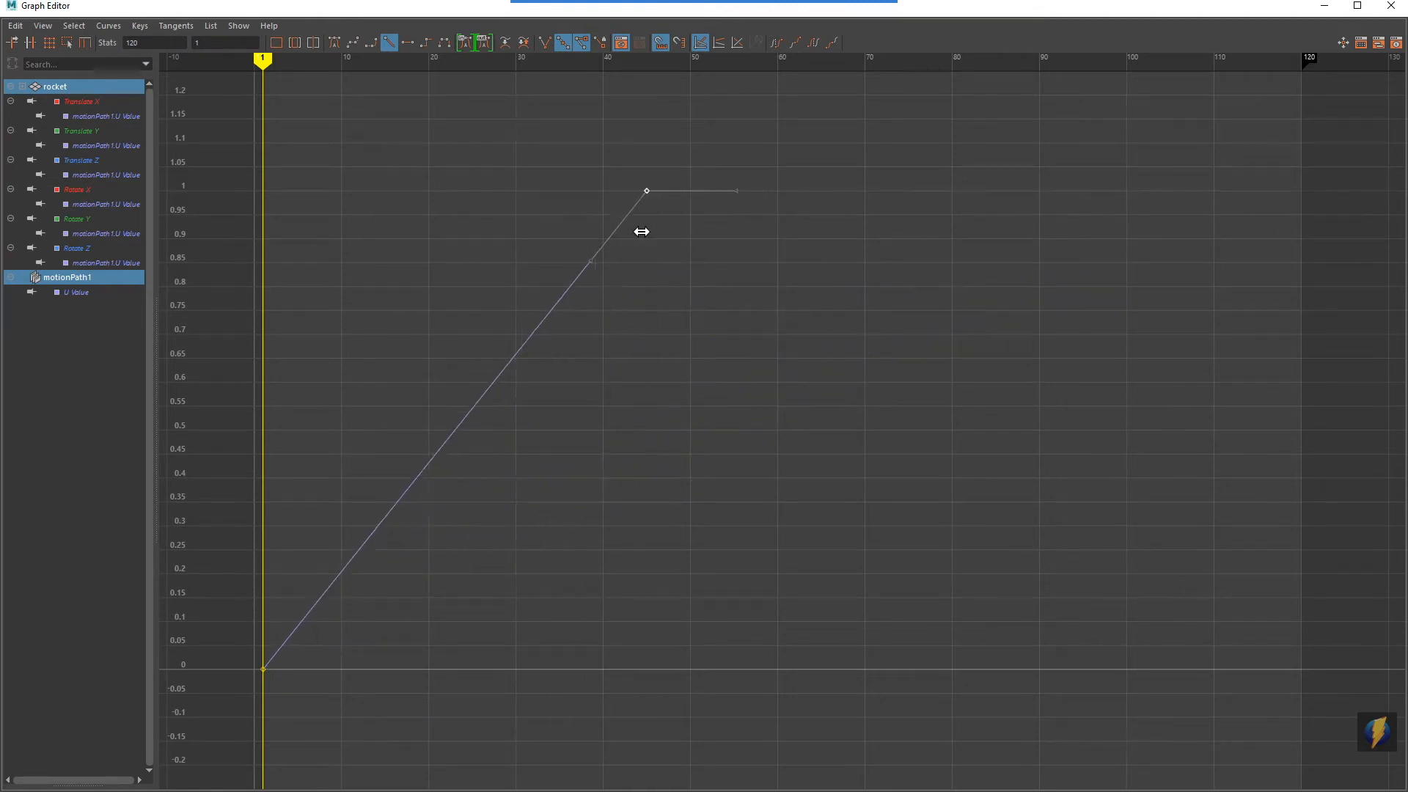
left_click_drag(645, 190, 515, 190)
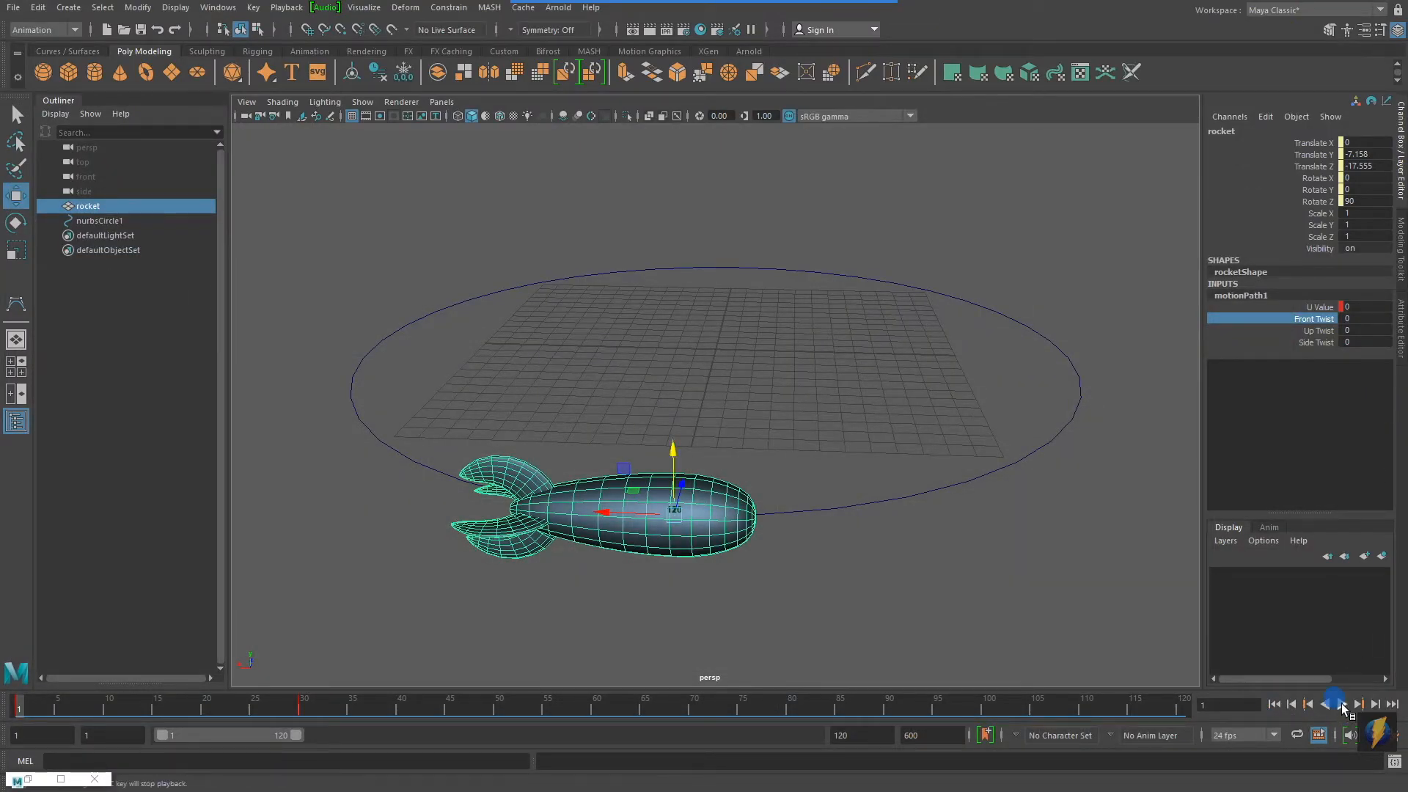
Preview the faster loop, then enter 600 as the final key's frame in the Graph Editor Stats field
left_click(1343, 704)
type("600")
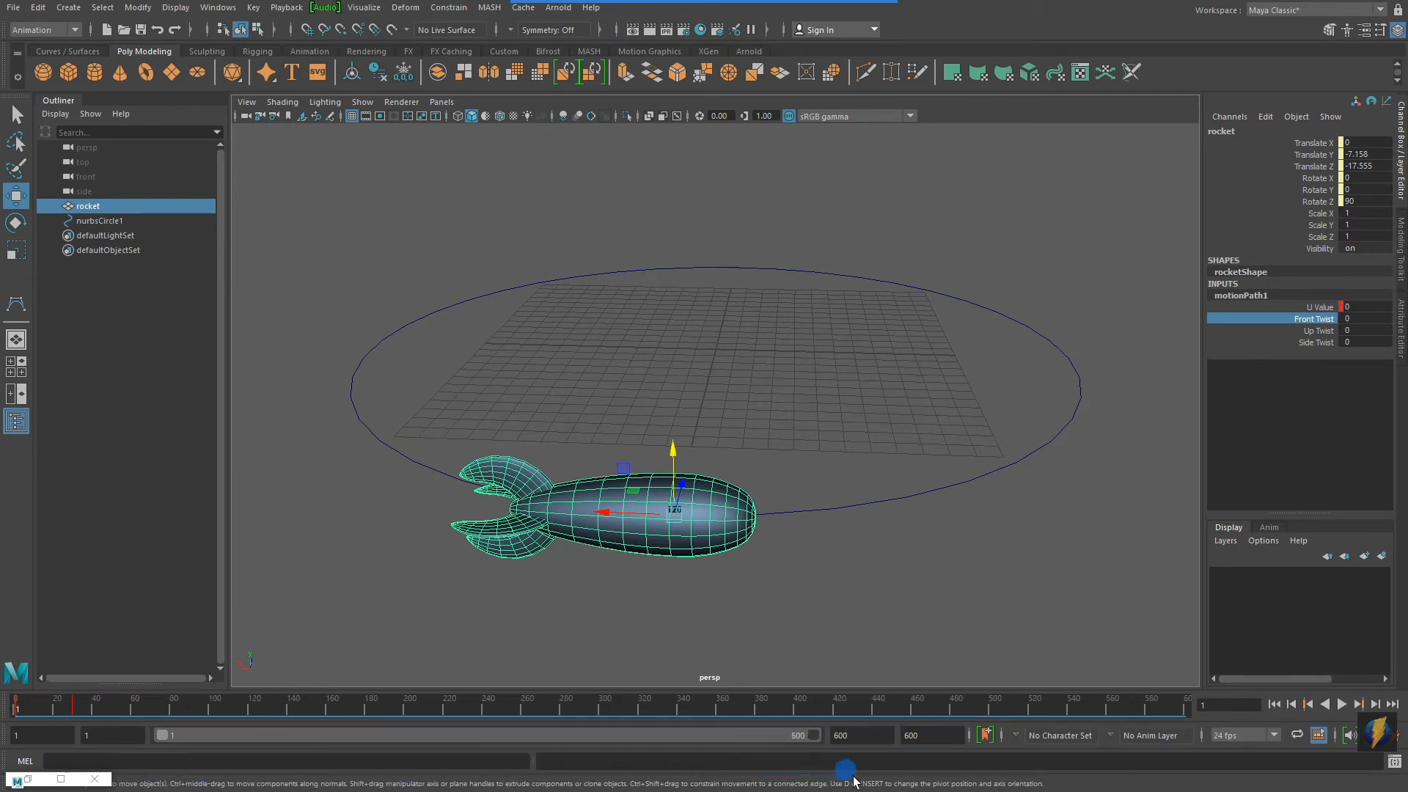
left_click(218, 7)
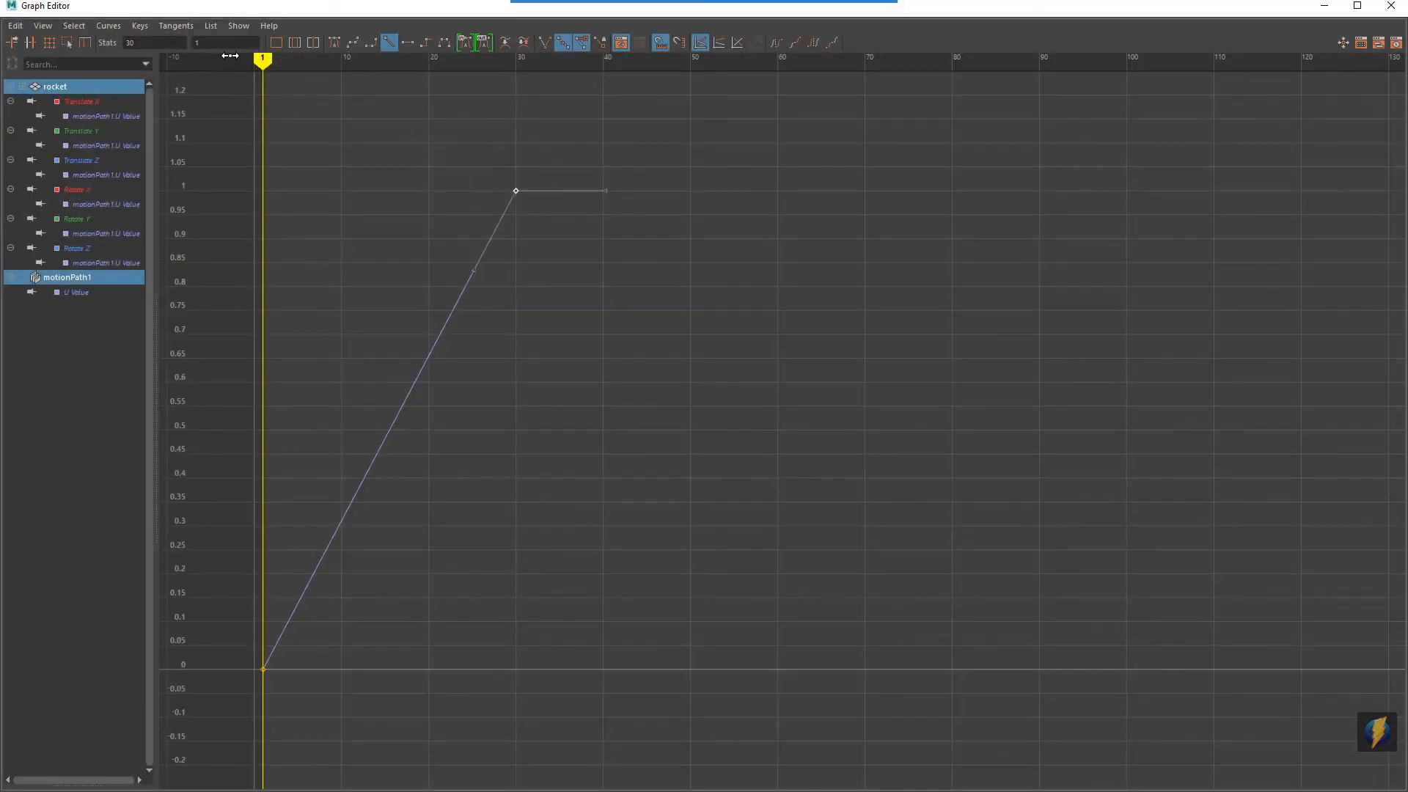
left_click(143, 42)
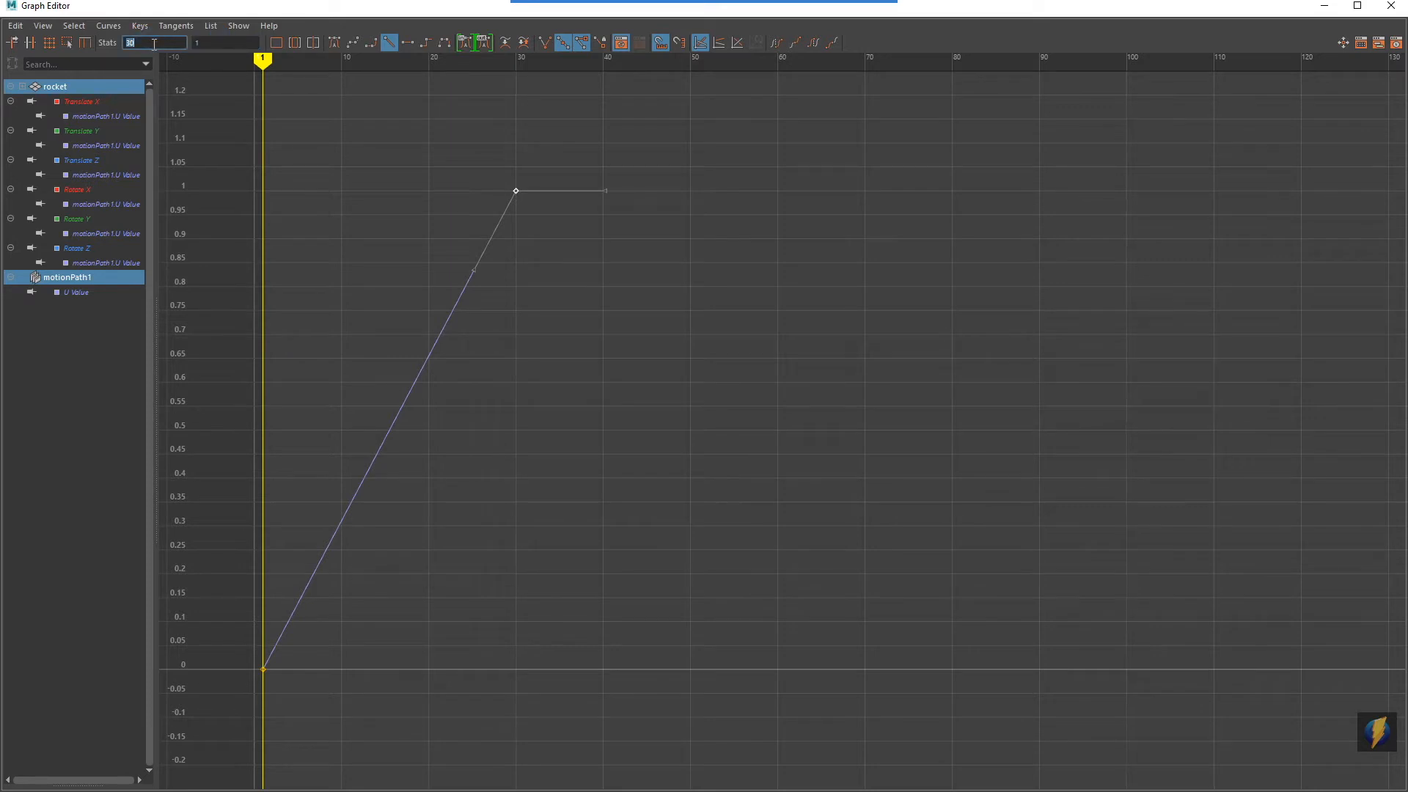
type("600")
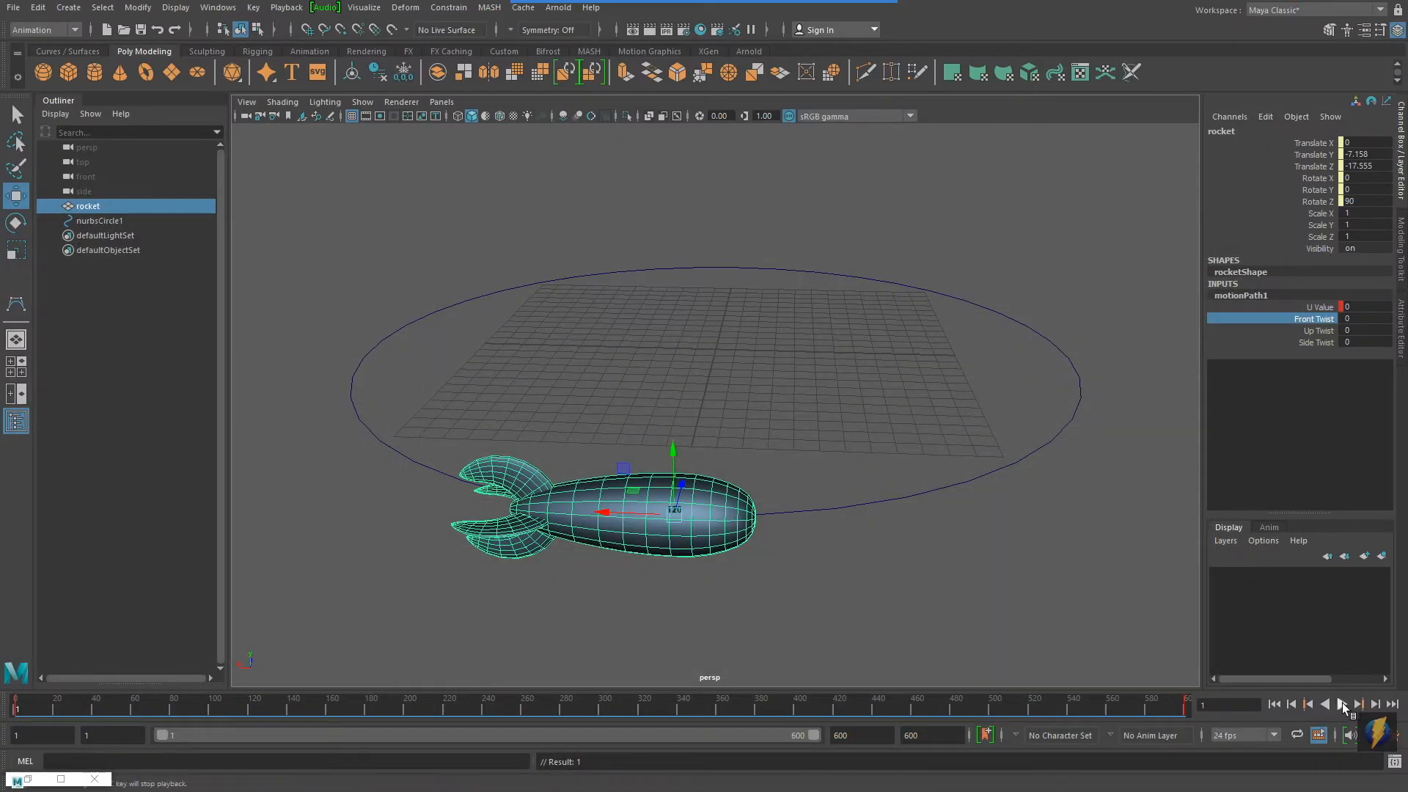
Shorten the playback range to 200 frames and inspect the U Value key in the Graph Editor
left_click(1346, 705)
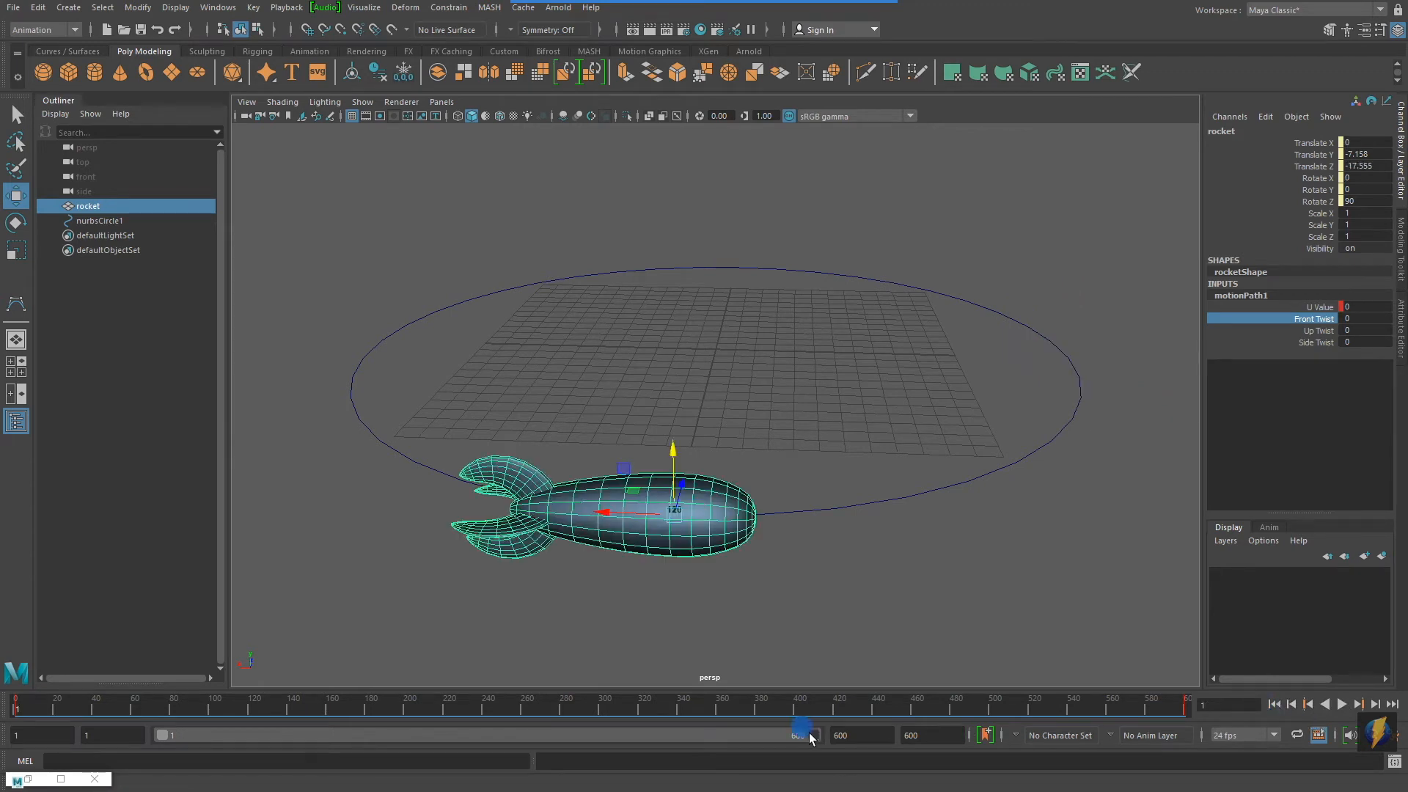
left_click_drag(804, 734, 364, 759)
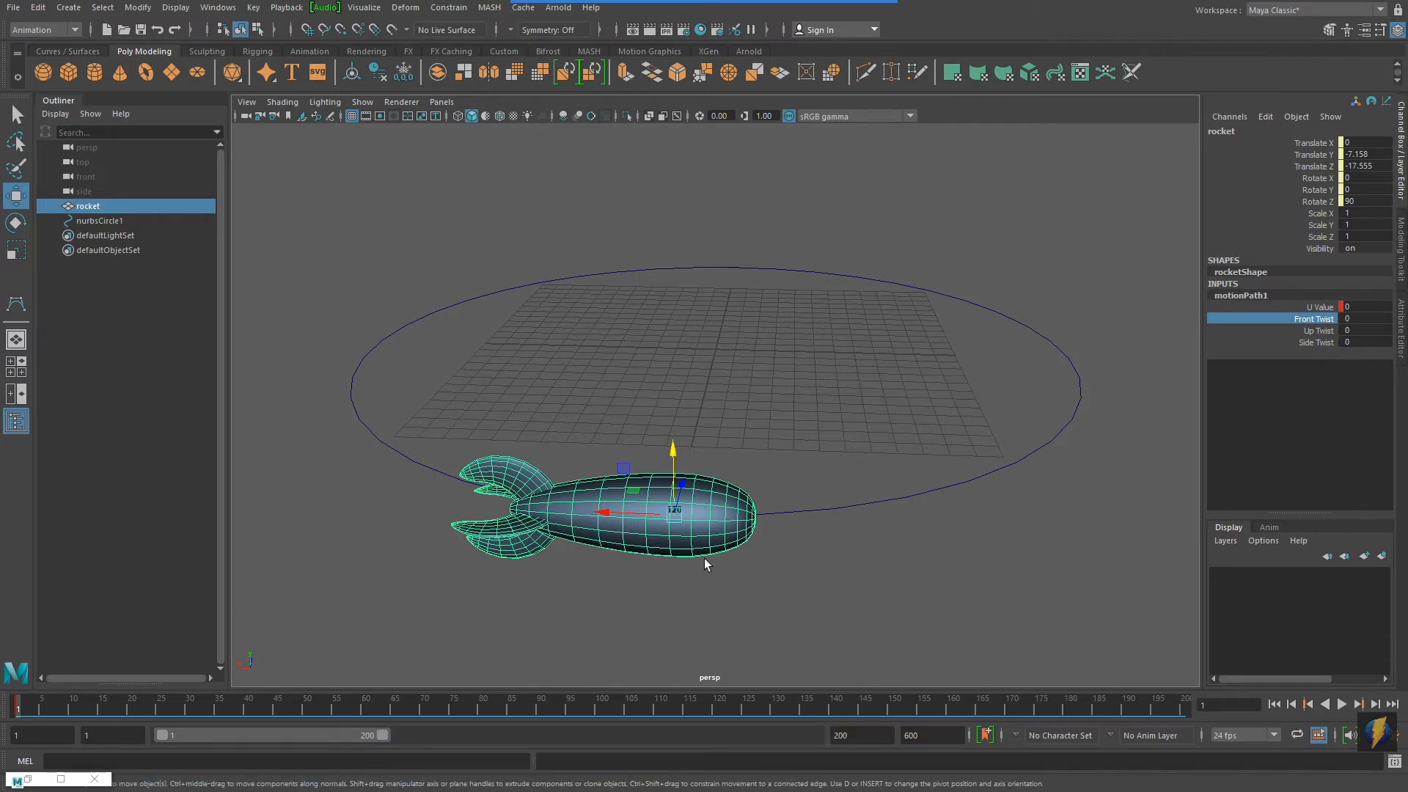
left_click(217, 7)
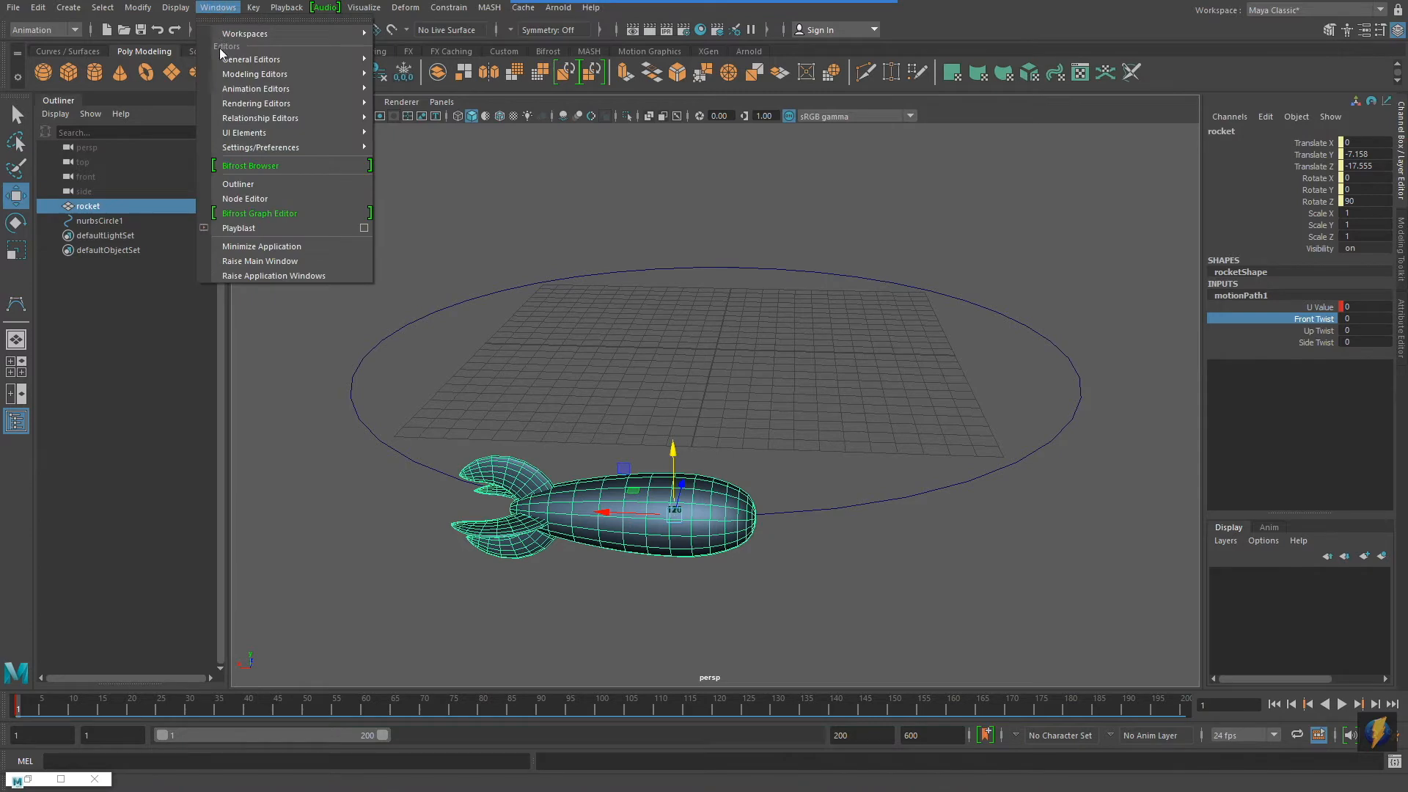
left_click(258, 213)
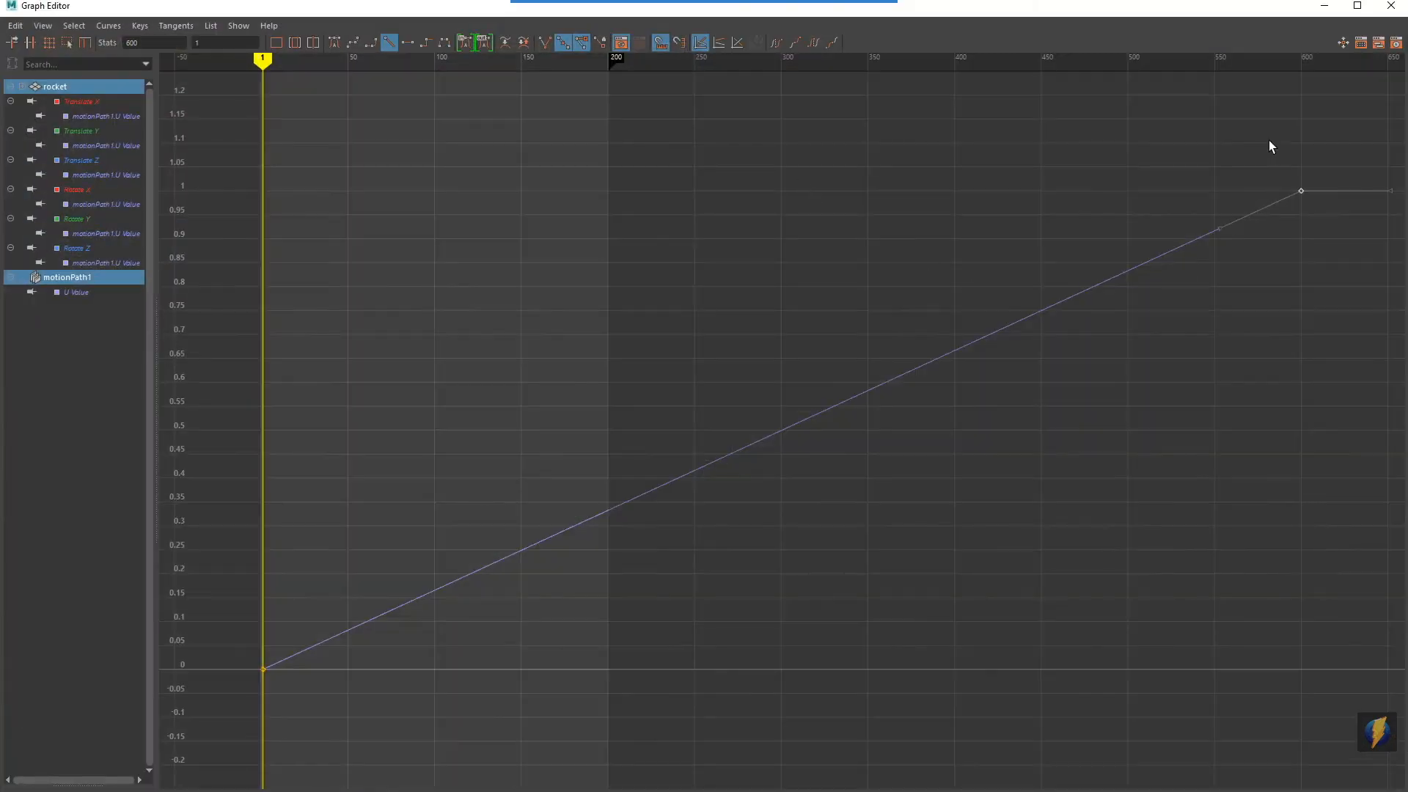
mouse_move(1314, 204)
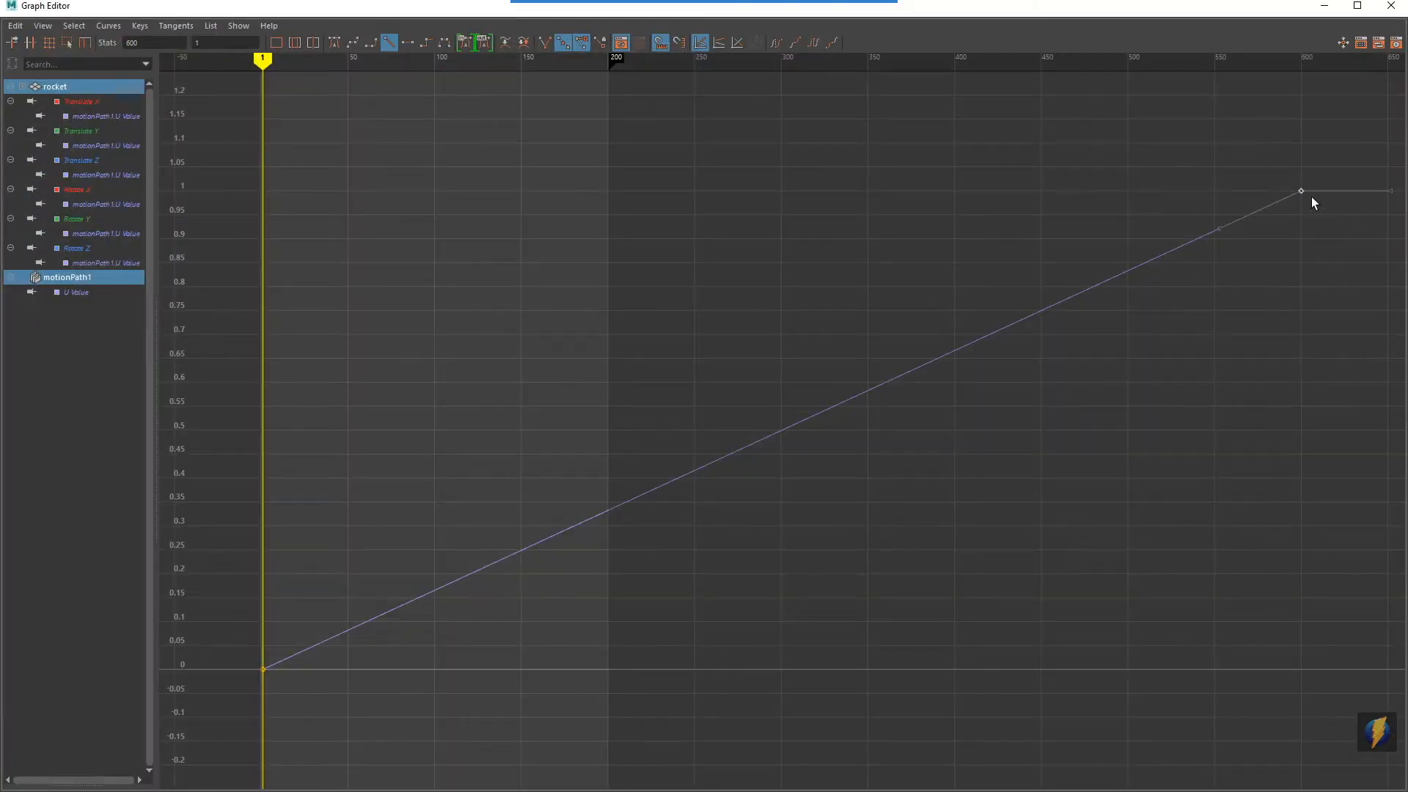
left_click_drag(1299, 191, 631, 191)
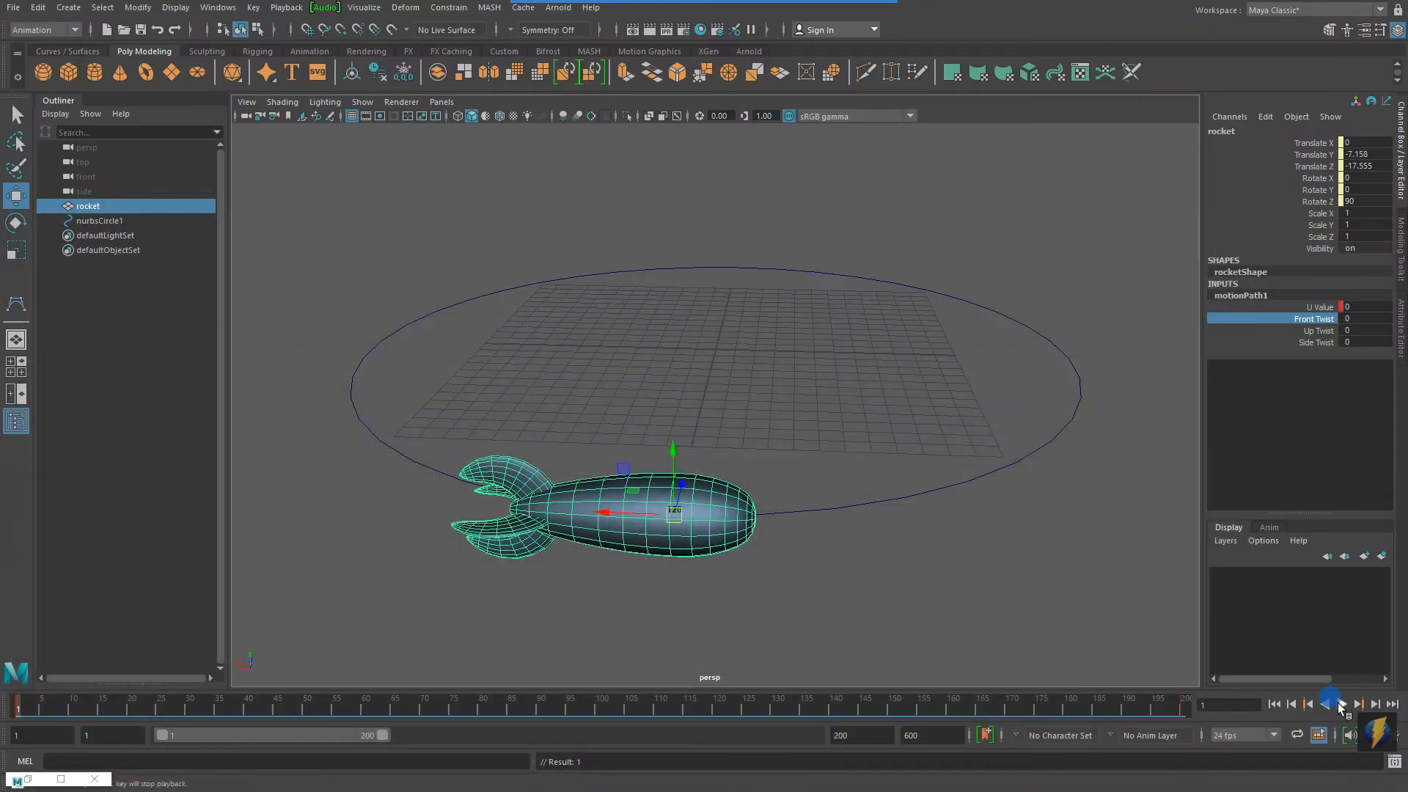
Play the path animation, then delete the rocket's U Value keys from the Channel Box
left_click(1343, 705)
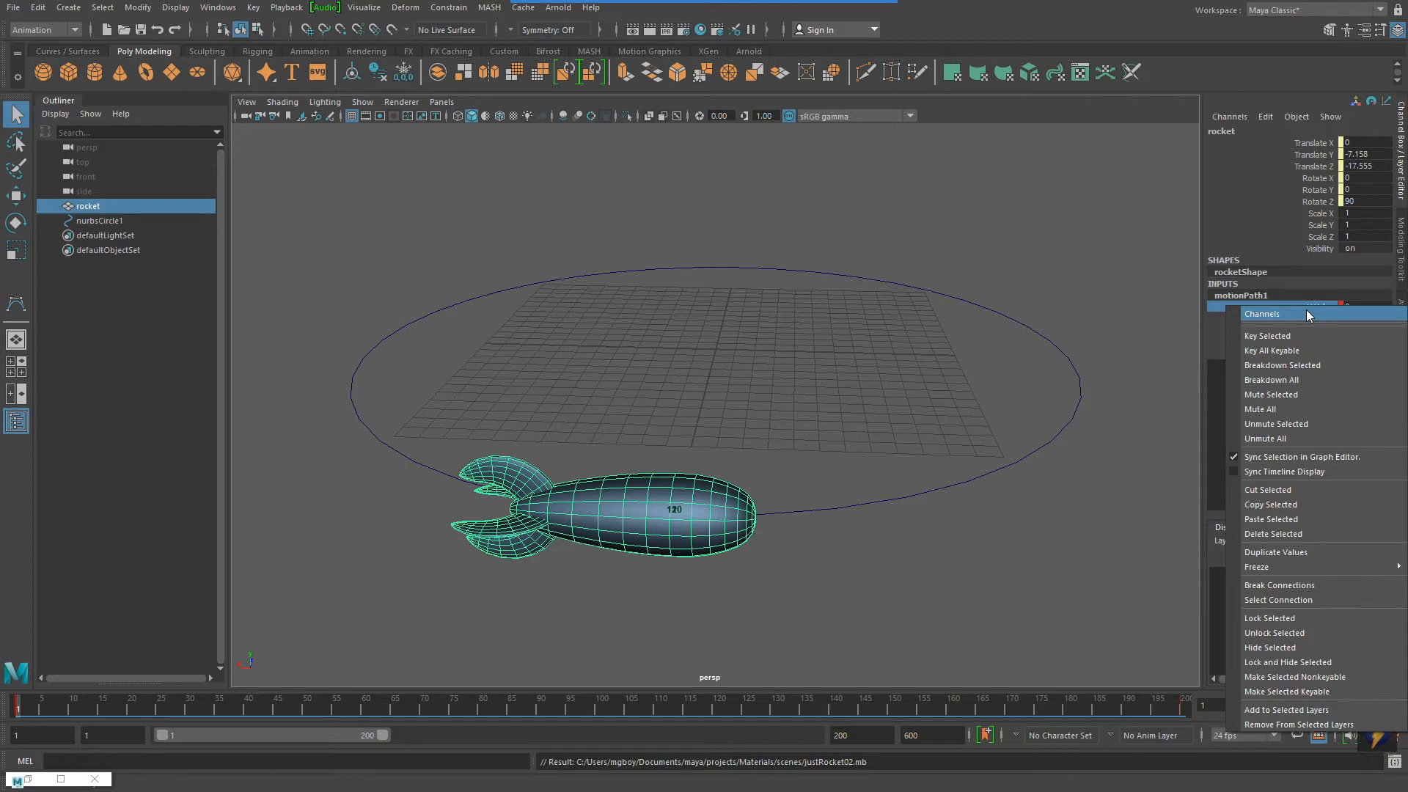
mouse_move(1273, 534)
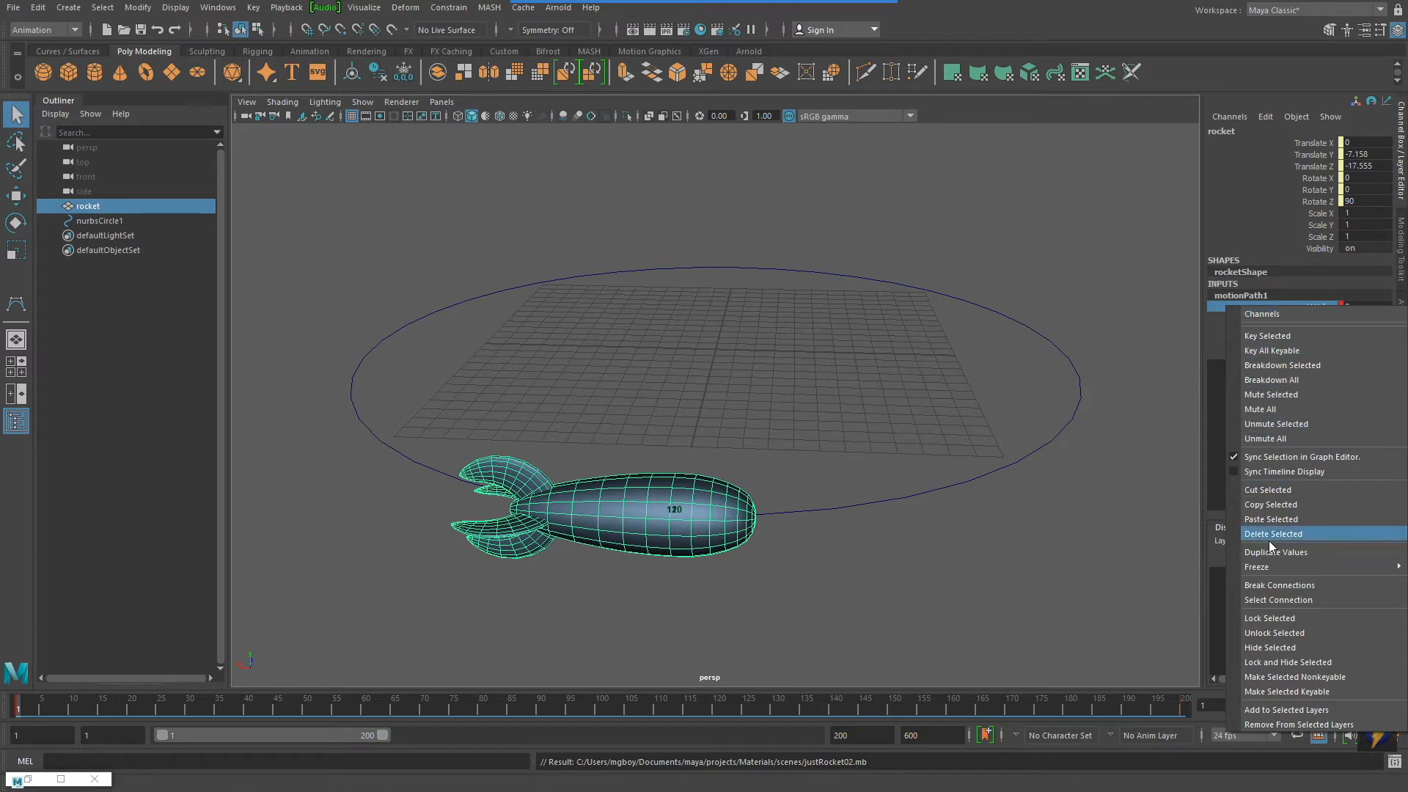
left_click(1273, 533)
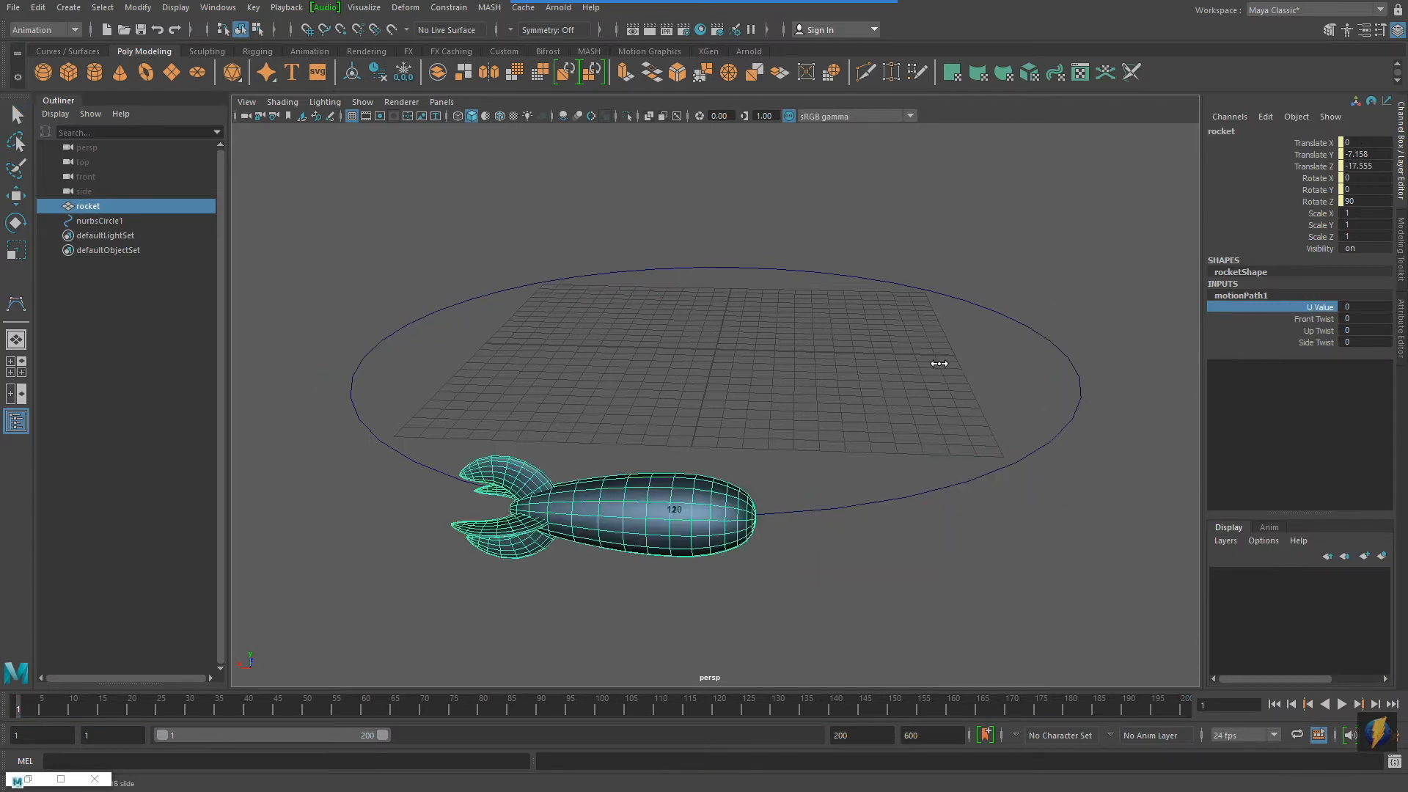
Reset U Value to 0, scrub to frame 30 and key the U Value there
left_click_drag(939, 364, 835, 376)
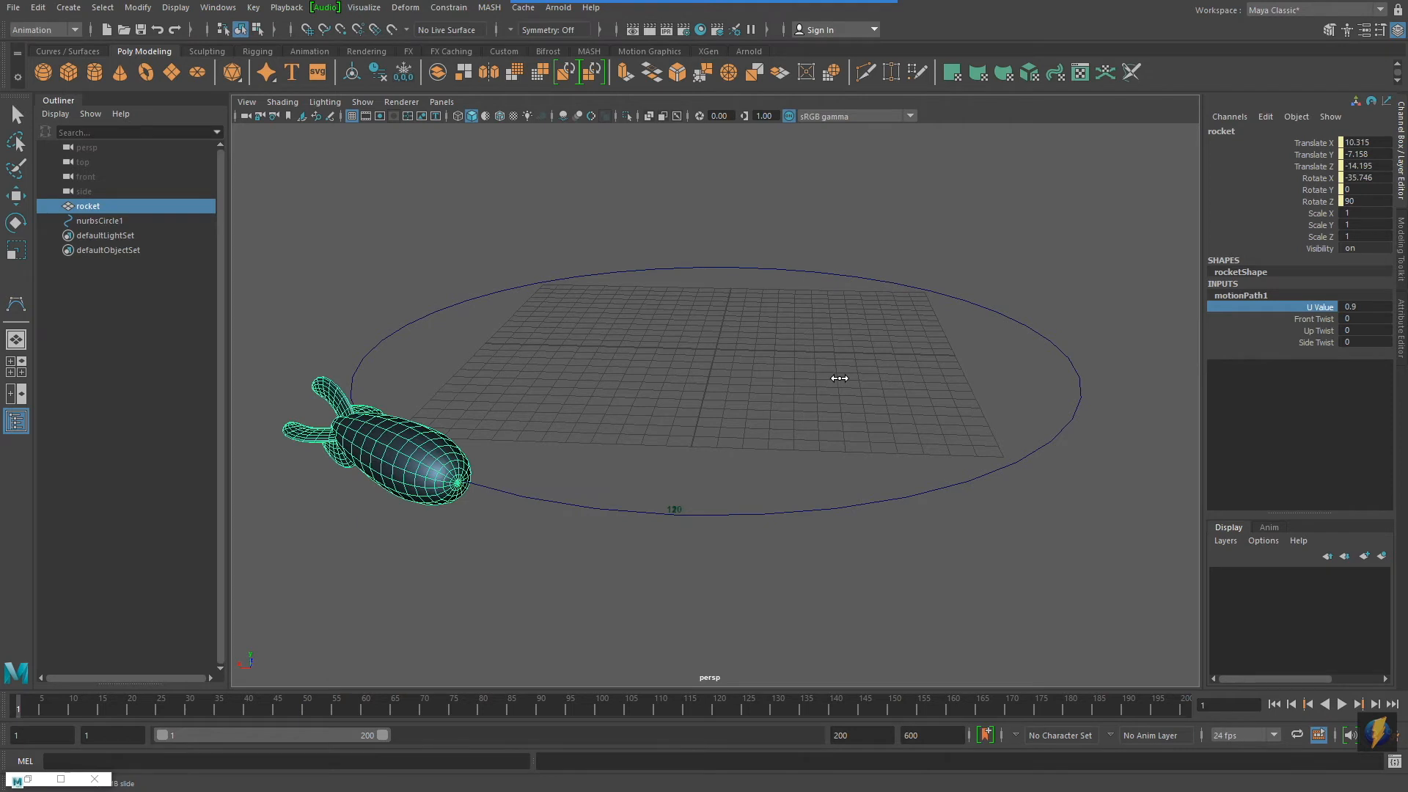
type("0")
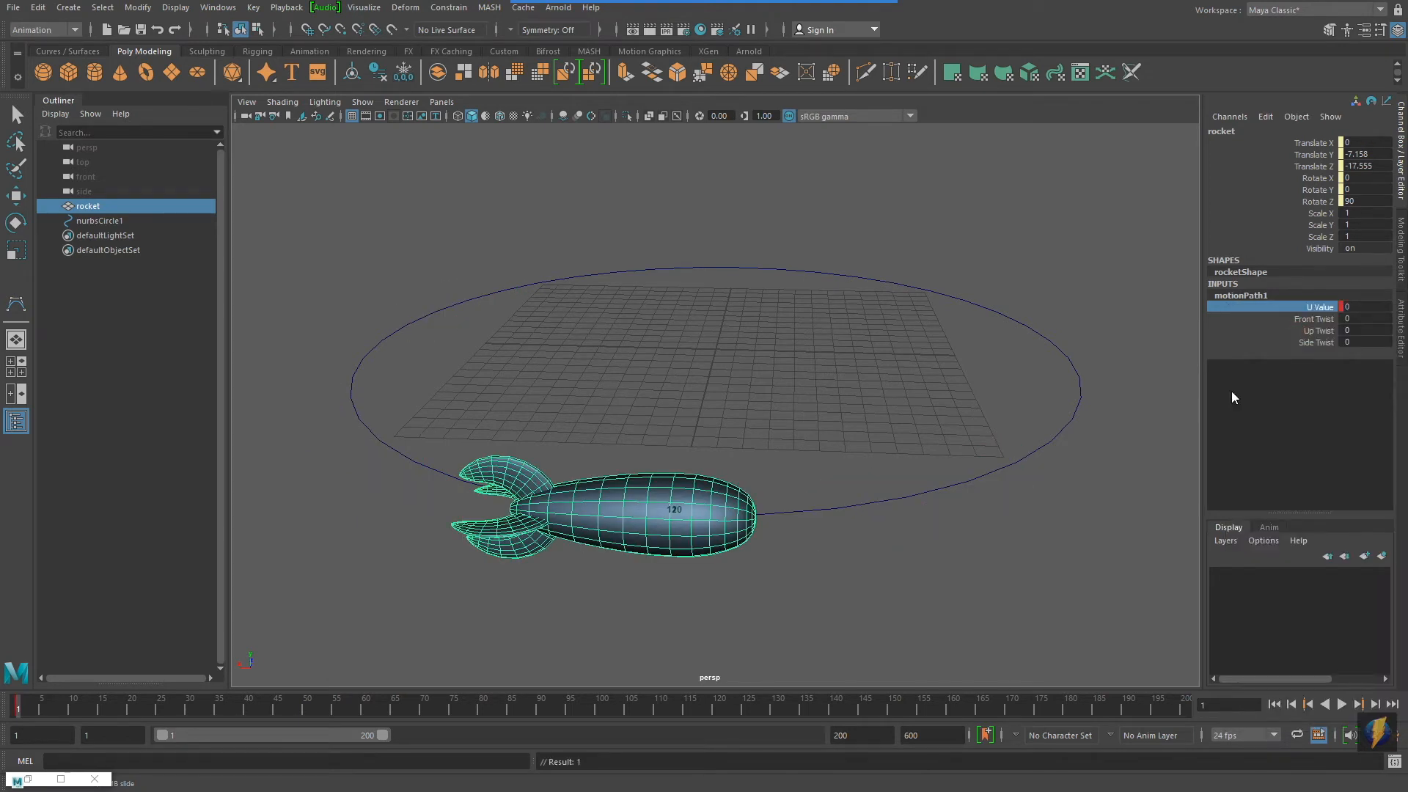
left_click(96, 710)
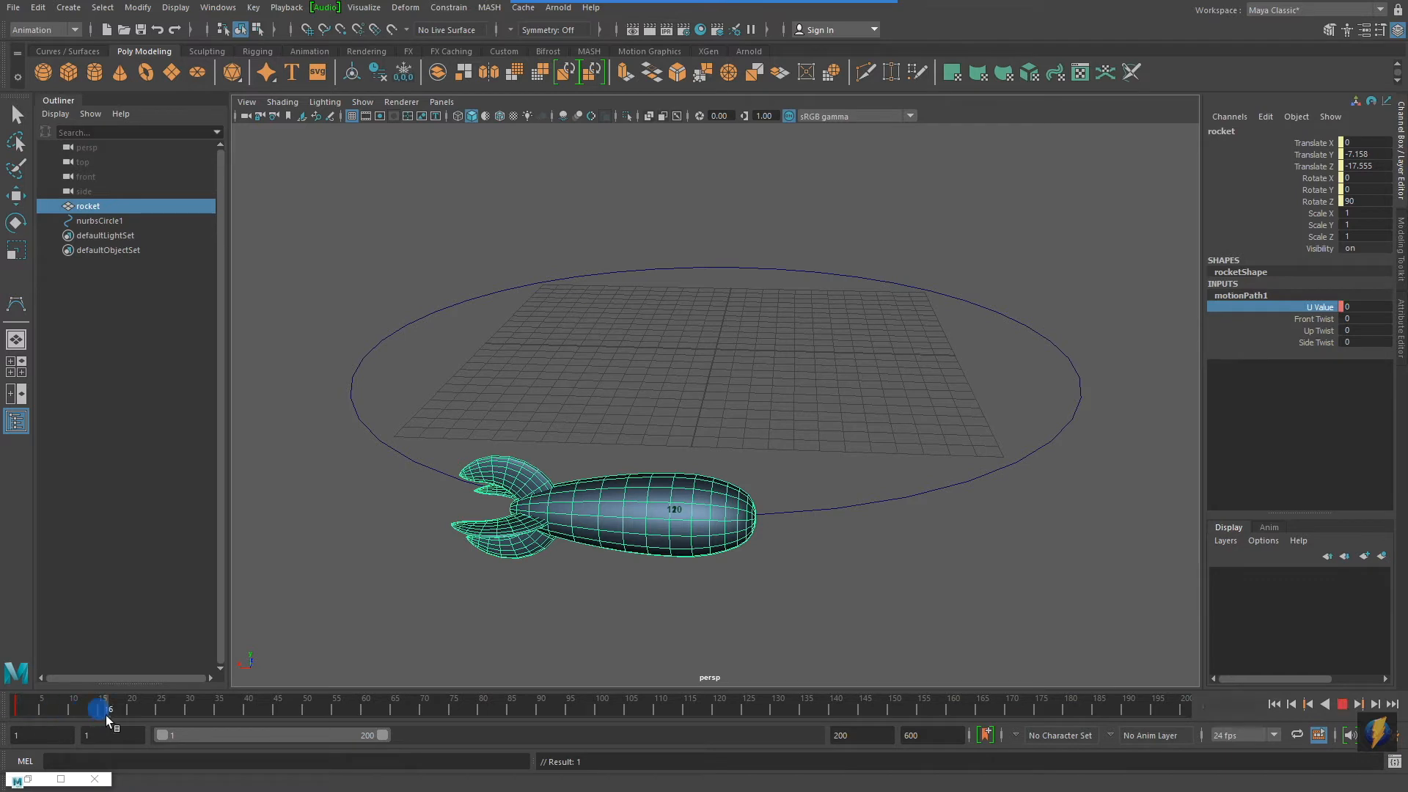
left_click_drag(99, 708, 189, 709)
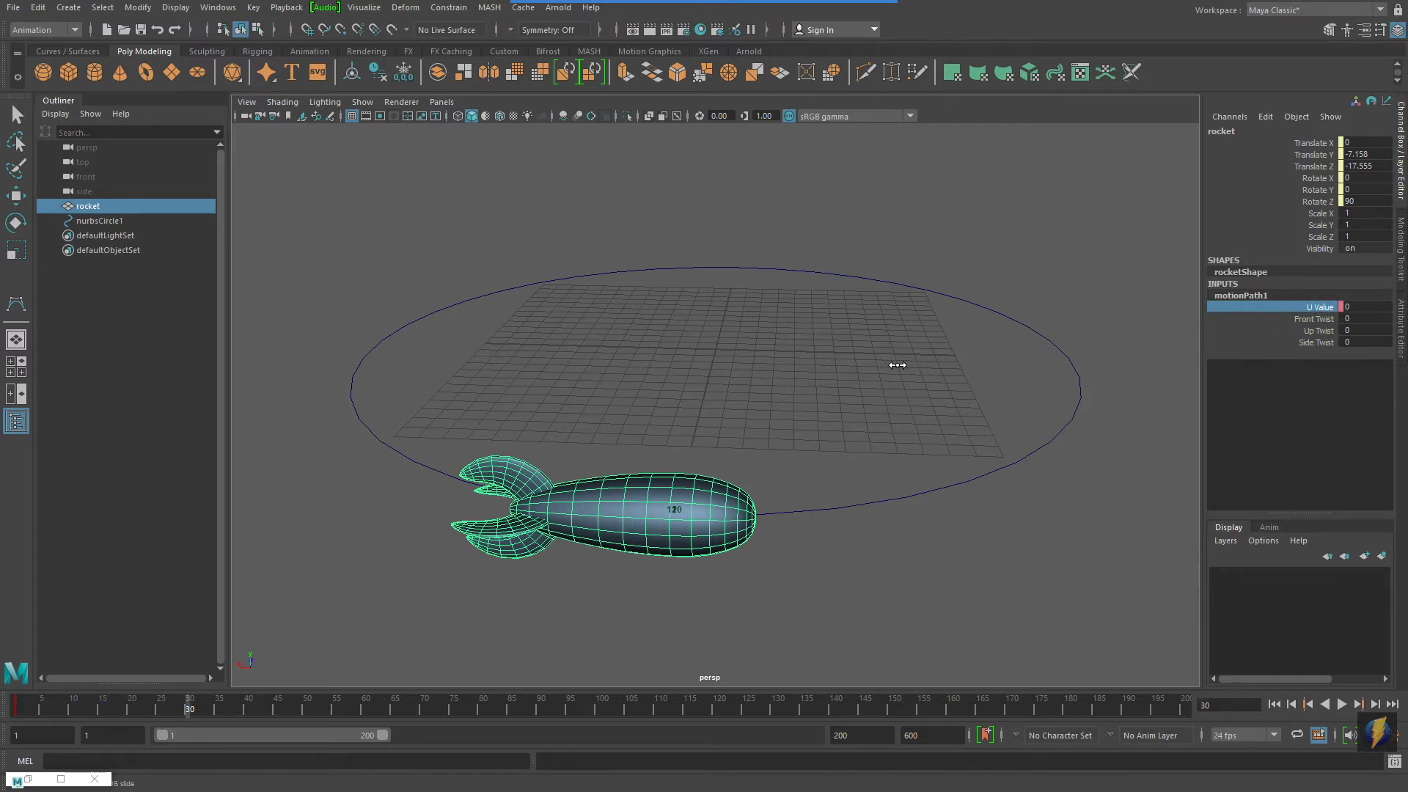
mouse_move(1027, 366)
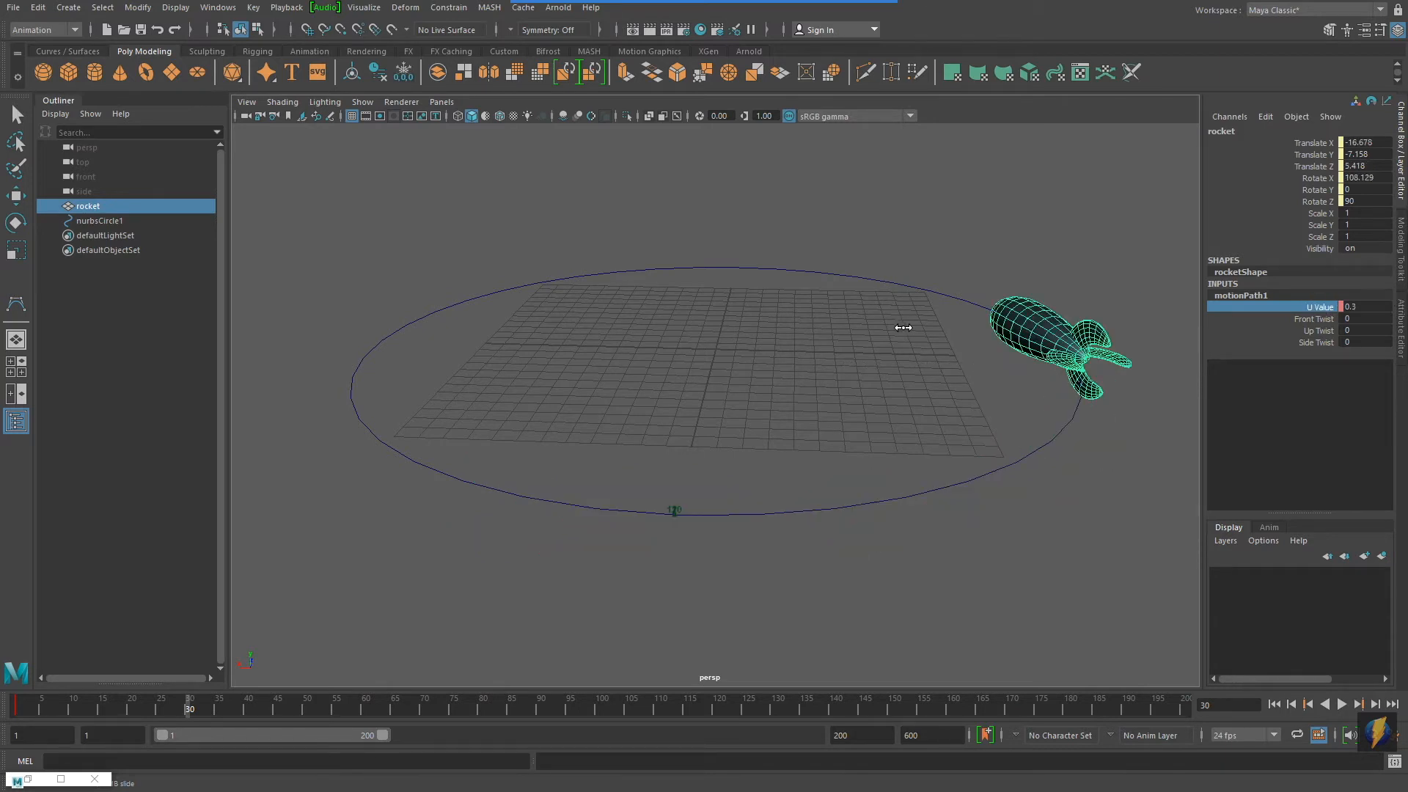
mouse_move(1368, 316)
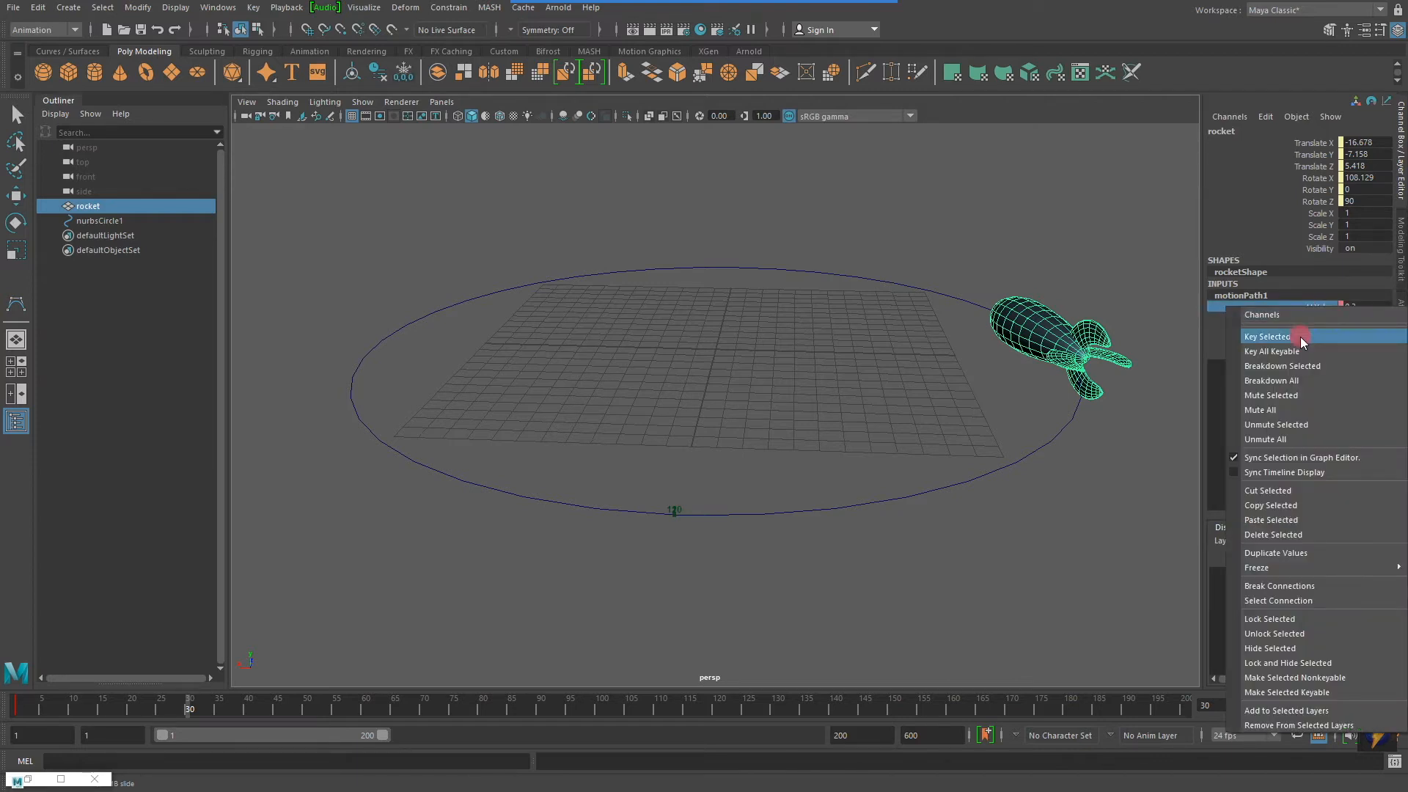
left_click(1267, 336)
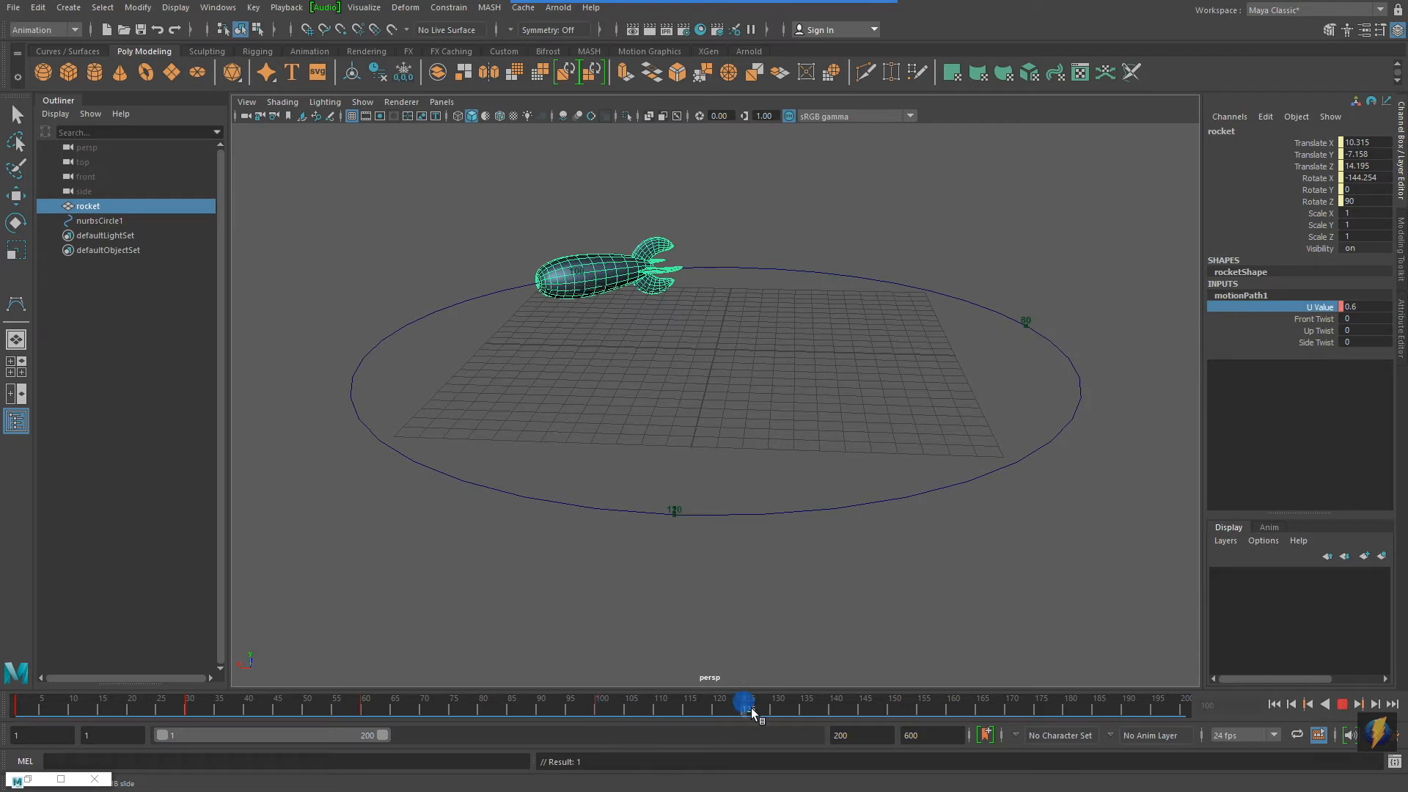
Scrub to frame 200 and key the rocket's U Value again at that frame
left_click_drag(744, 701, 911, 701)
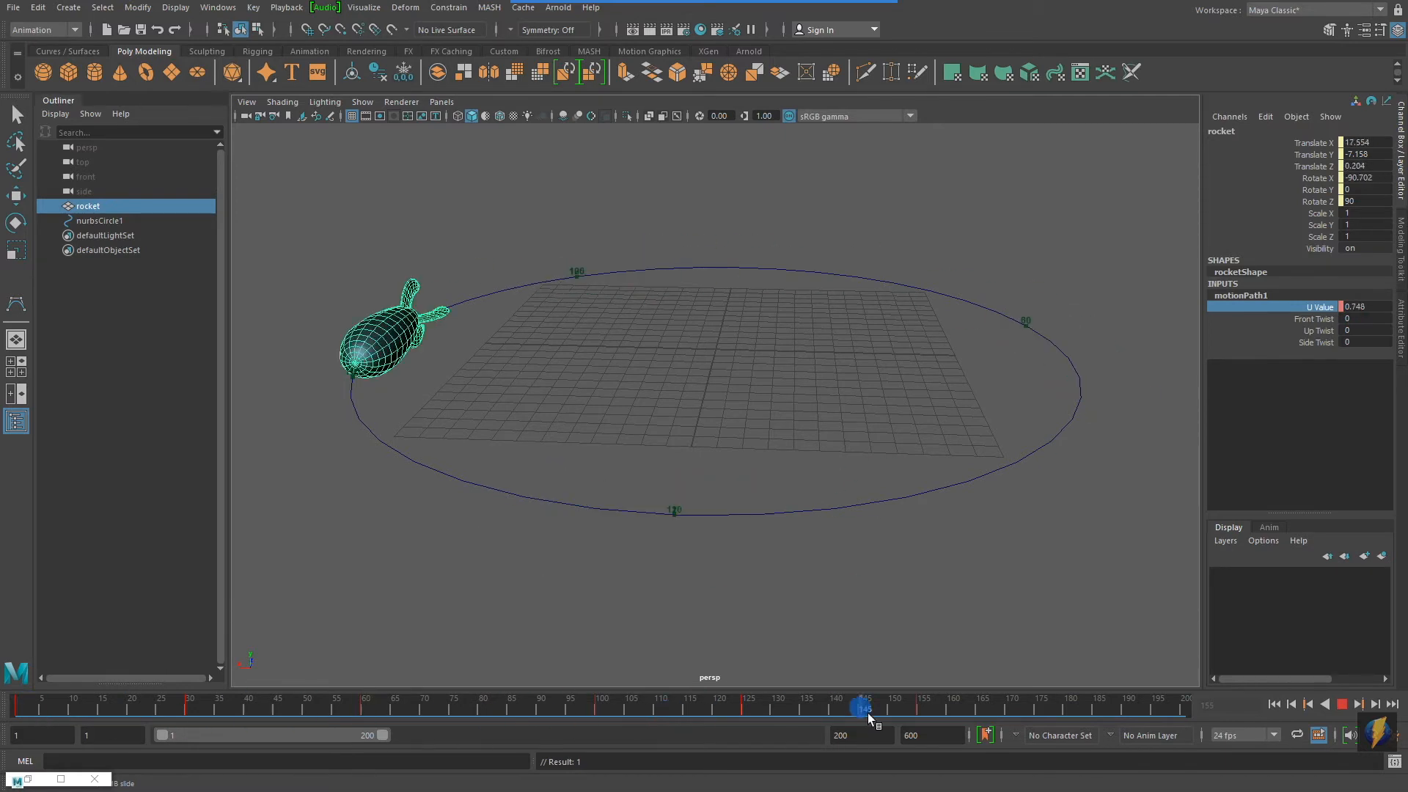
right_click(1320, 306)
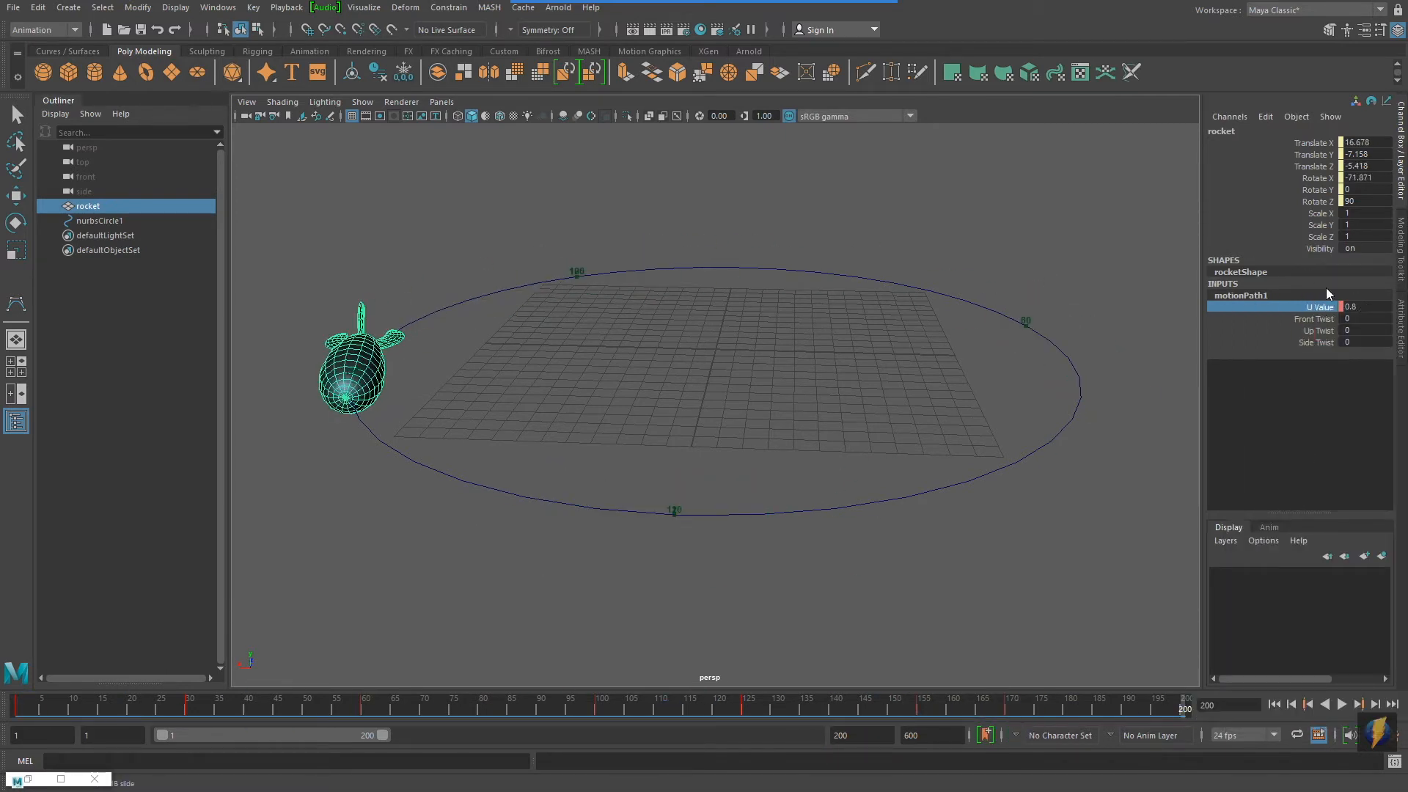
right_click(1319, 306)
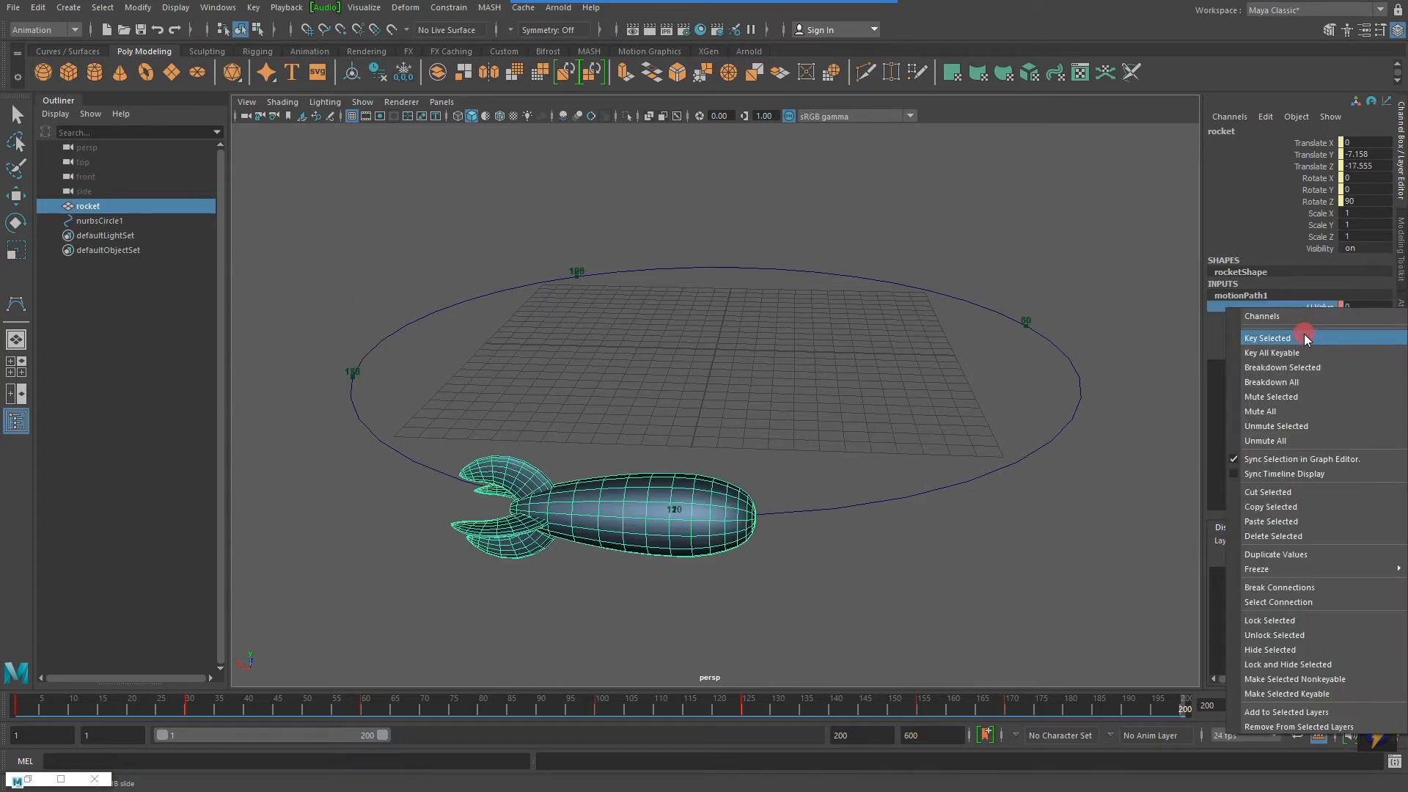
left_click(1267, 338)
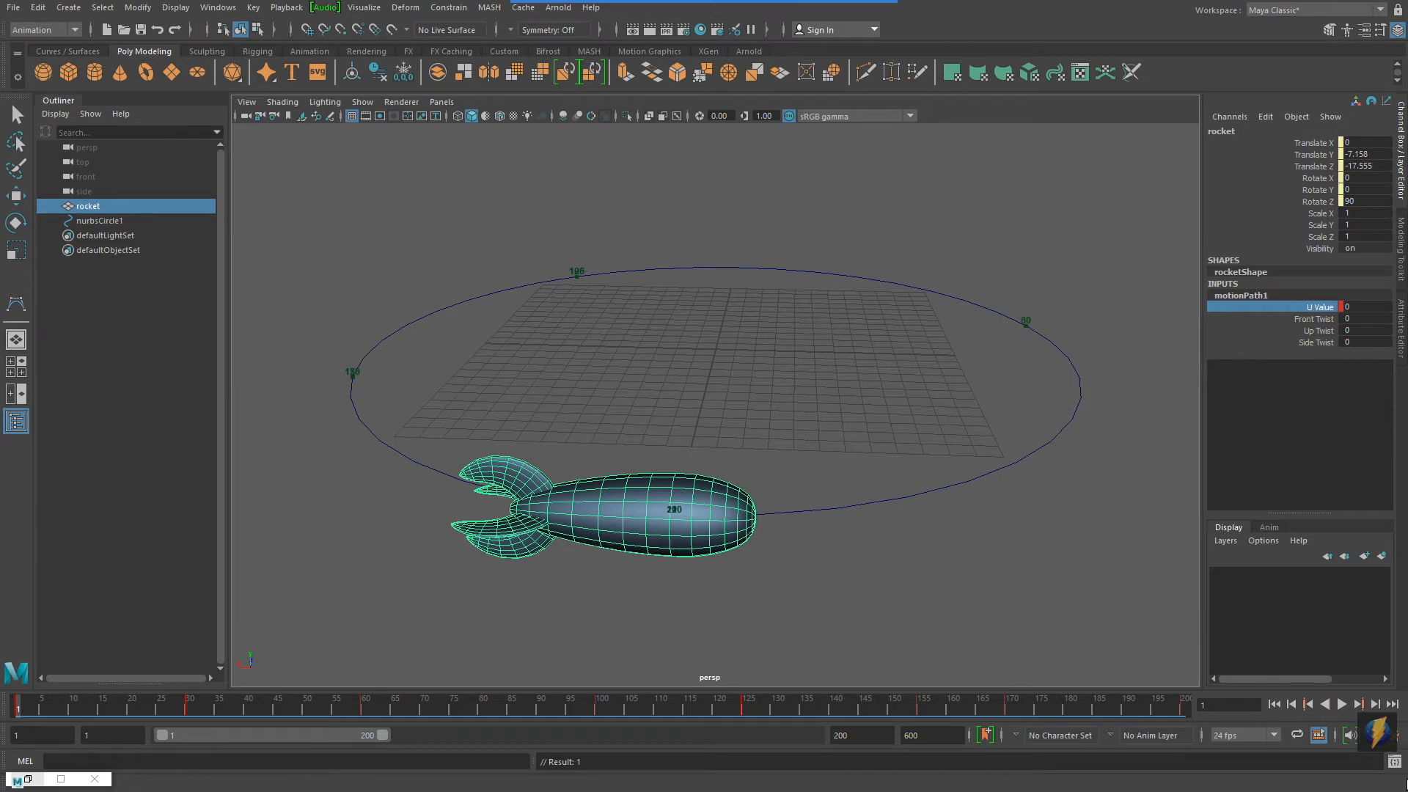
Play, remove the intermediate U Value keys keeping 0 at frame 1 and 1 at frame 200, and stop
left_click(1343, 706)
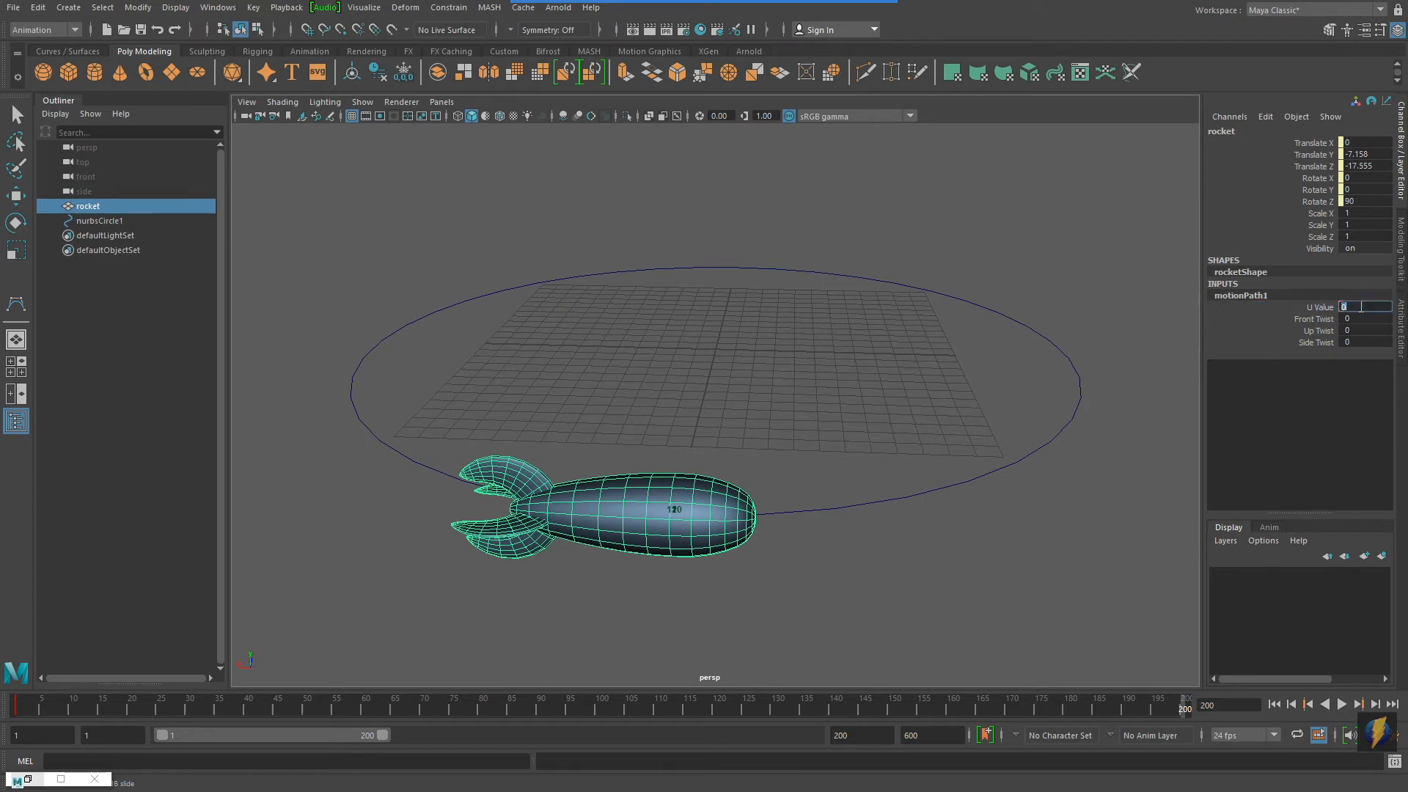
right_click(1366, 306)
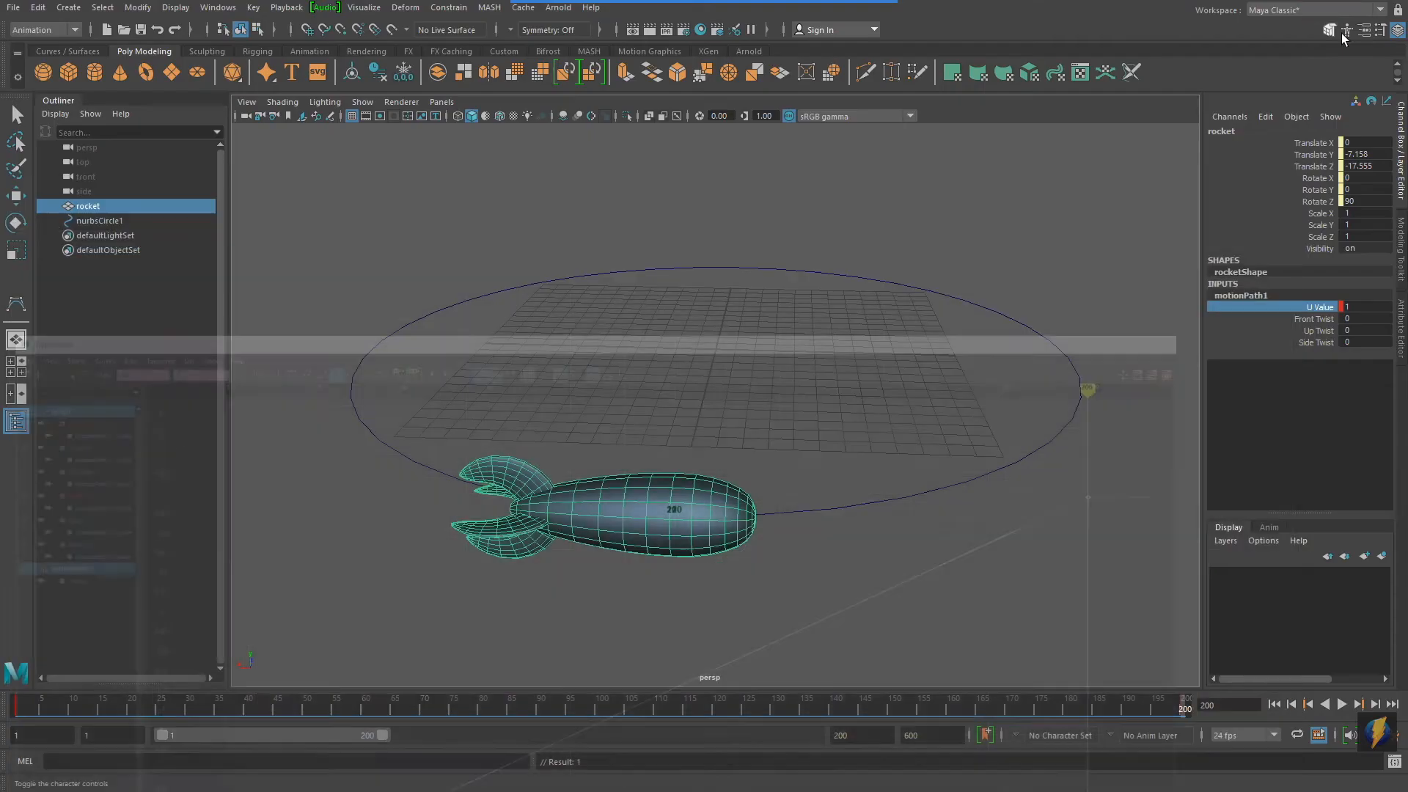
left_click(1342, 704)
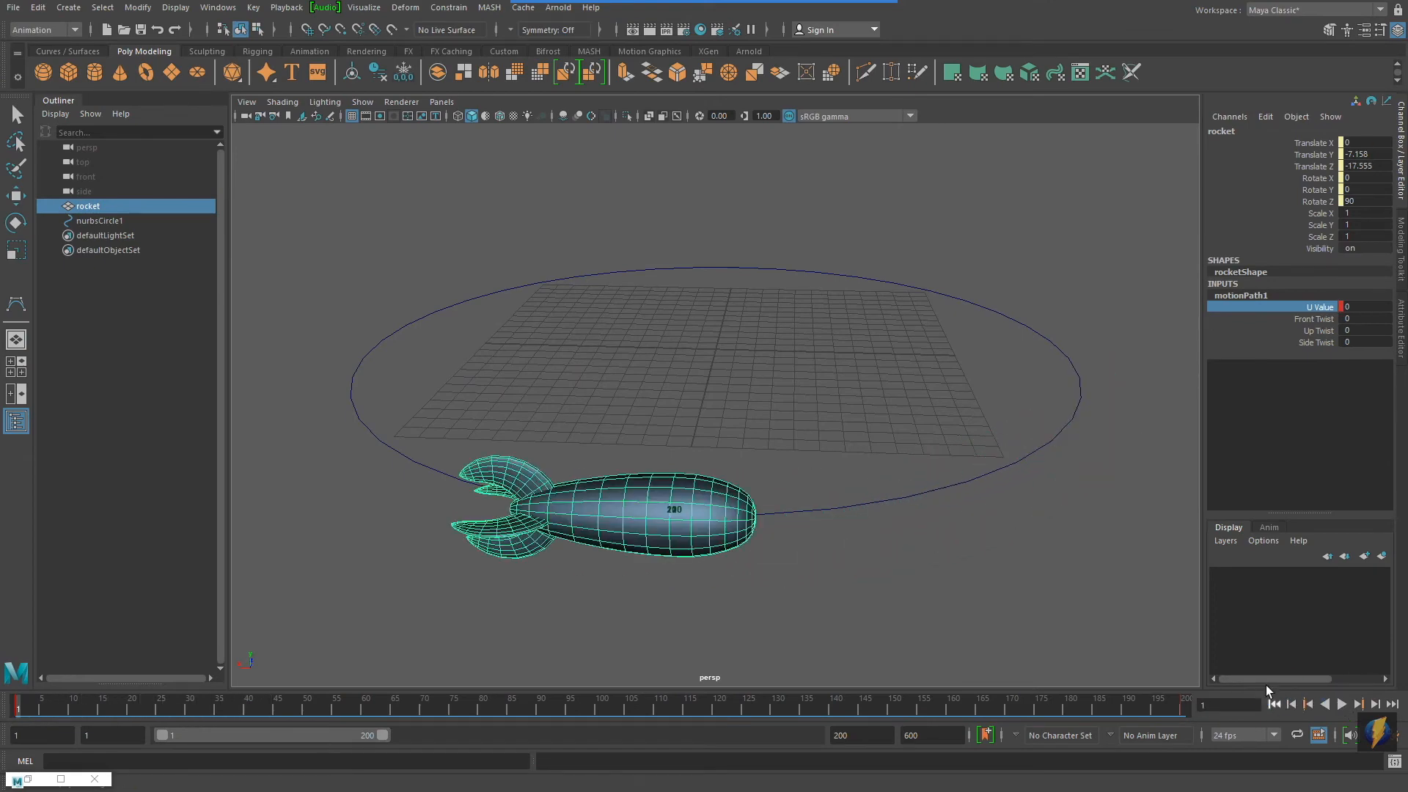
Return to frame 1 and move nurbsCircle1's CVs up and down to make a wavy loop
left_click(99, 221)
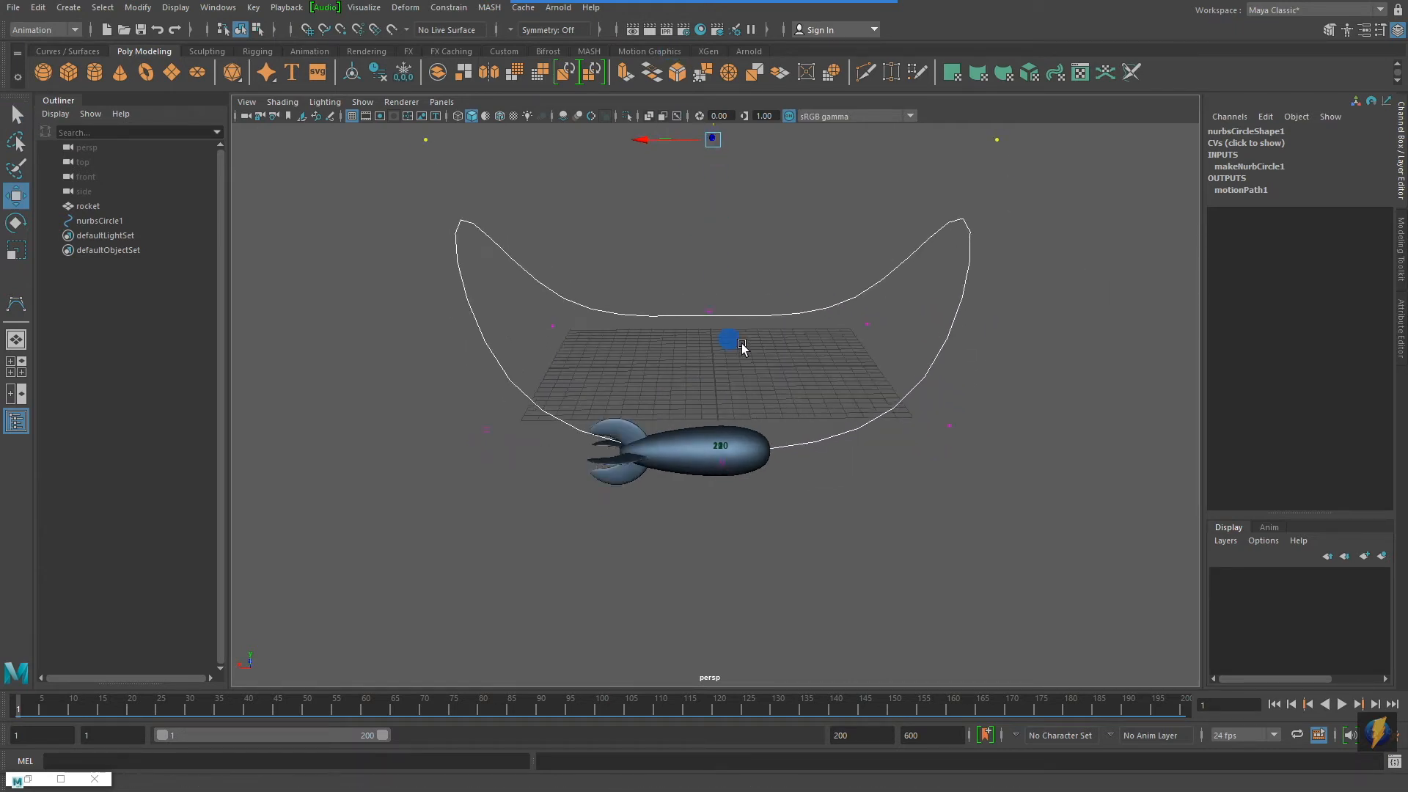
left_click_drag(729, 340, 709, 261)
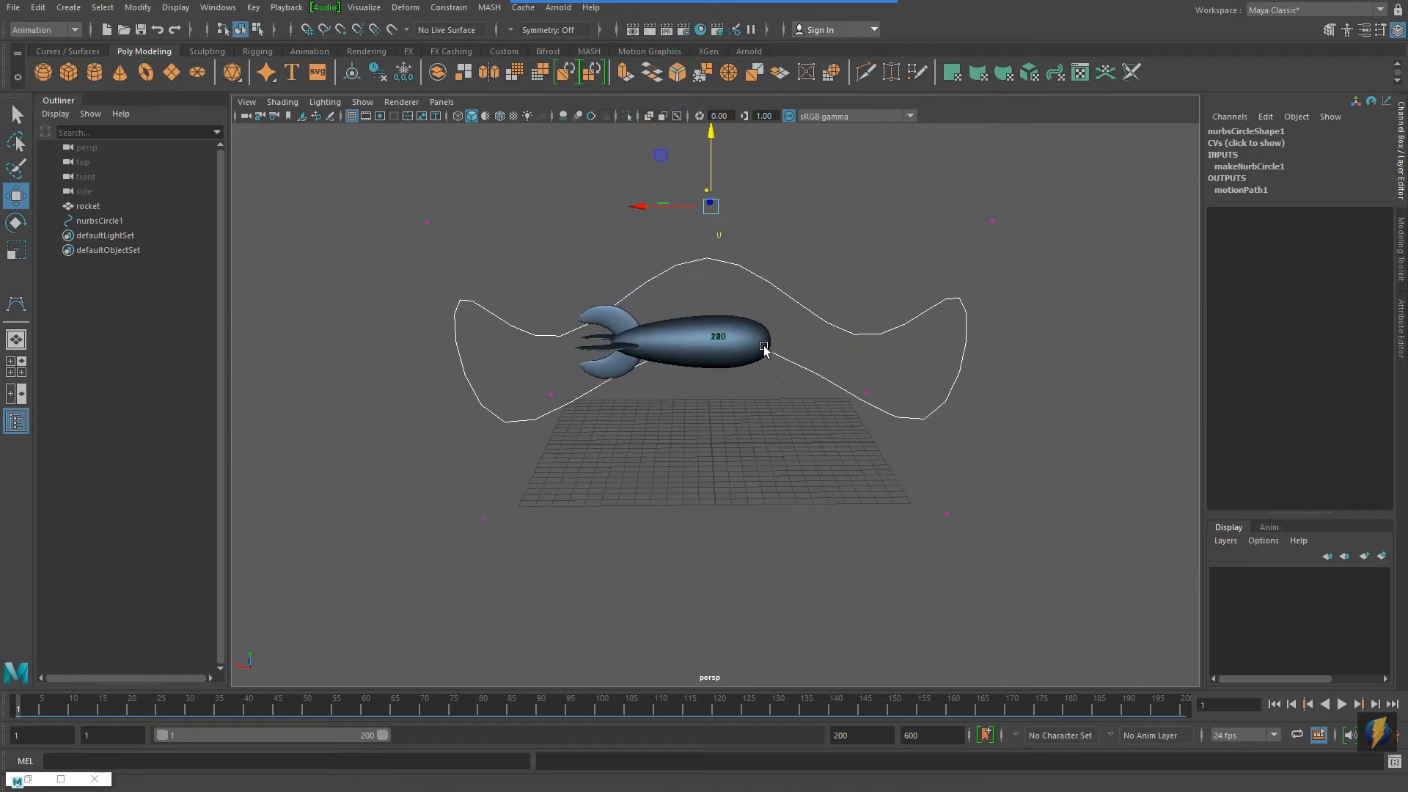
left_click_drag(764, 350, 797, 404)
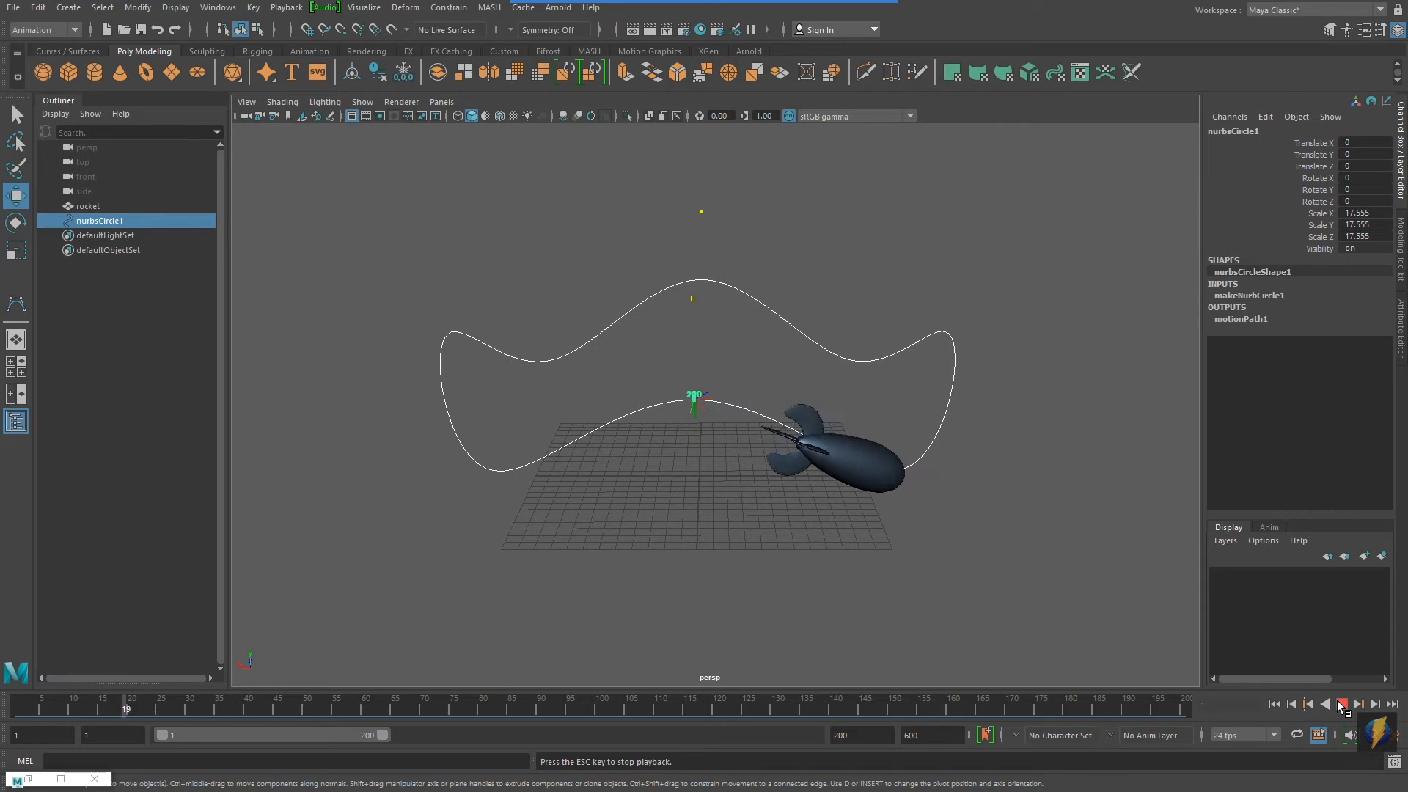
Play the rocket along the reshaped path, then stop playback
left_click(1348, 705)
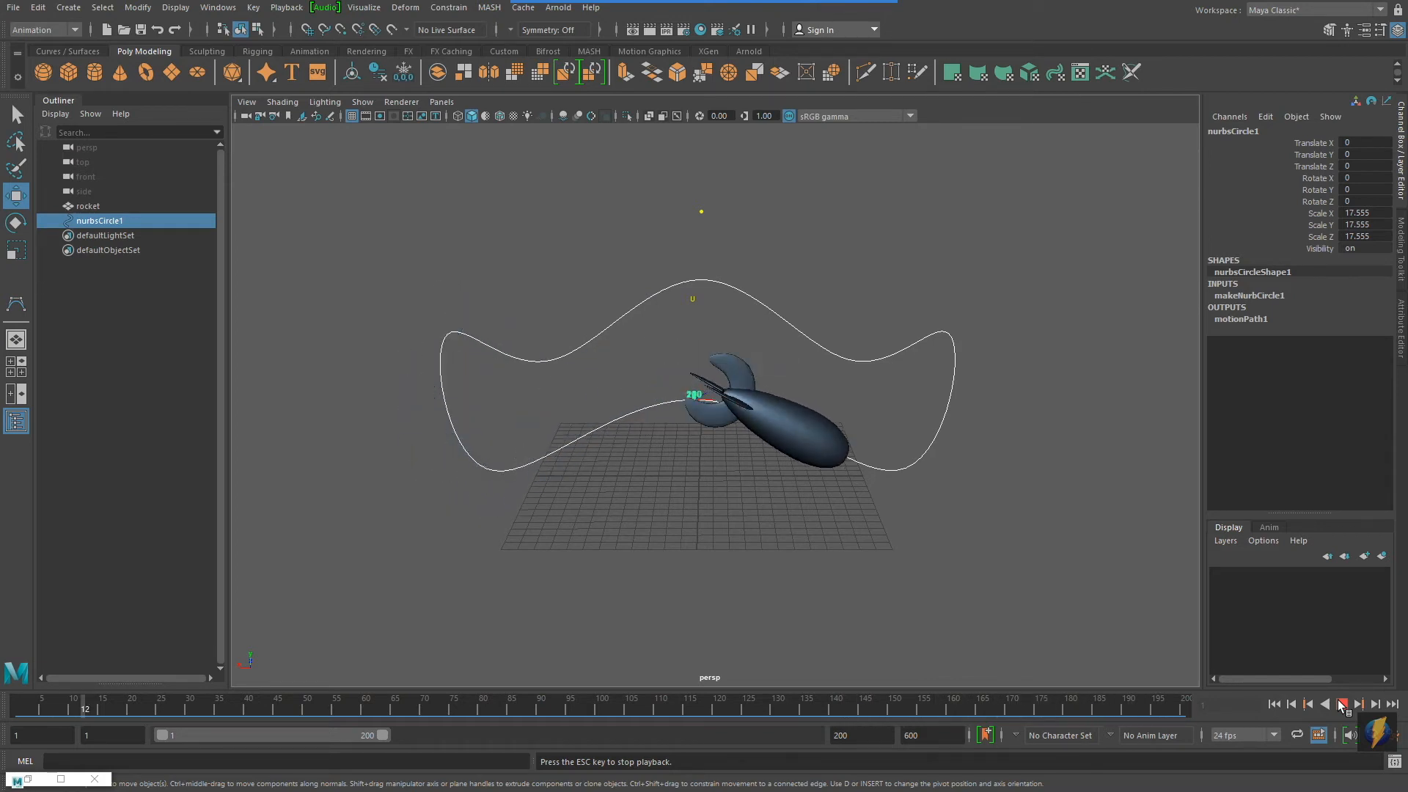
left_click(1344, 704)
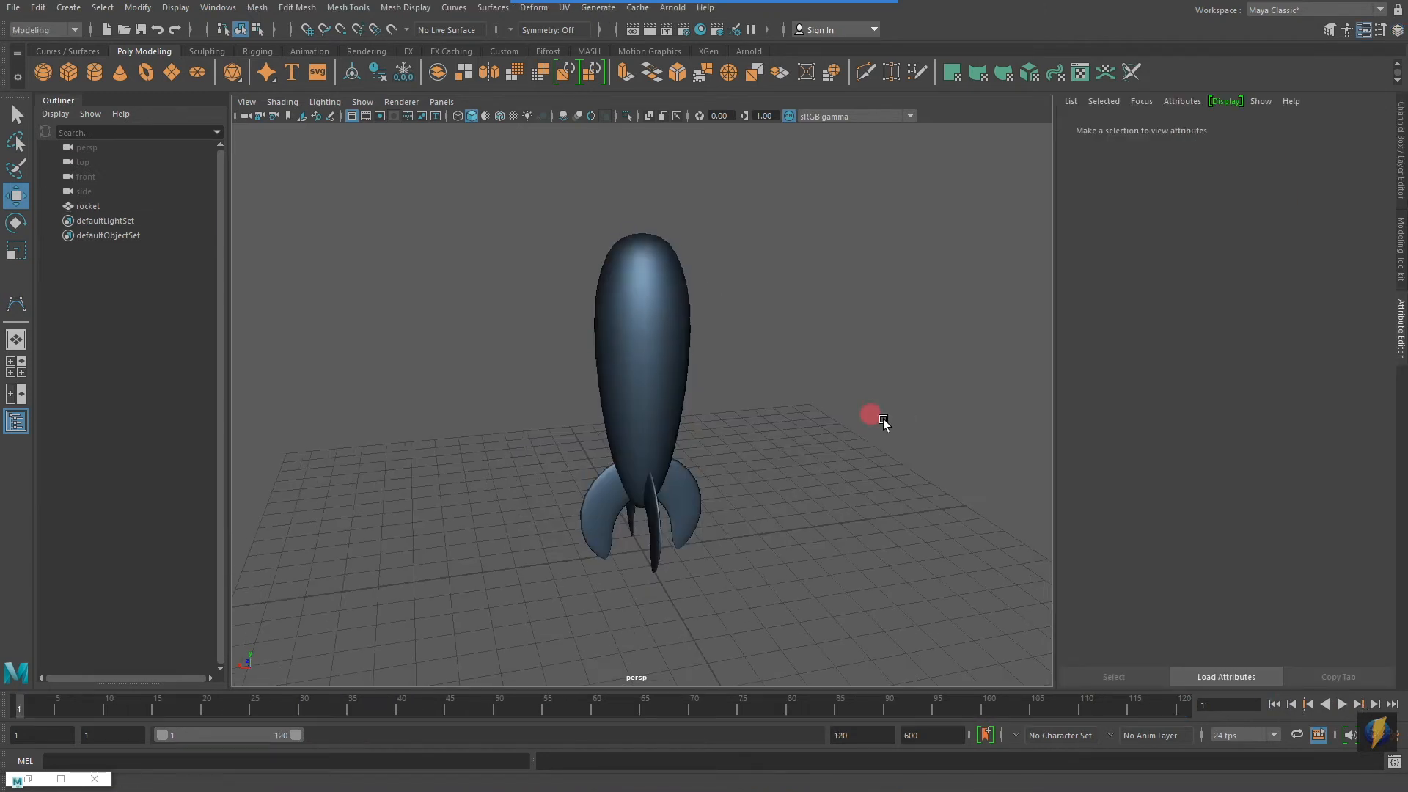
Bring up the Create menu to reach the CV Curve Tool in the fresh rocket scene
left_click(66, 9)
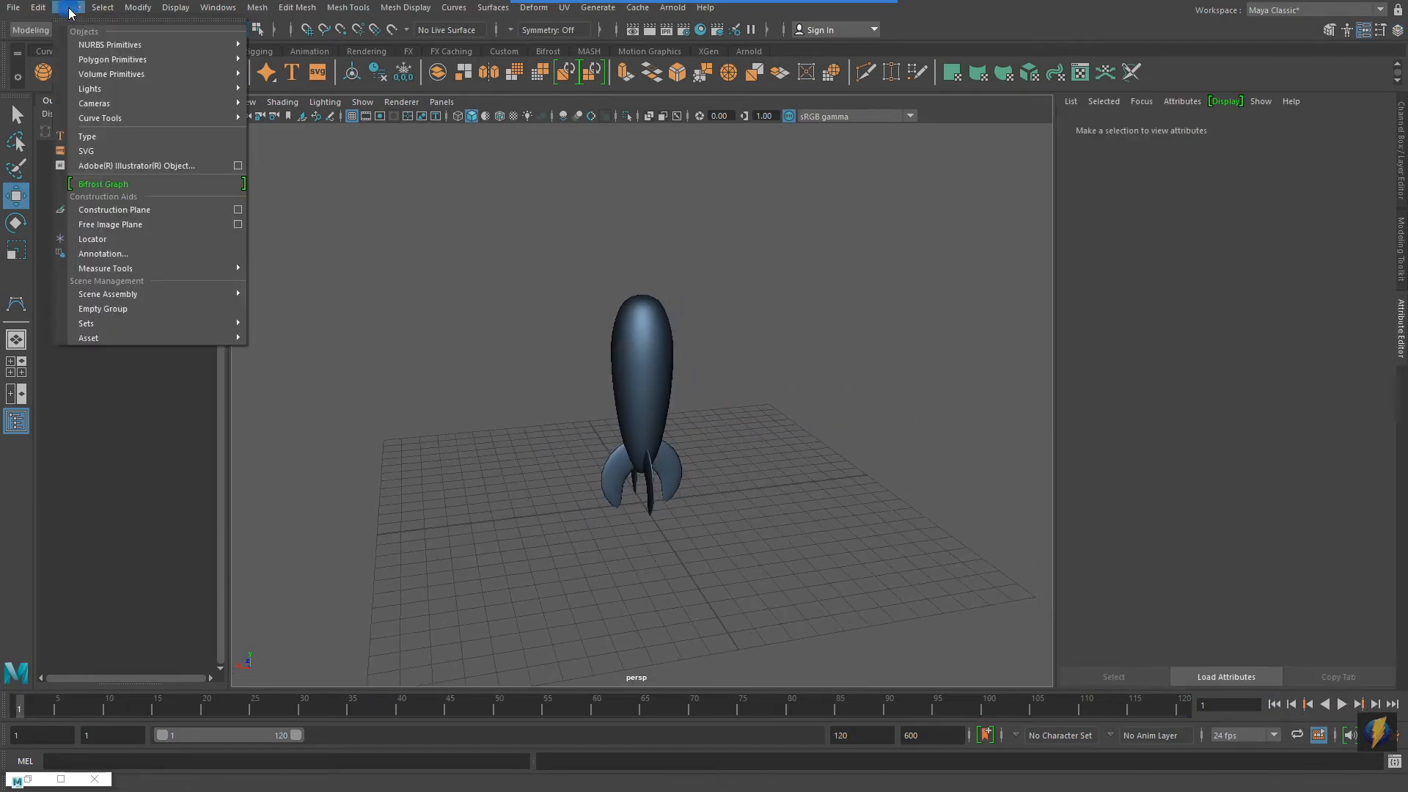
mouse_move(126, 127)
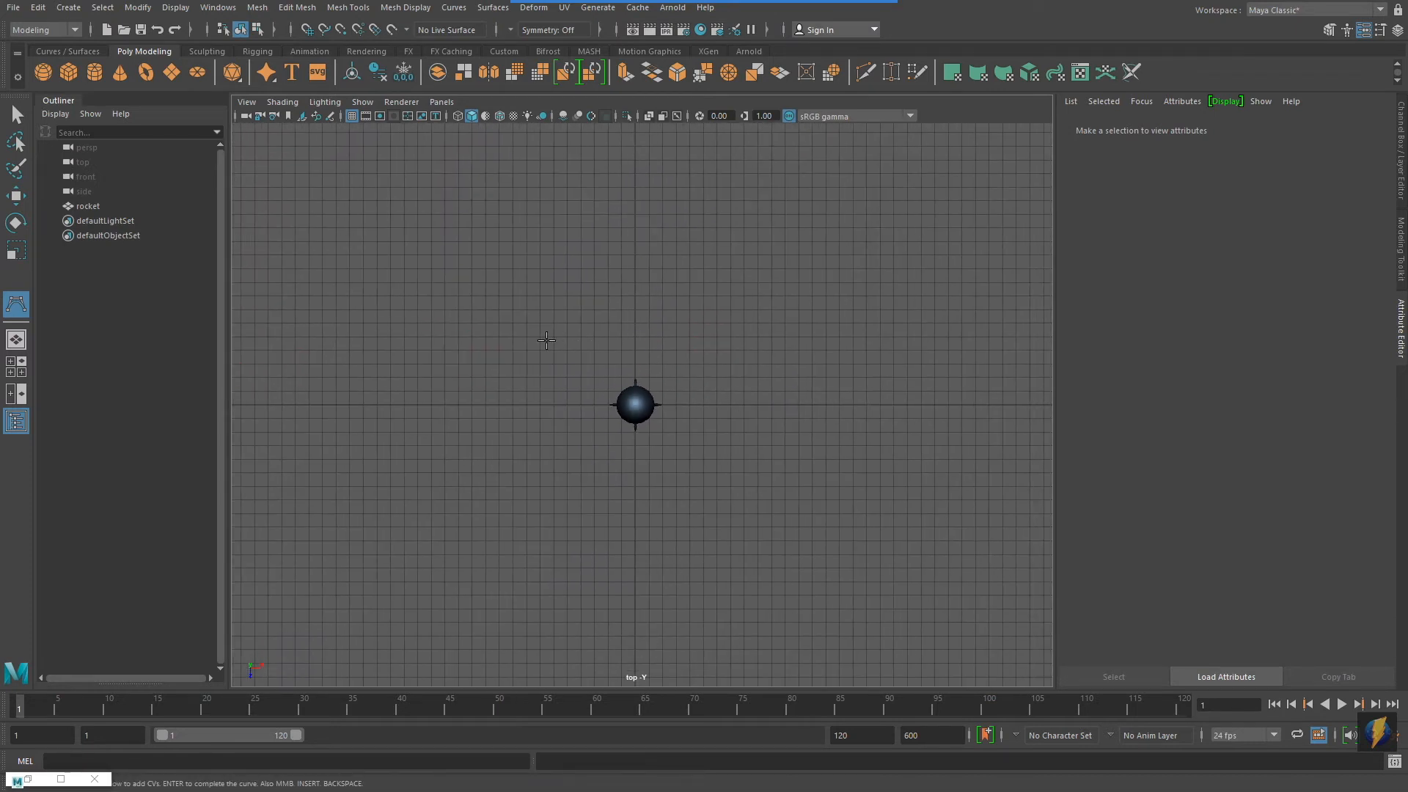
Place CV points above, right of, below and beyond the rocket to form a figure-eight loop
left_click(772, 183)
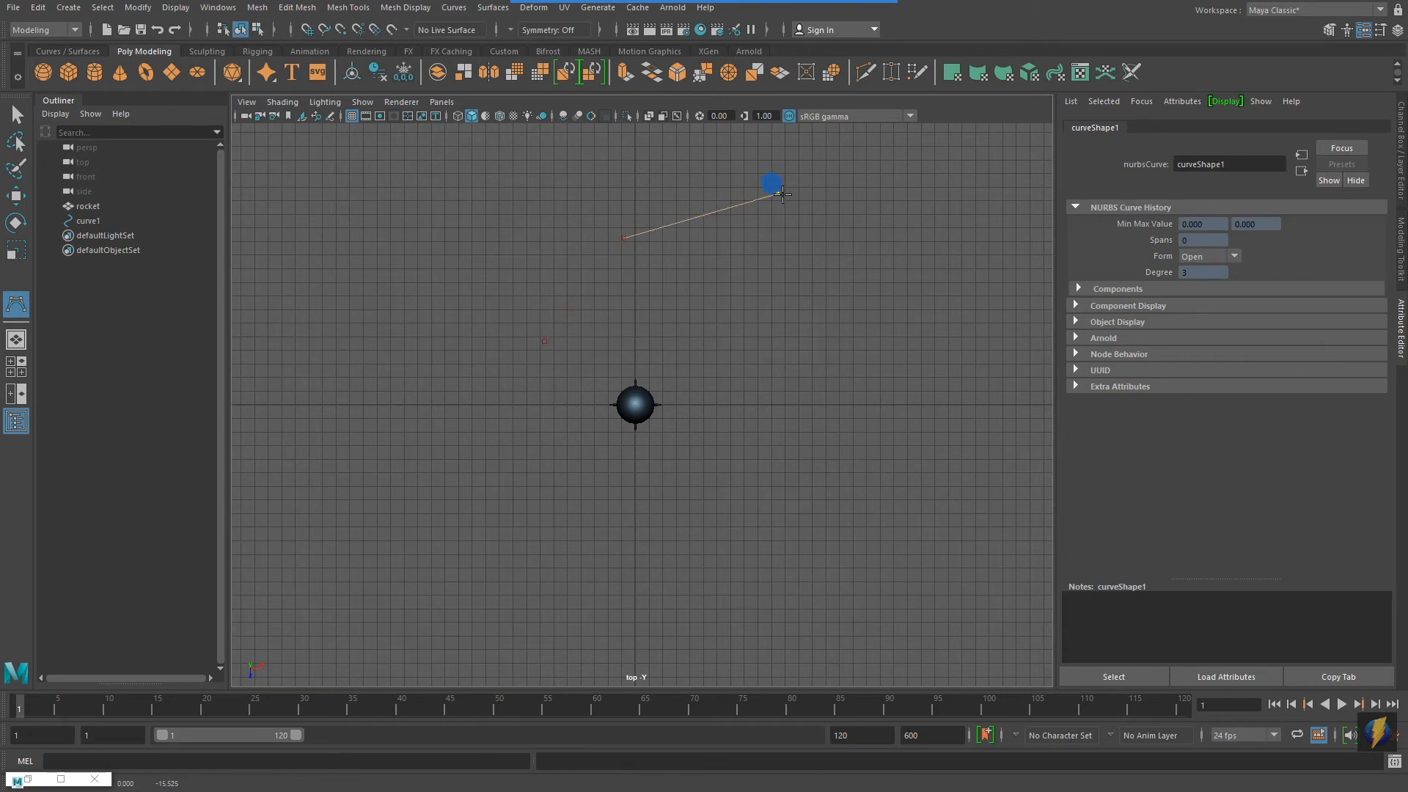
left_click_drag(772, 183, 876, 357)
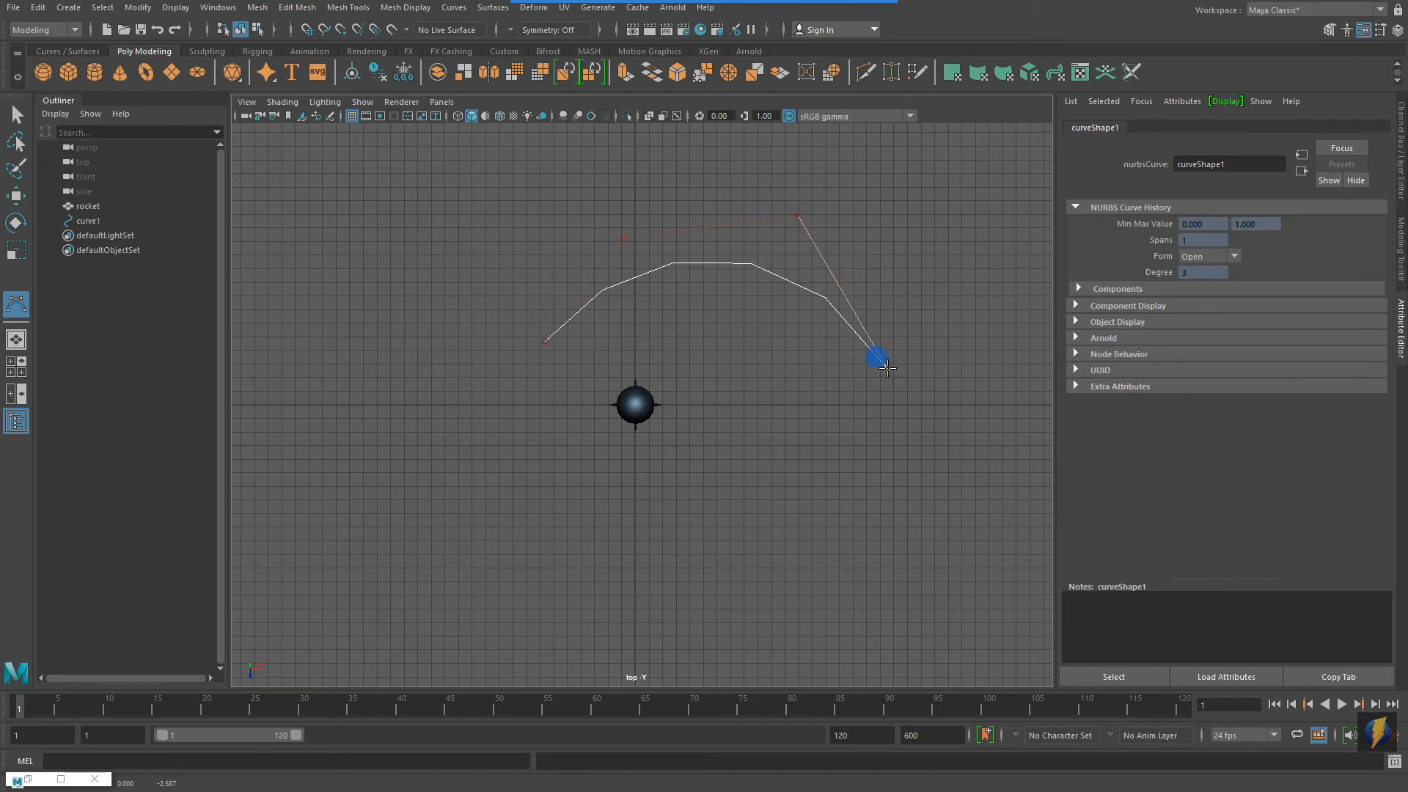
left_click_drag(876, 357, 854, 533)
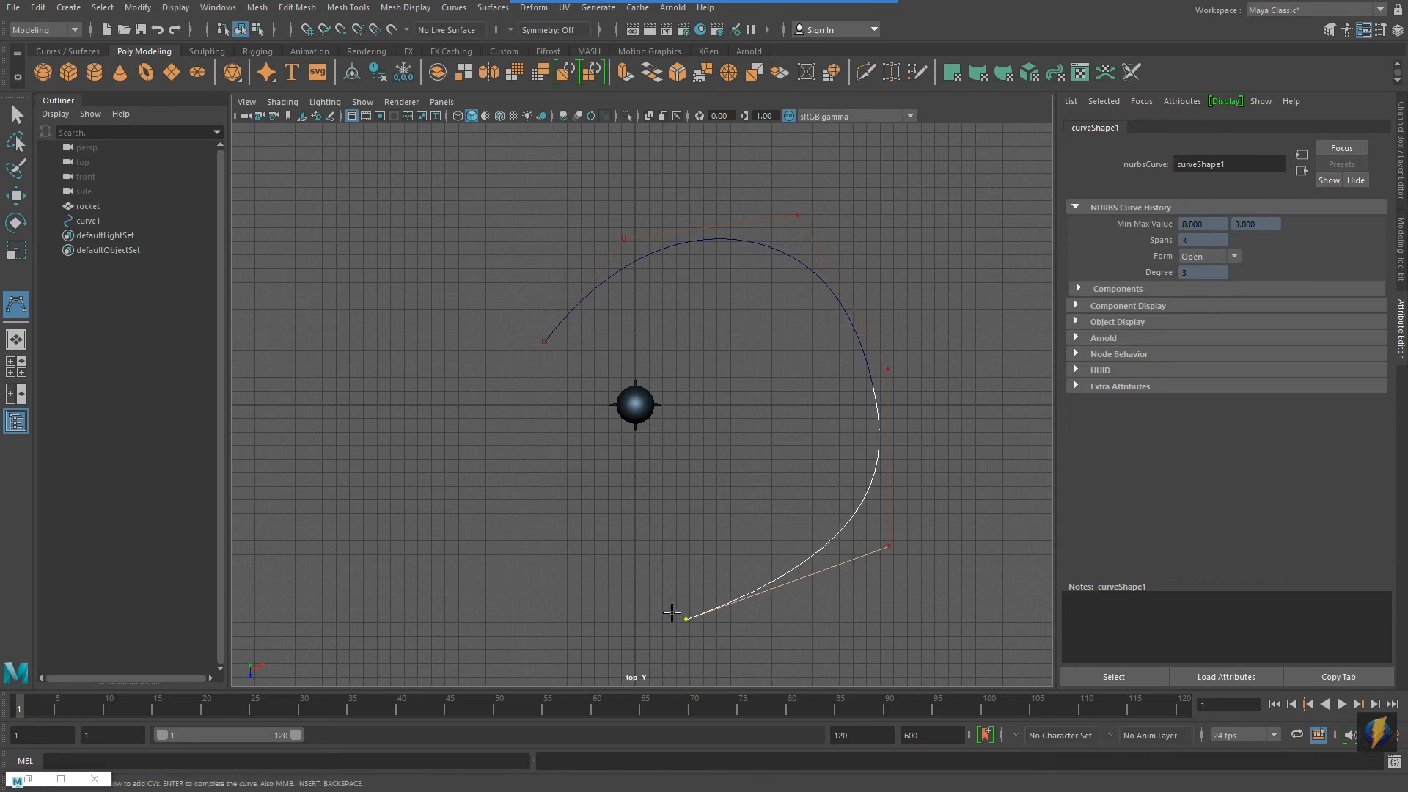
left_click(729, 415)
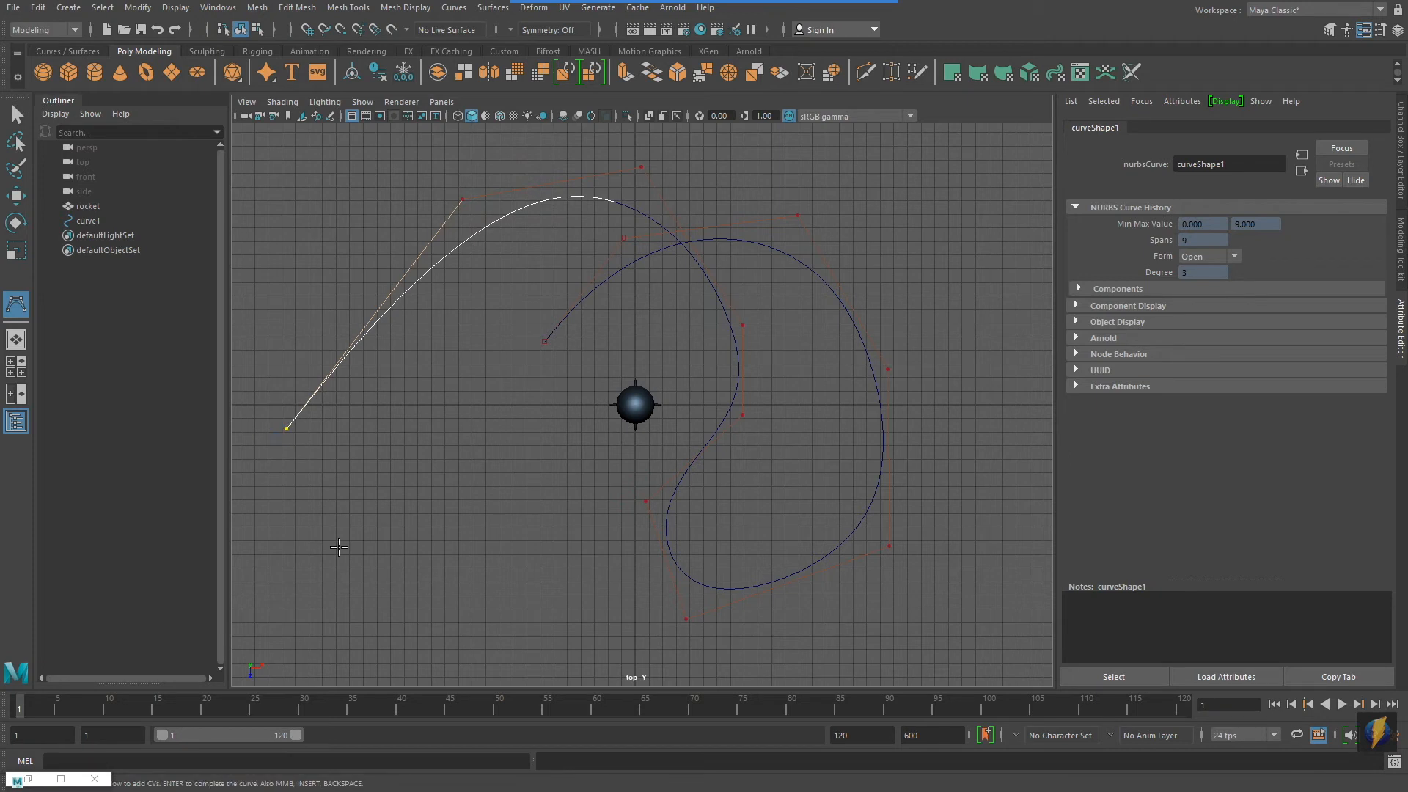
left_click(505, 473)
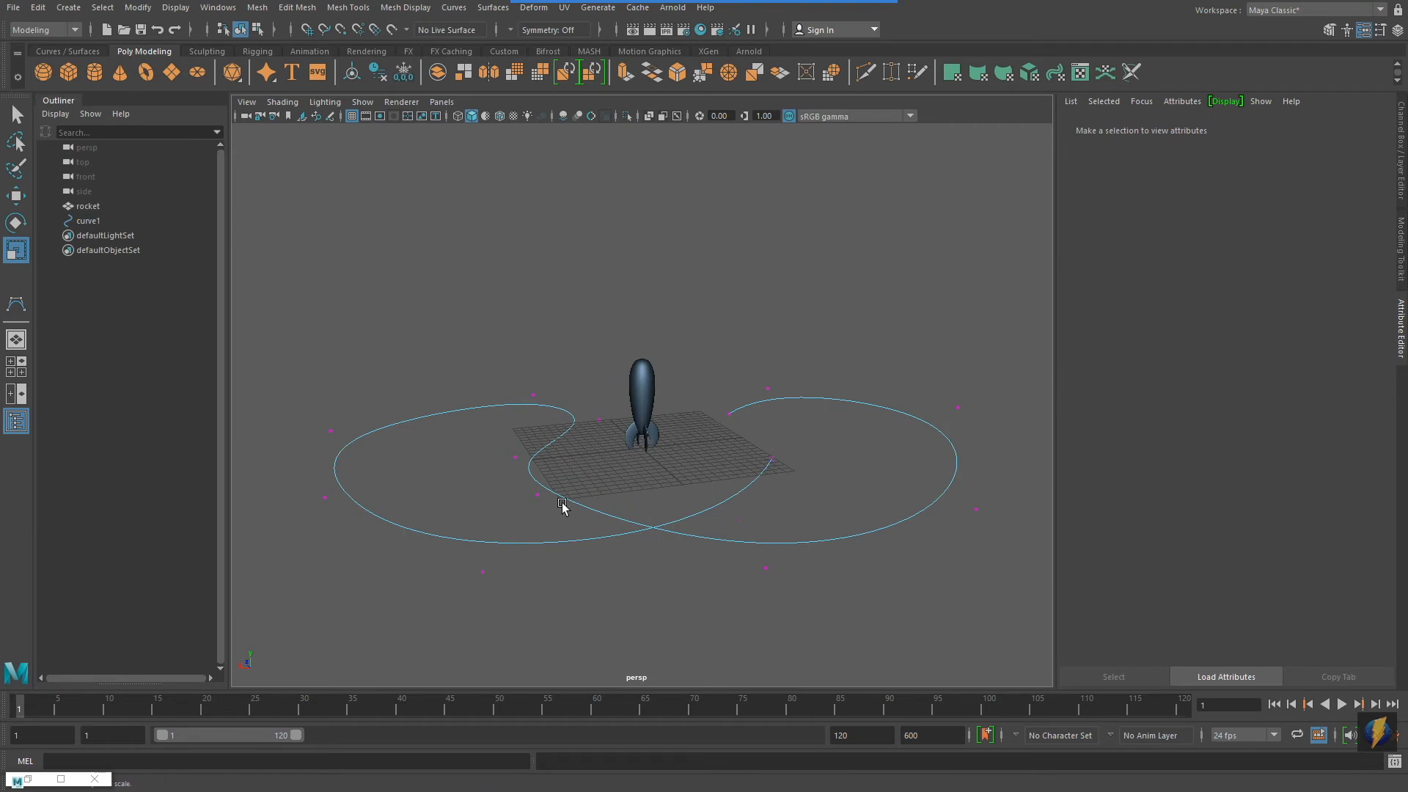
Select the new looping curve to begin moving its CVs vertically
left_click(536, 495)
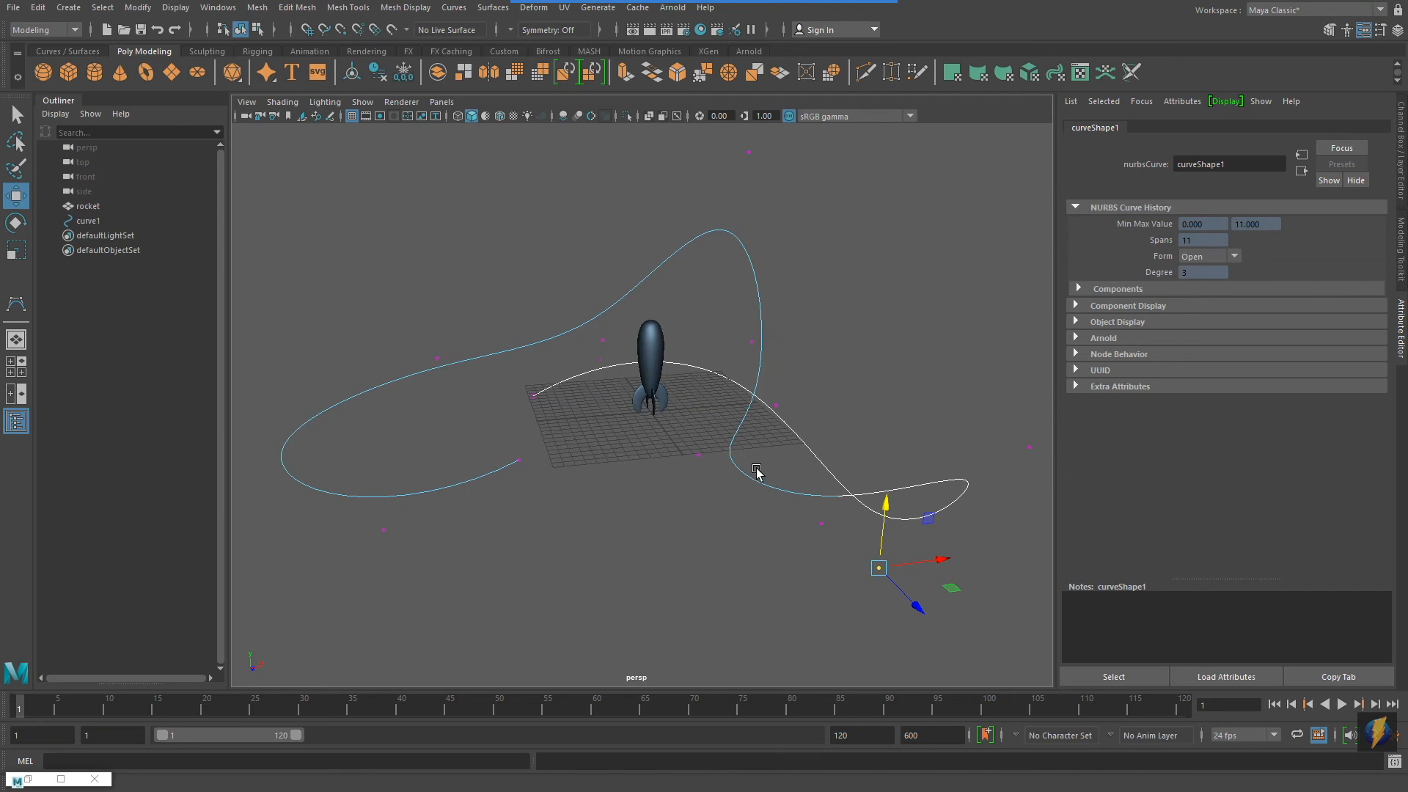
mouse_move(974, 546)
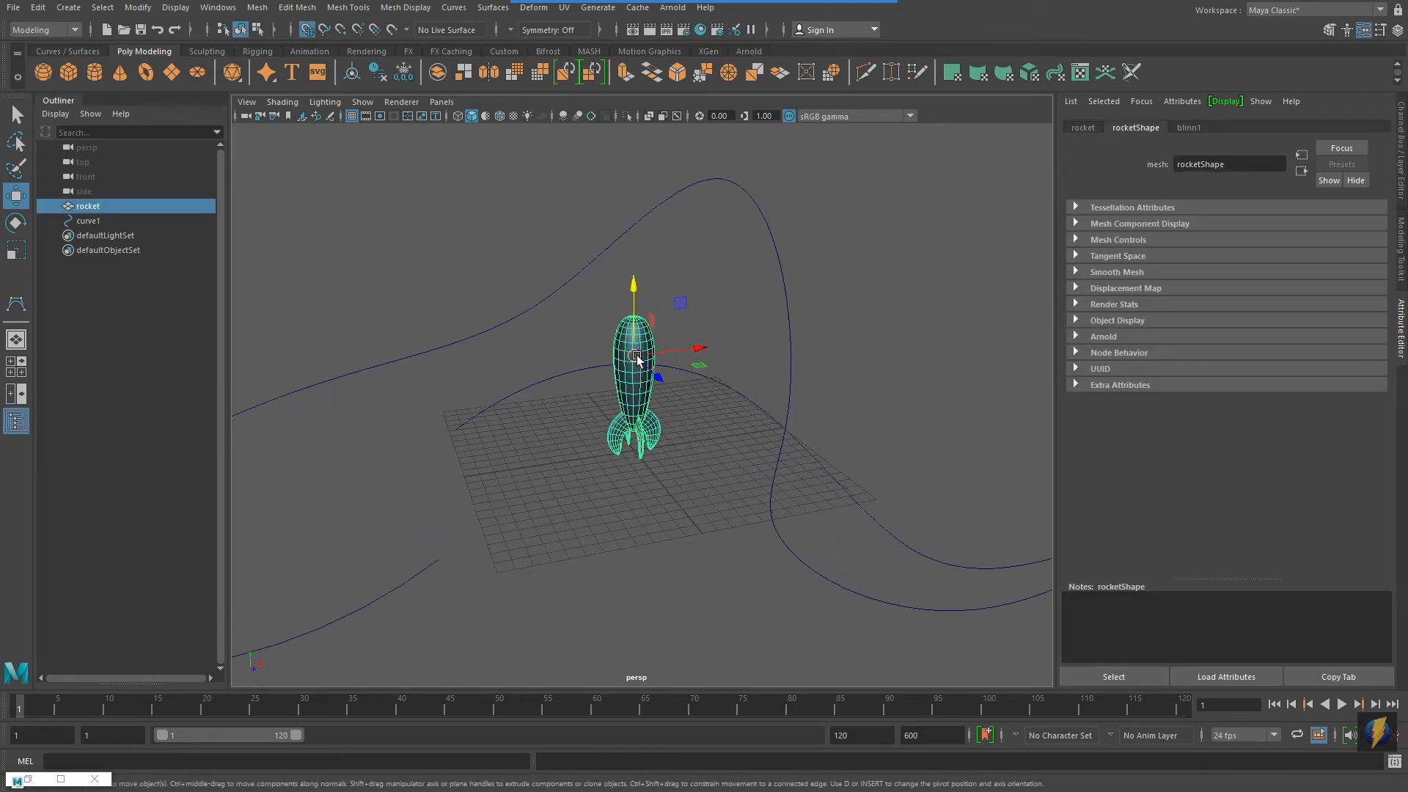
Group the rocket, rename group1 to RocketGroup and expand it in the Outliner
left_click_drag(637, 355, 651, 449)
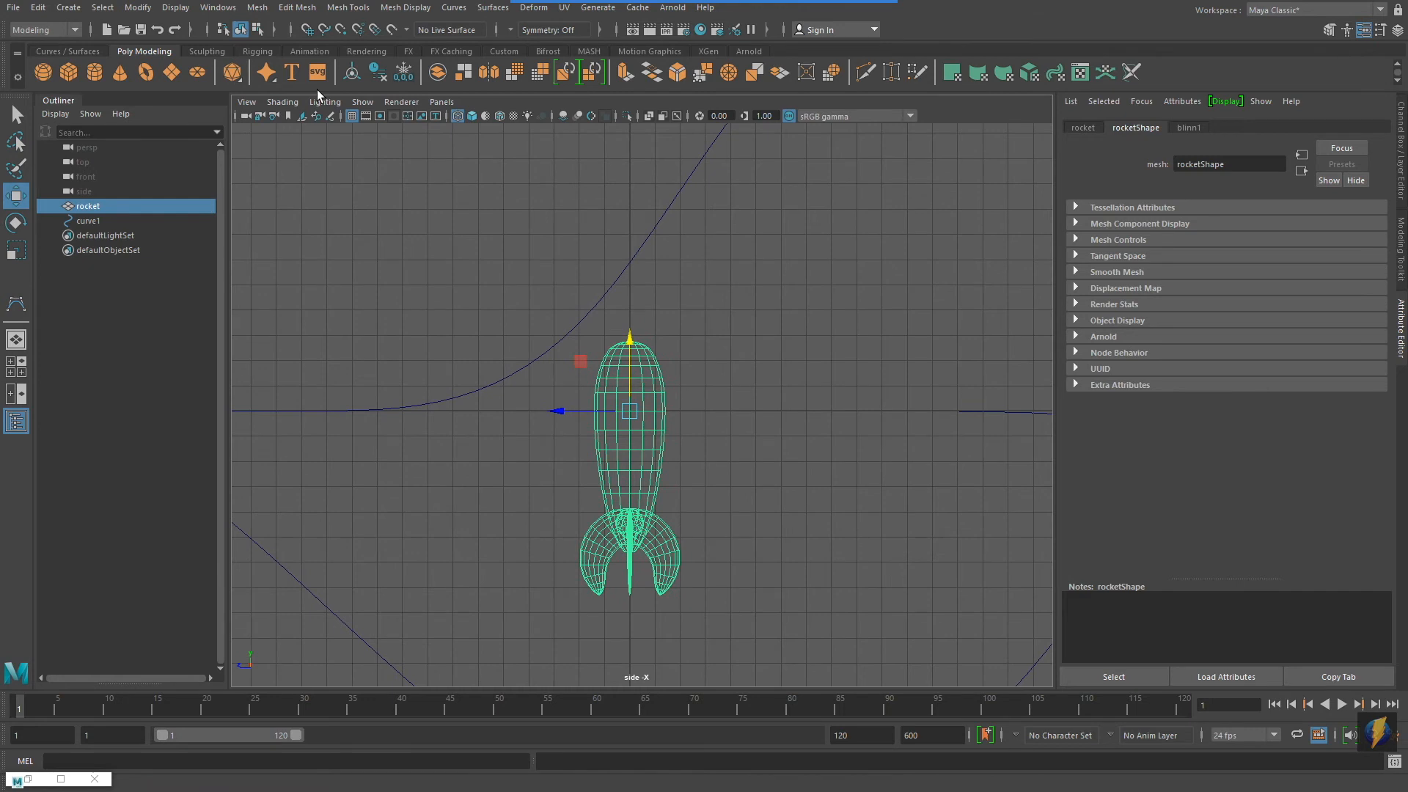
left_click(32, 8)
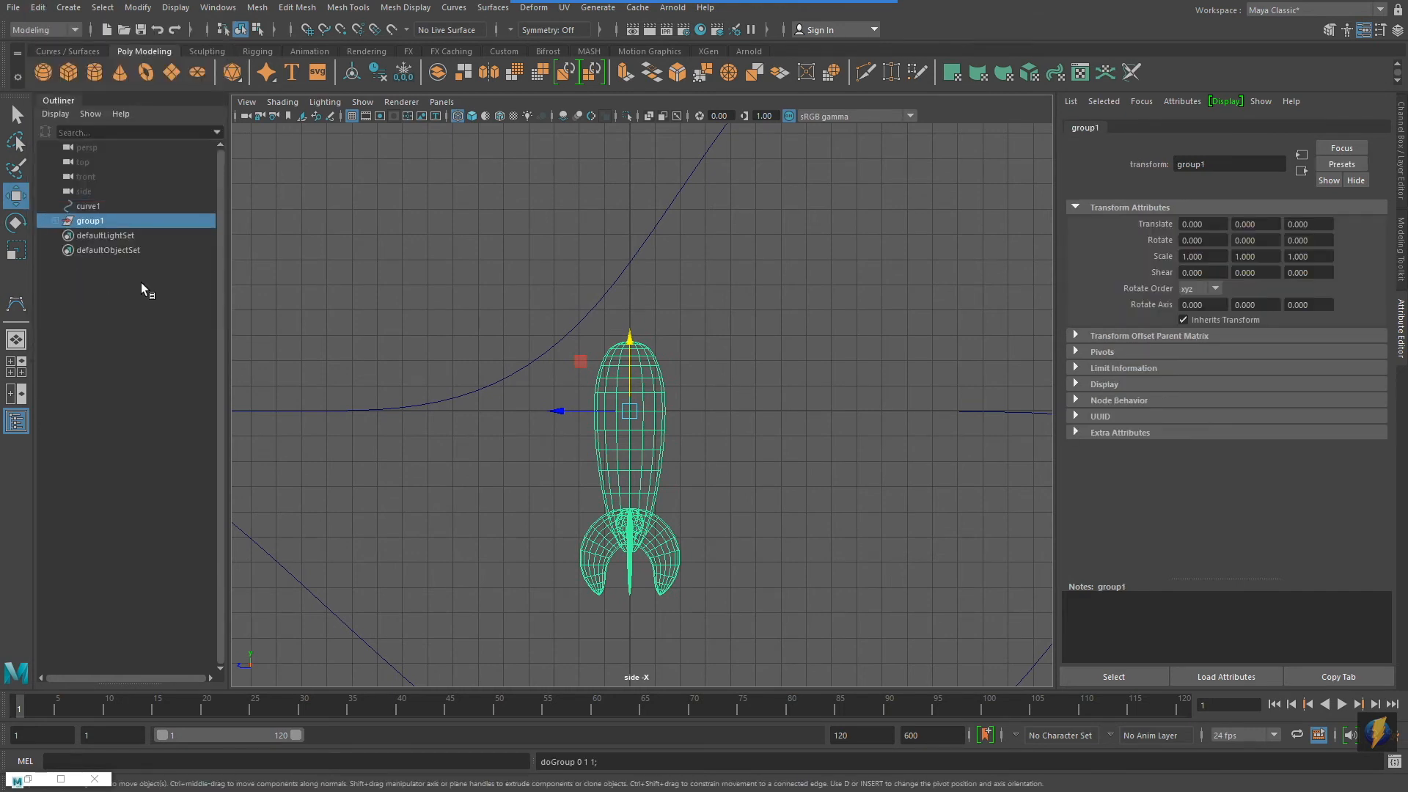
left_click(1228, 164)
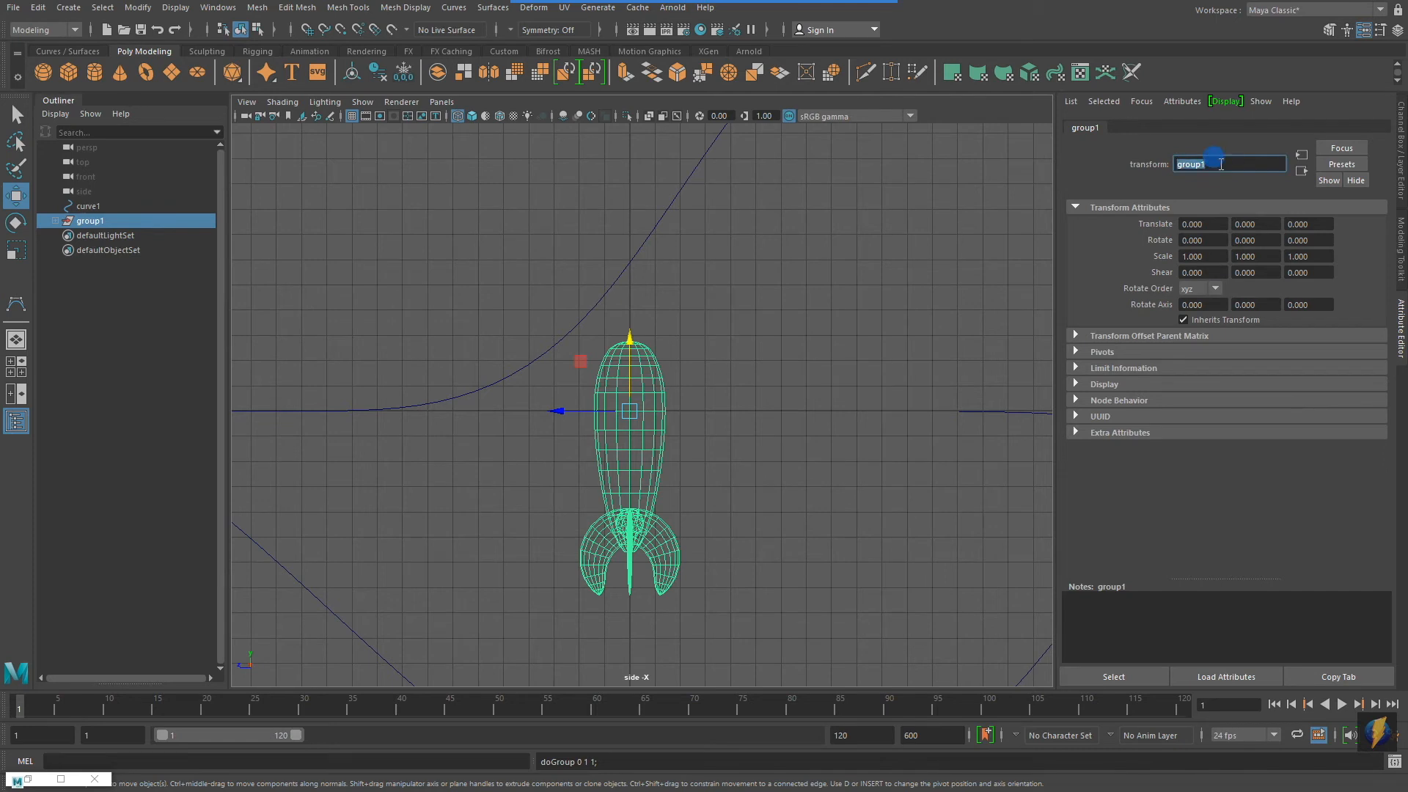
type("Rocket")
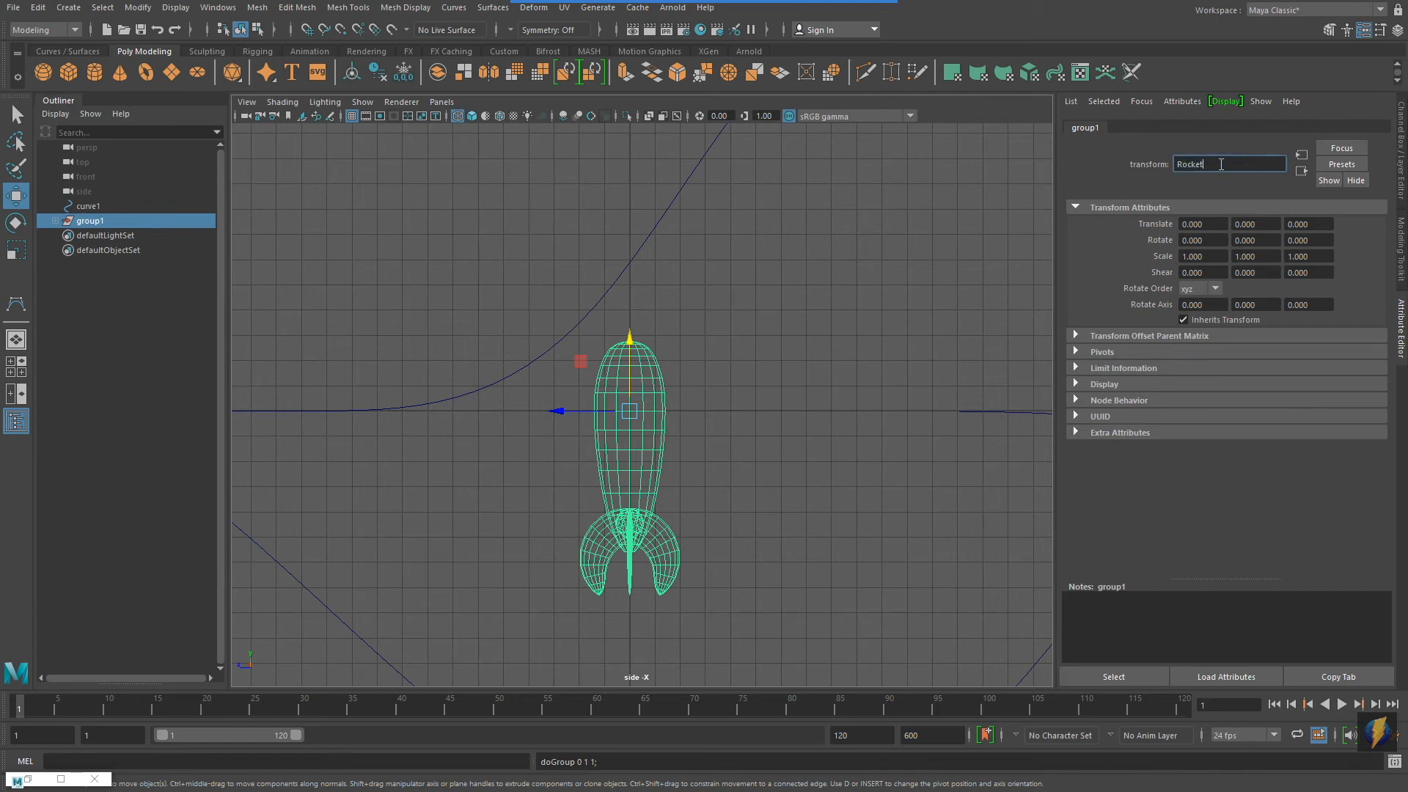
type("Group")
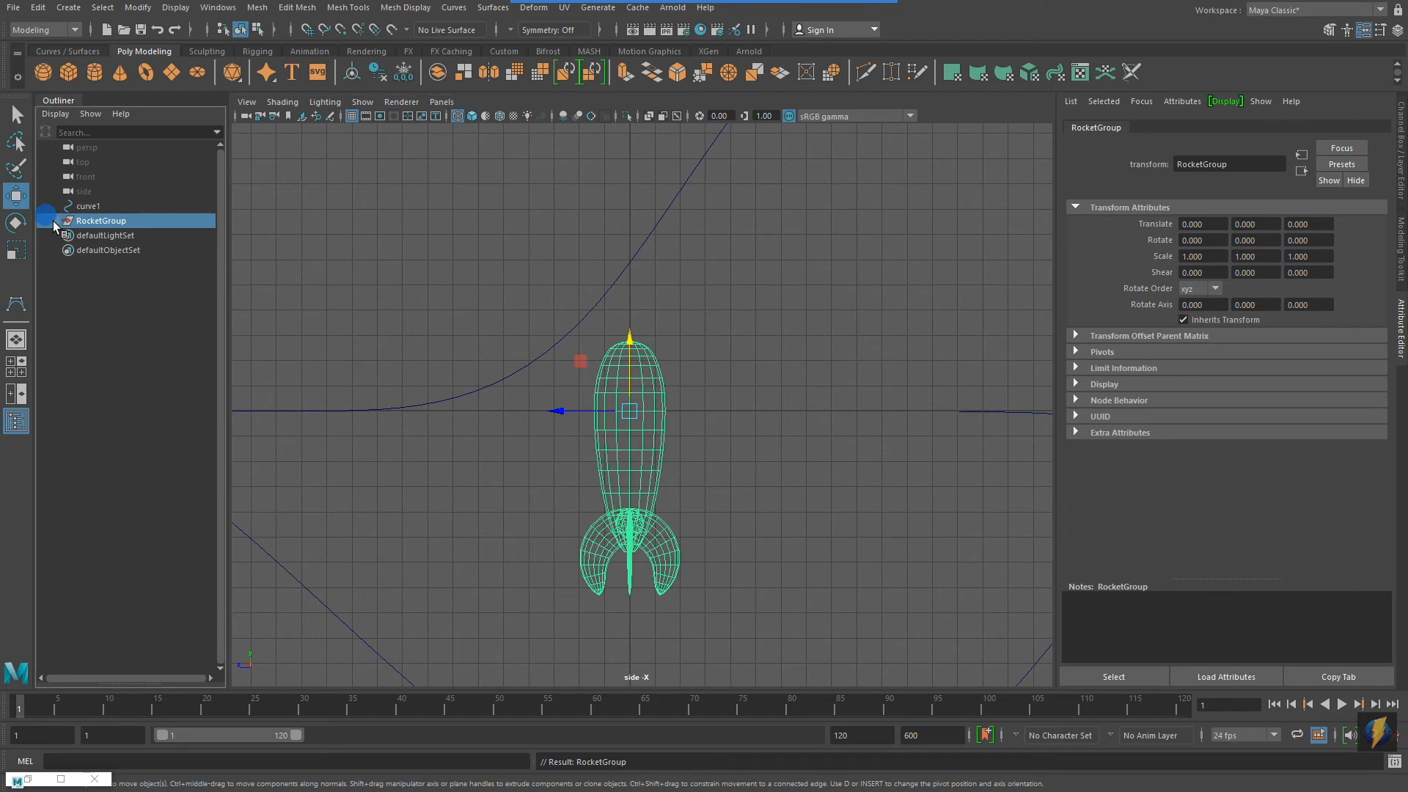
left_click(54, 221)
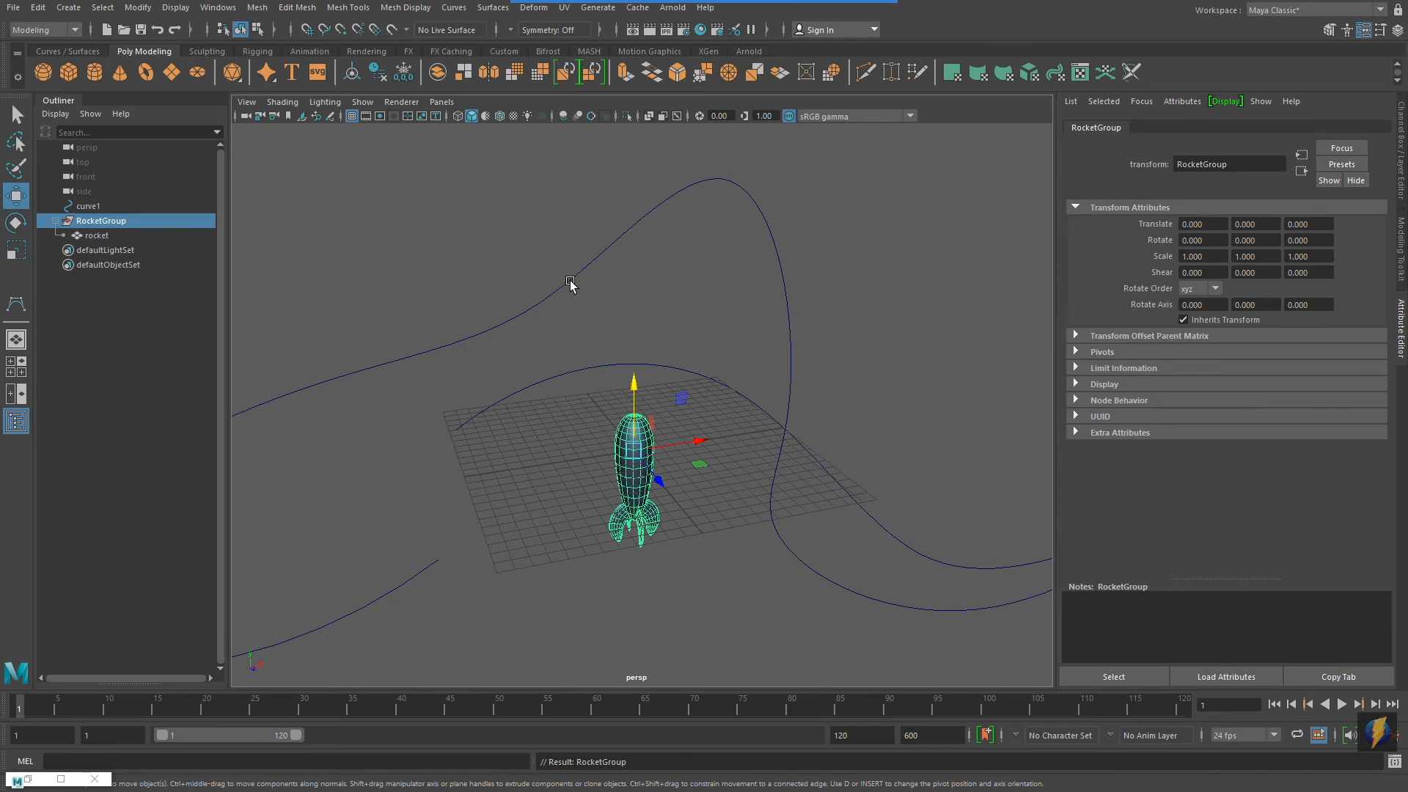
Attach RocketGroup to curve1 as a motion path from the Animation menu set
left_click(89, 206)
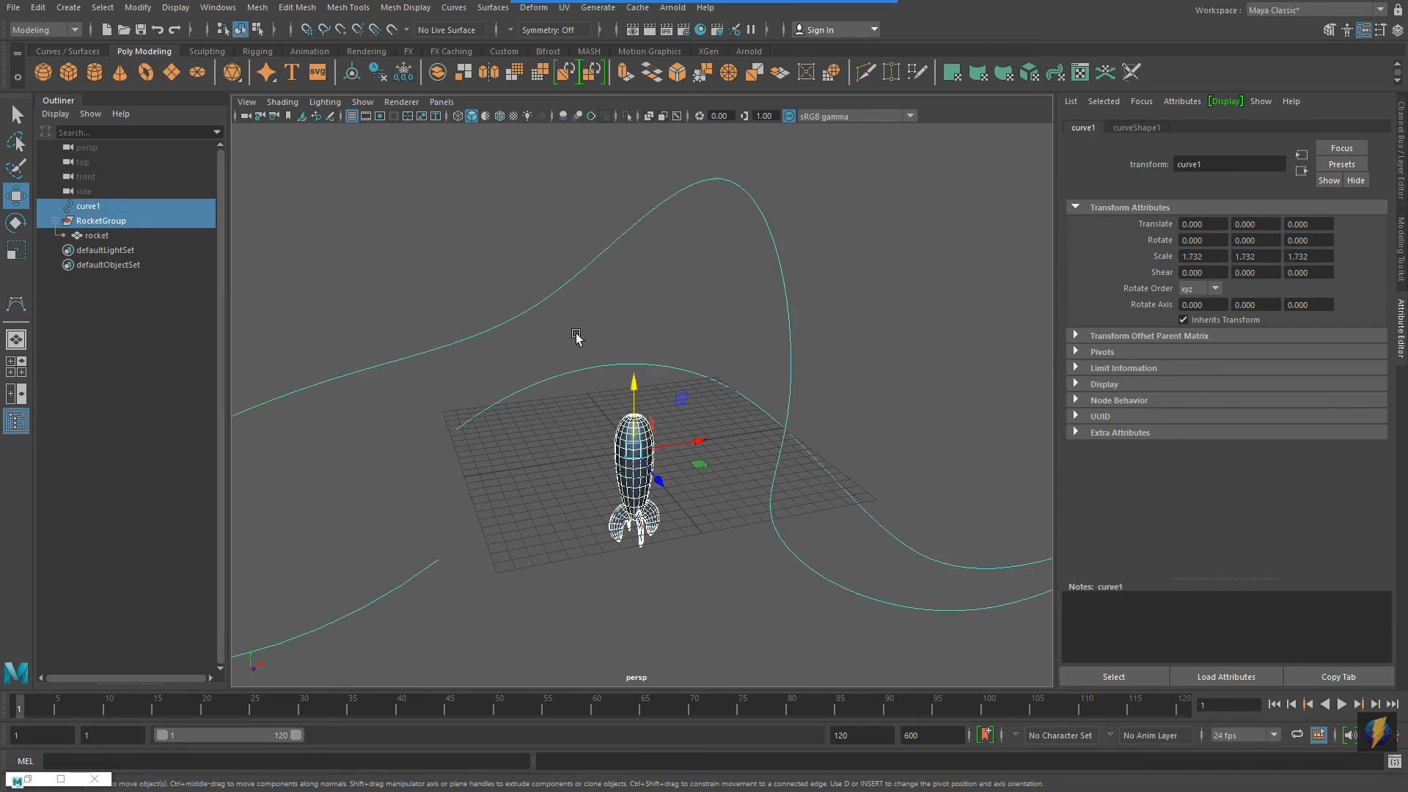
left_click(72, 29)
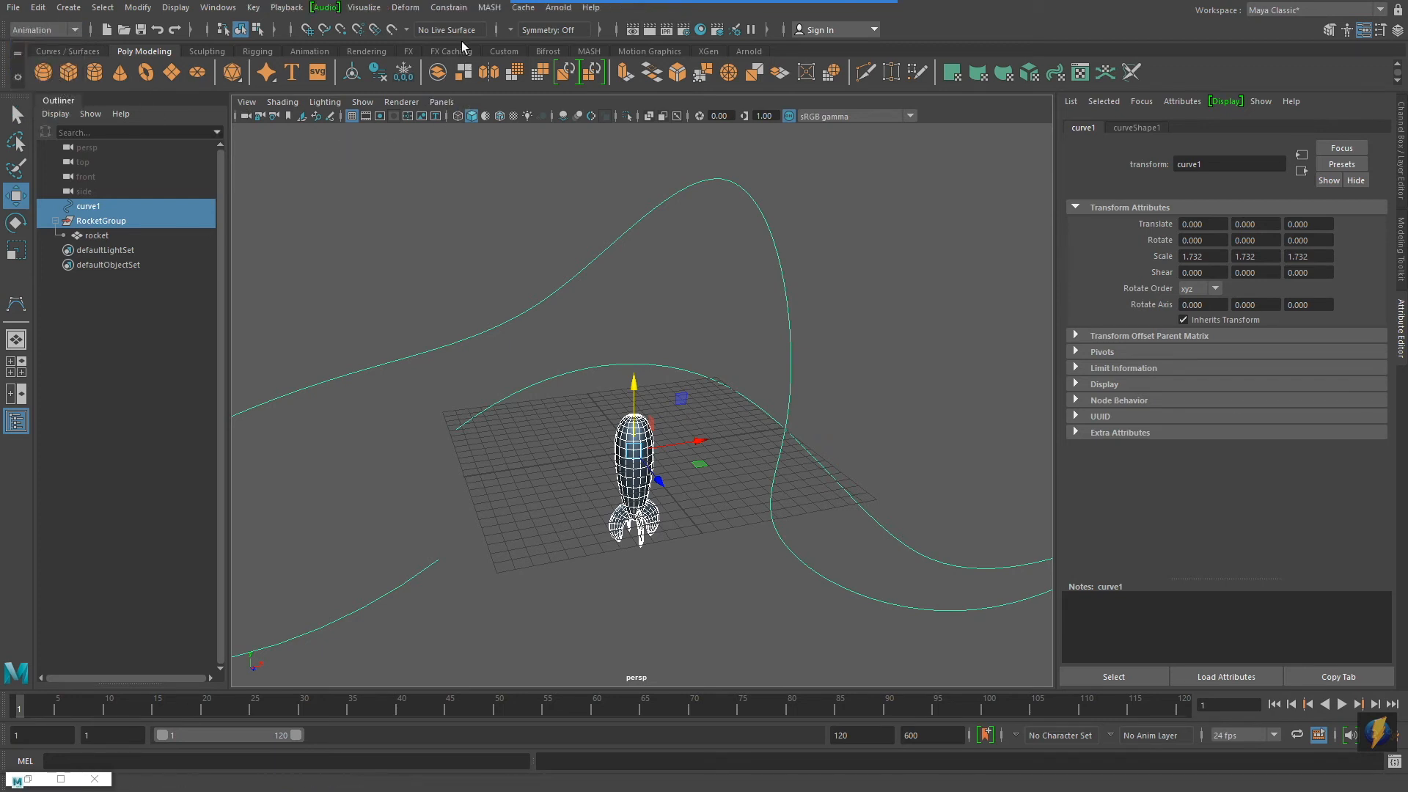
left_click(448, 8)
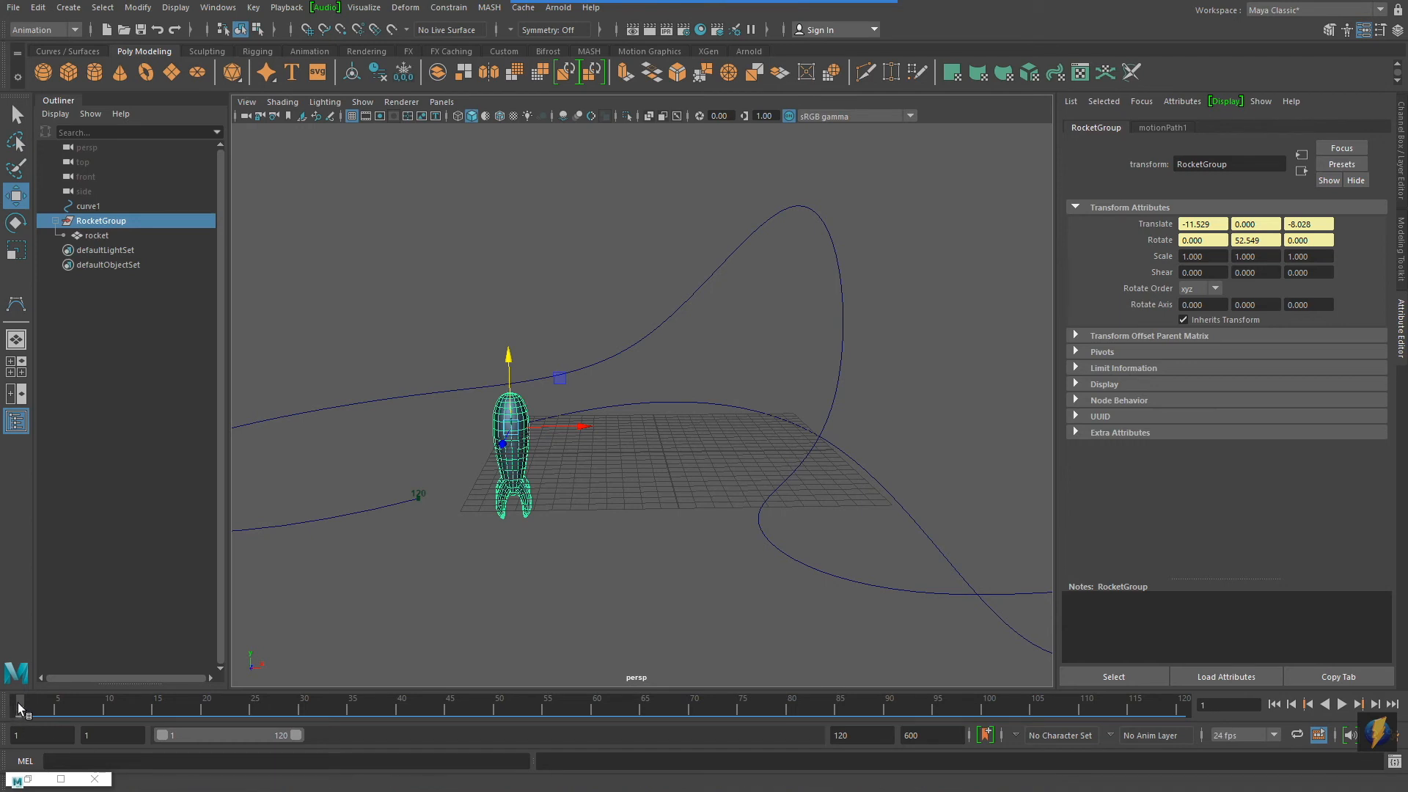
Scrub to frame 18 to check the motion and select the rocket inside RocketGroup
left_click(187, 710)
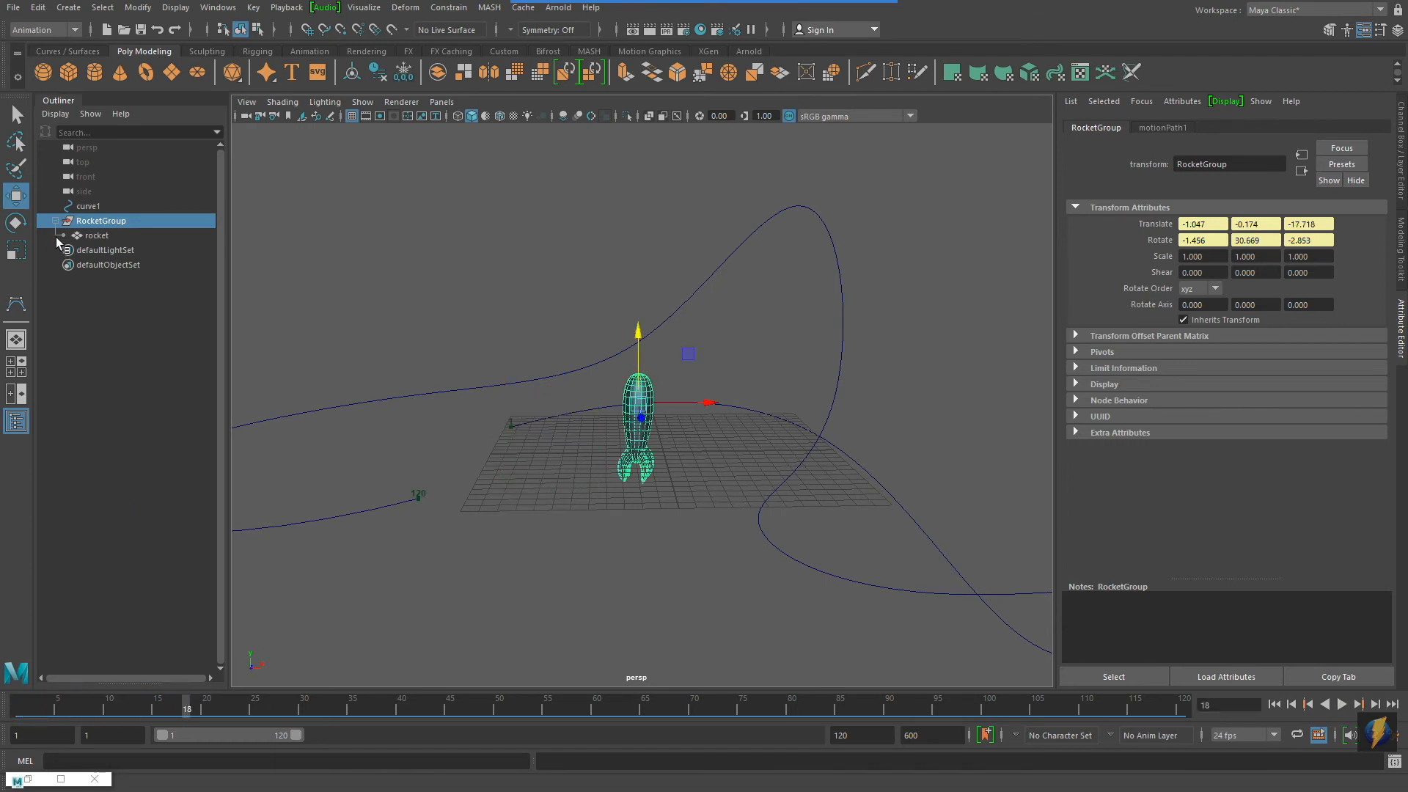
left_click(97, 235)
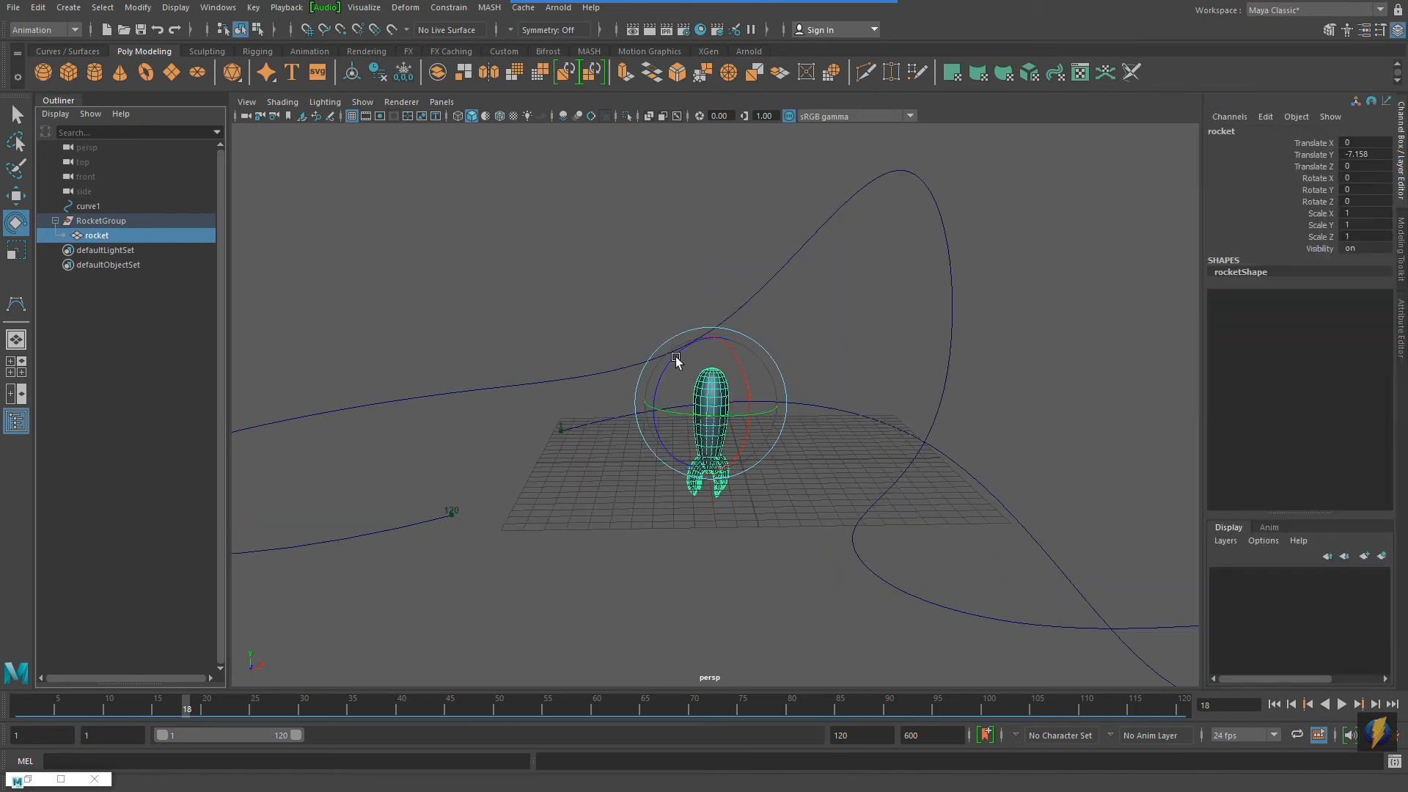
Rotate the rocket to -90 degrees on Z so it lies nose-first along the path
left_click_drag(676, 361, 785, 335)
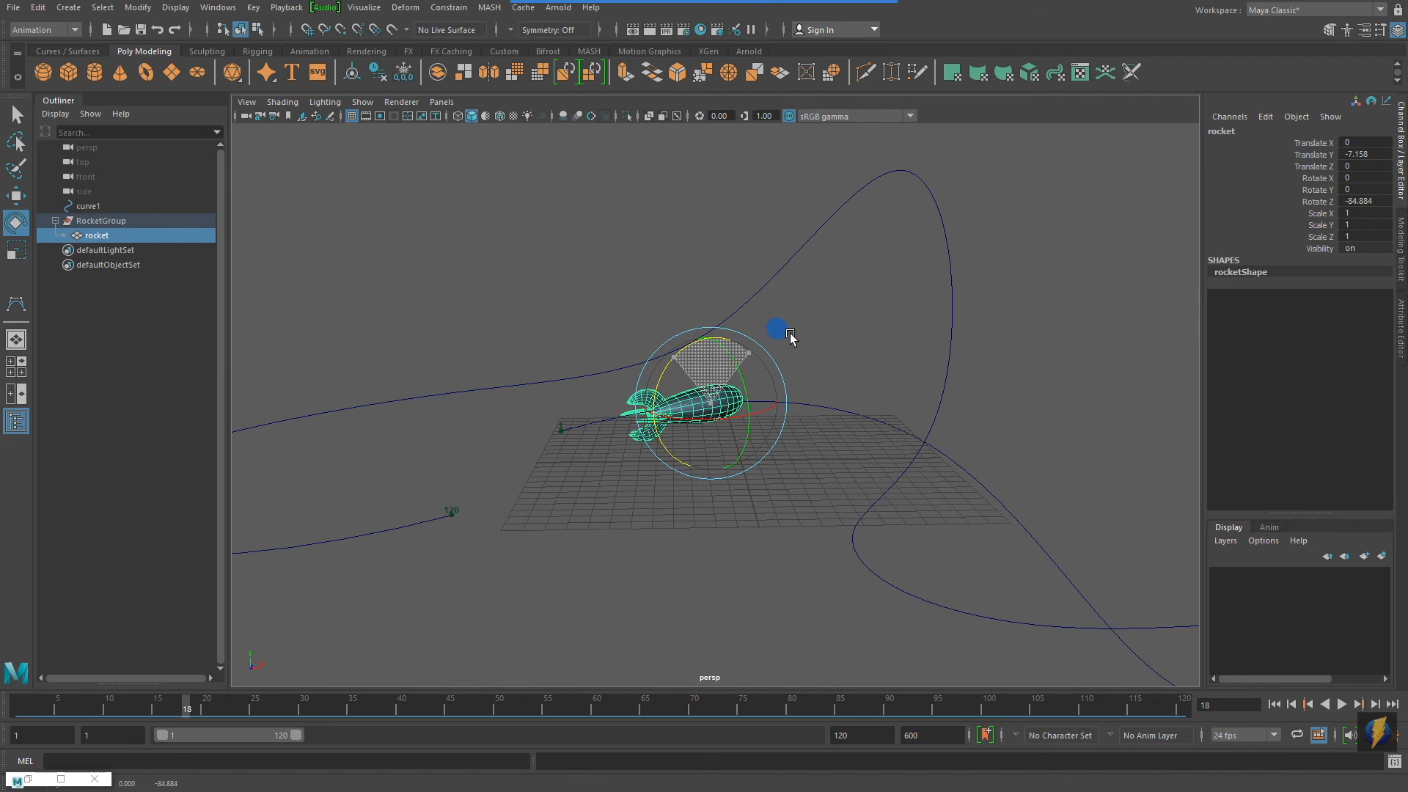
left_click(1364, 200)
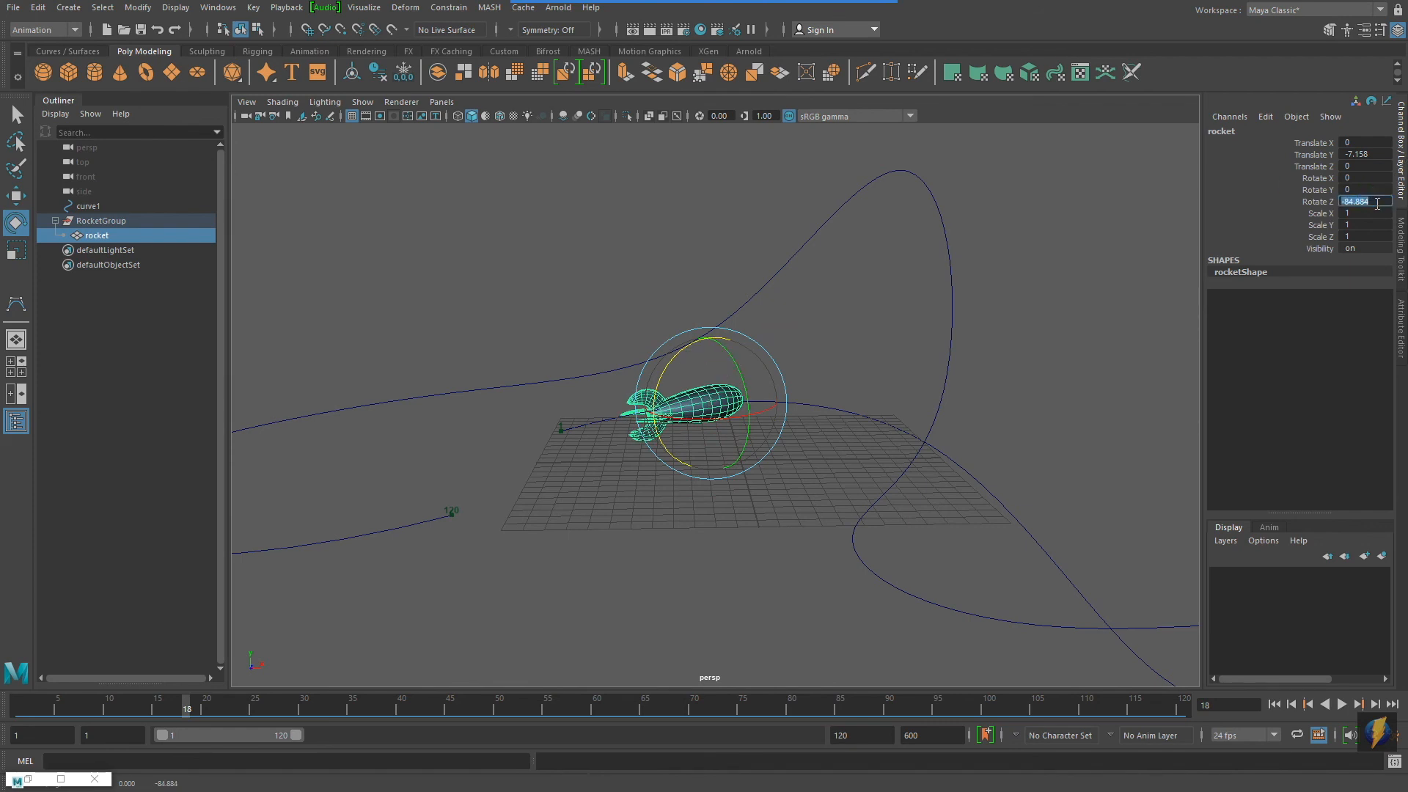
type("-90")
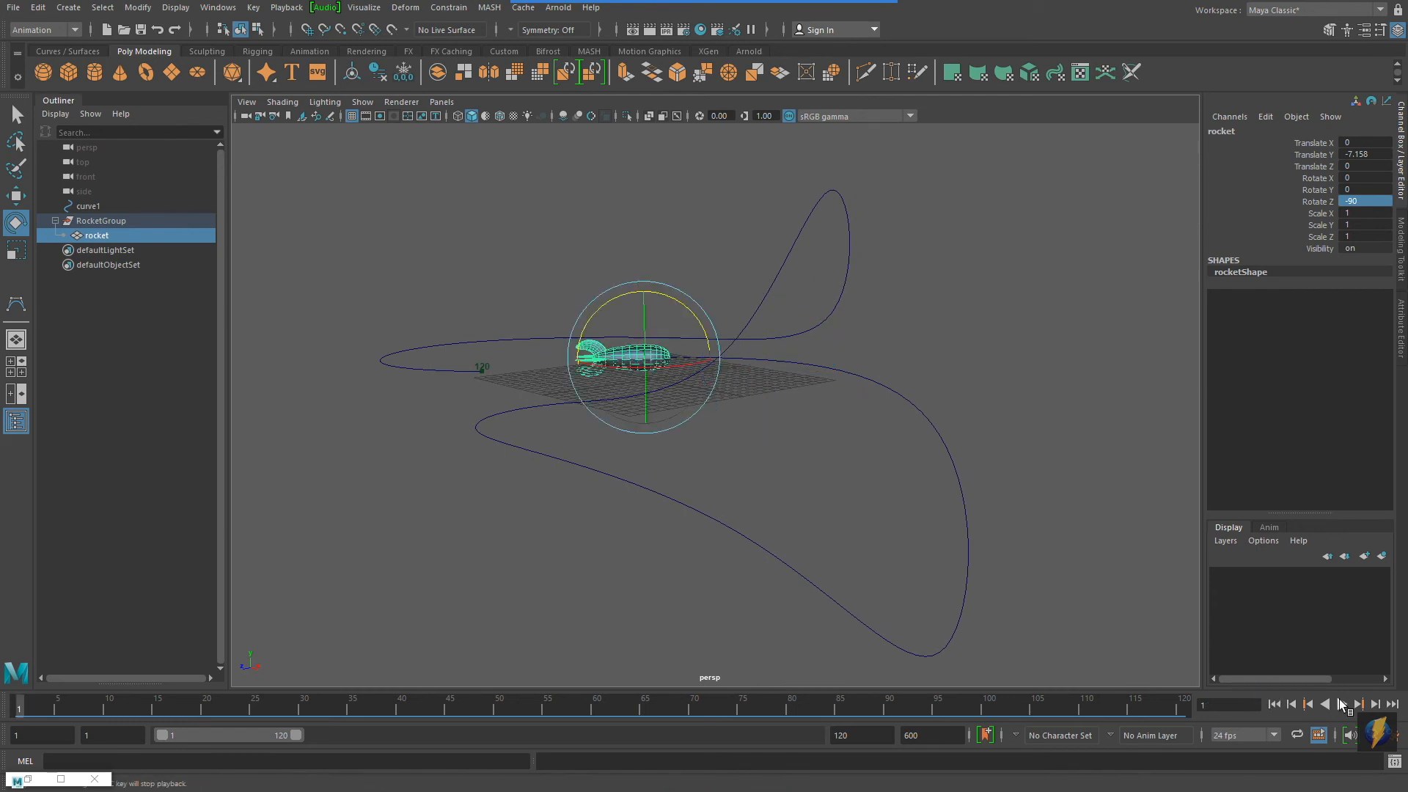
Play back the animation to preview the rocket's flight, then stop it
left_click(1344, 705)
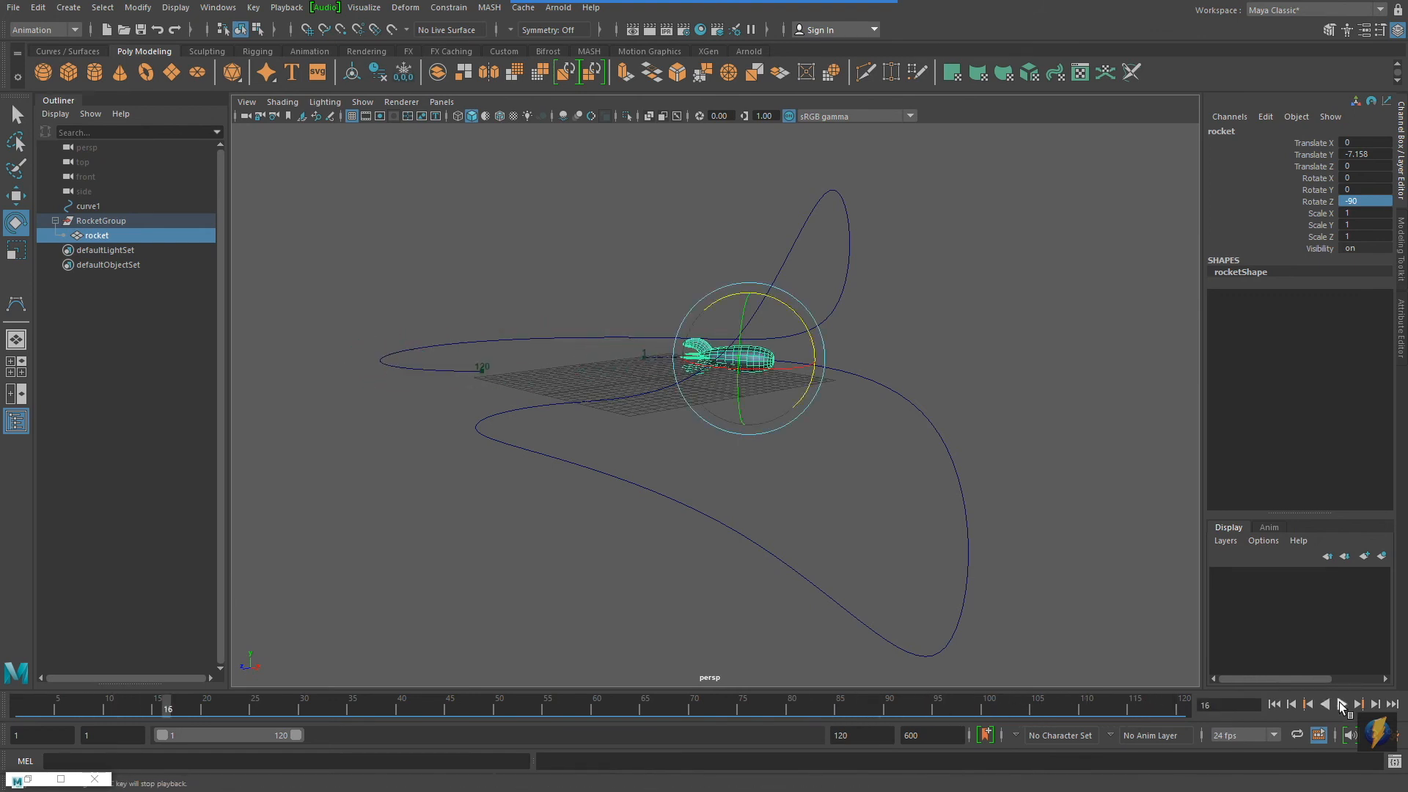
left_click(1346, 704)
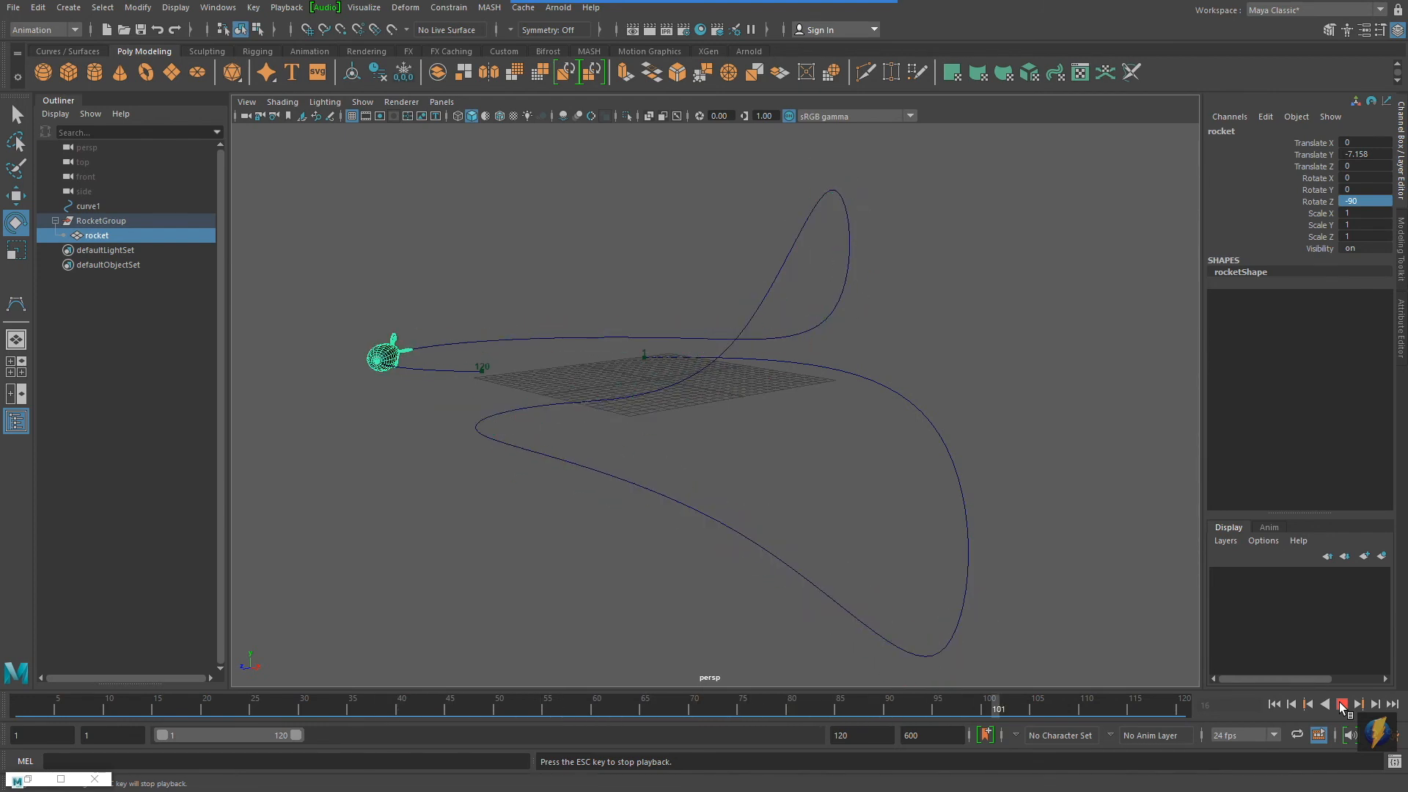
left_click(1344, 706)
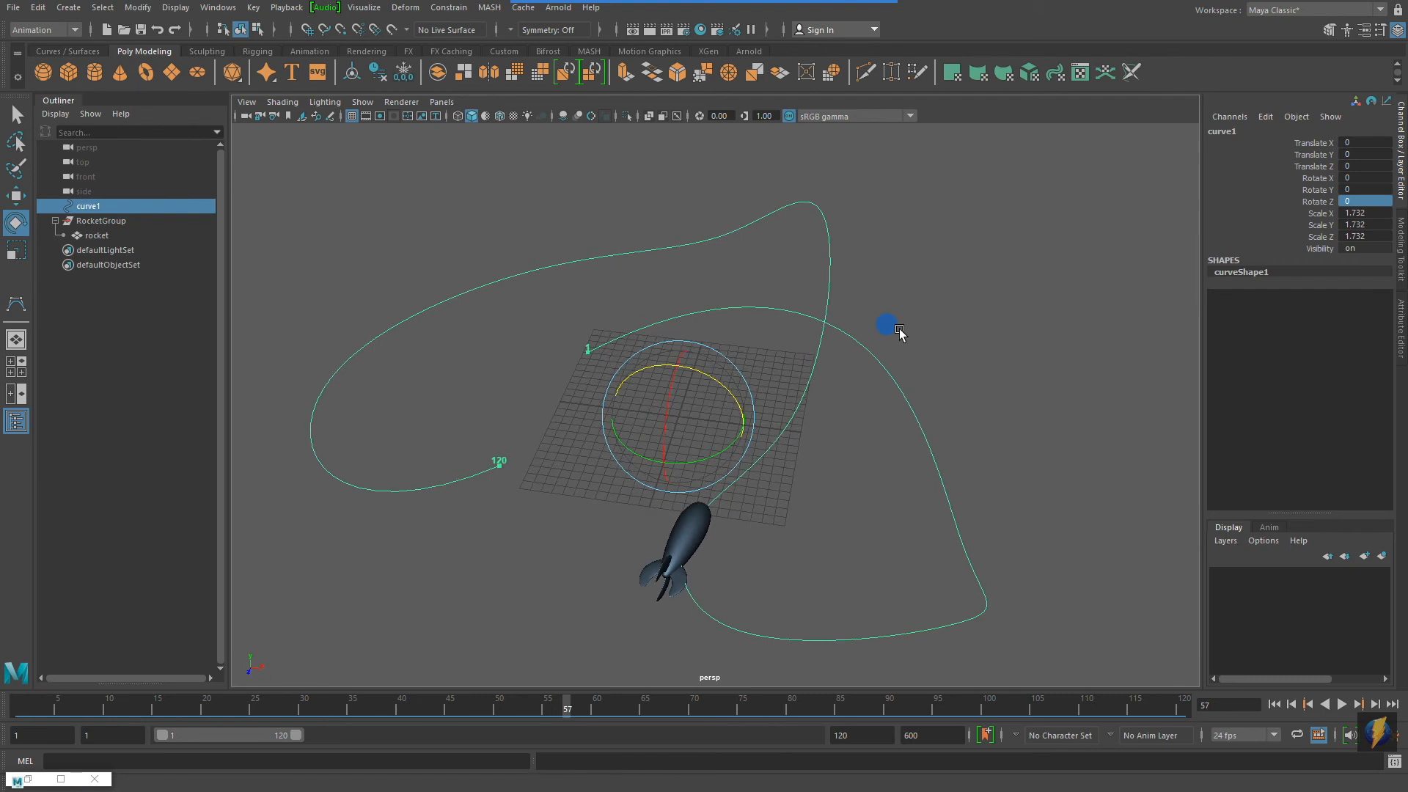
Close curve1 into a continuous loop using the Modeling menu set's Curves commands
left_click(71, 30)
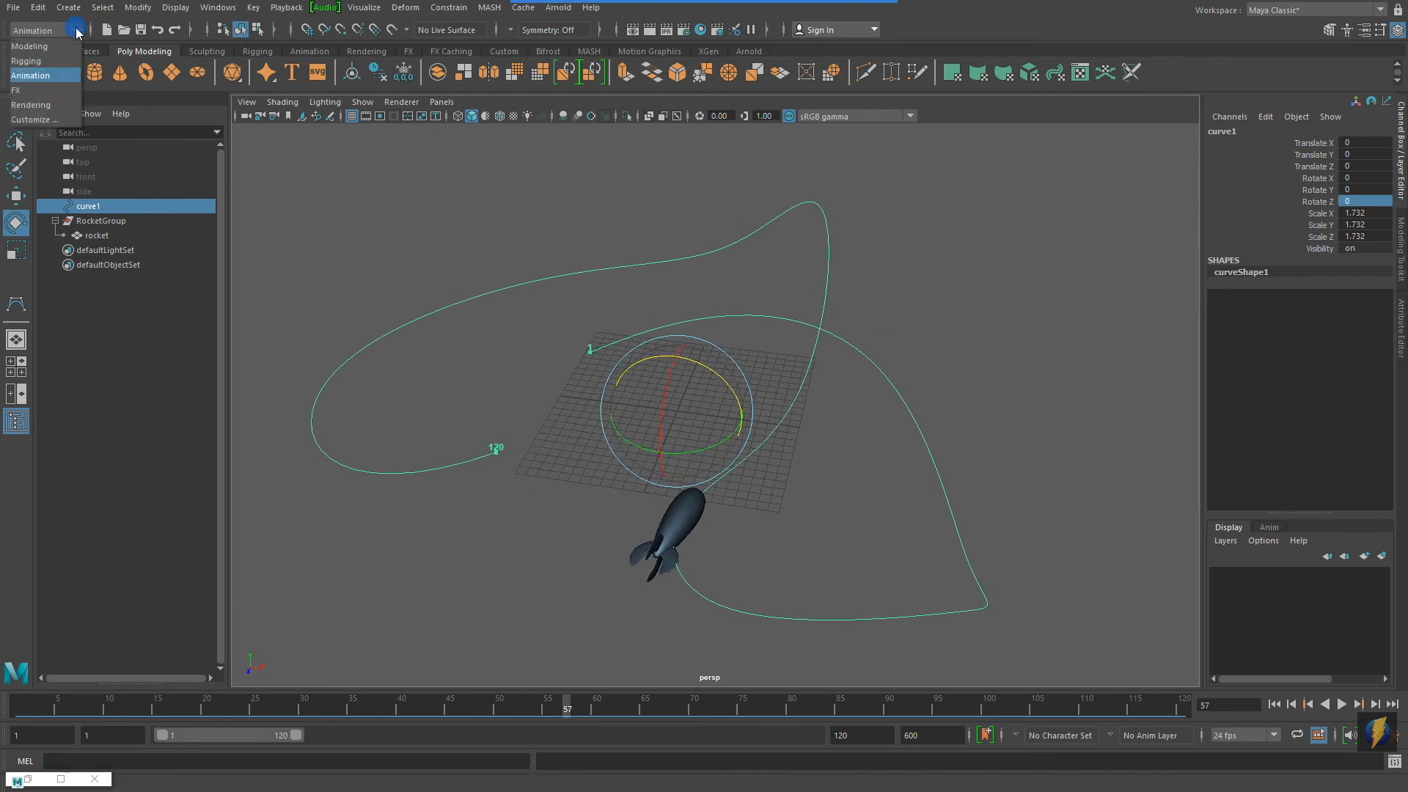
left_click(28, 46)
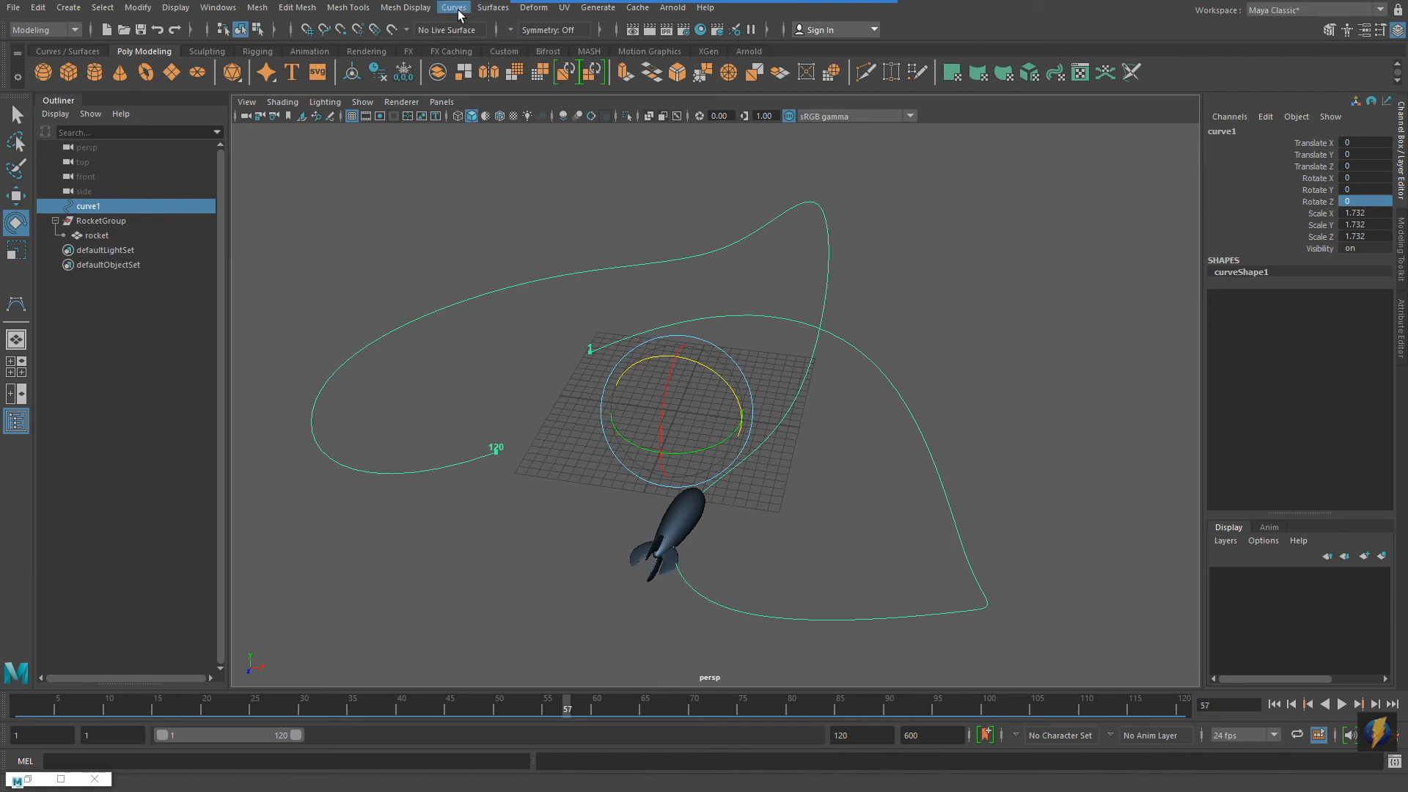
left_click(453, 7)
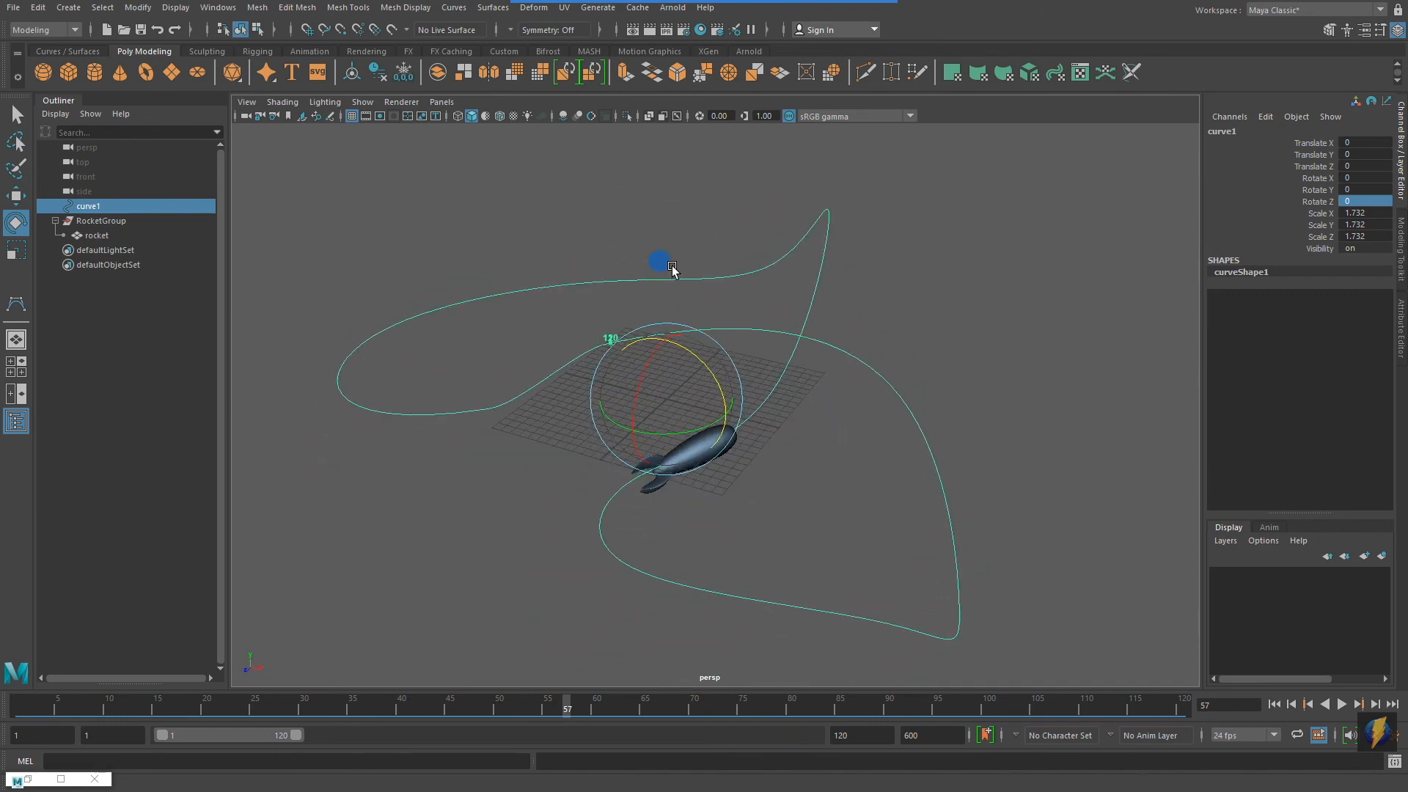
left_click(1343, 707)
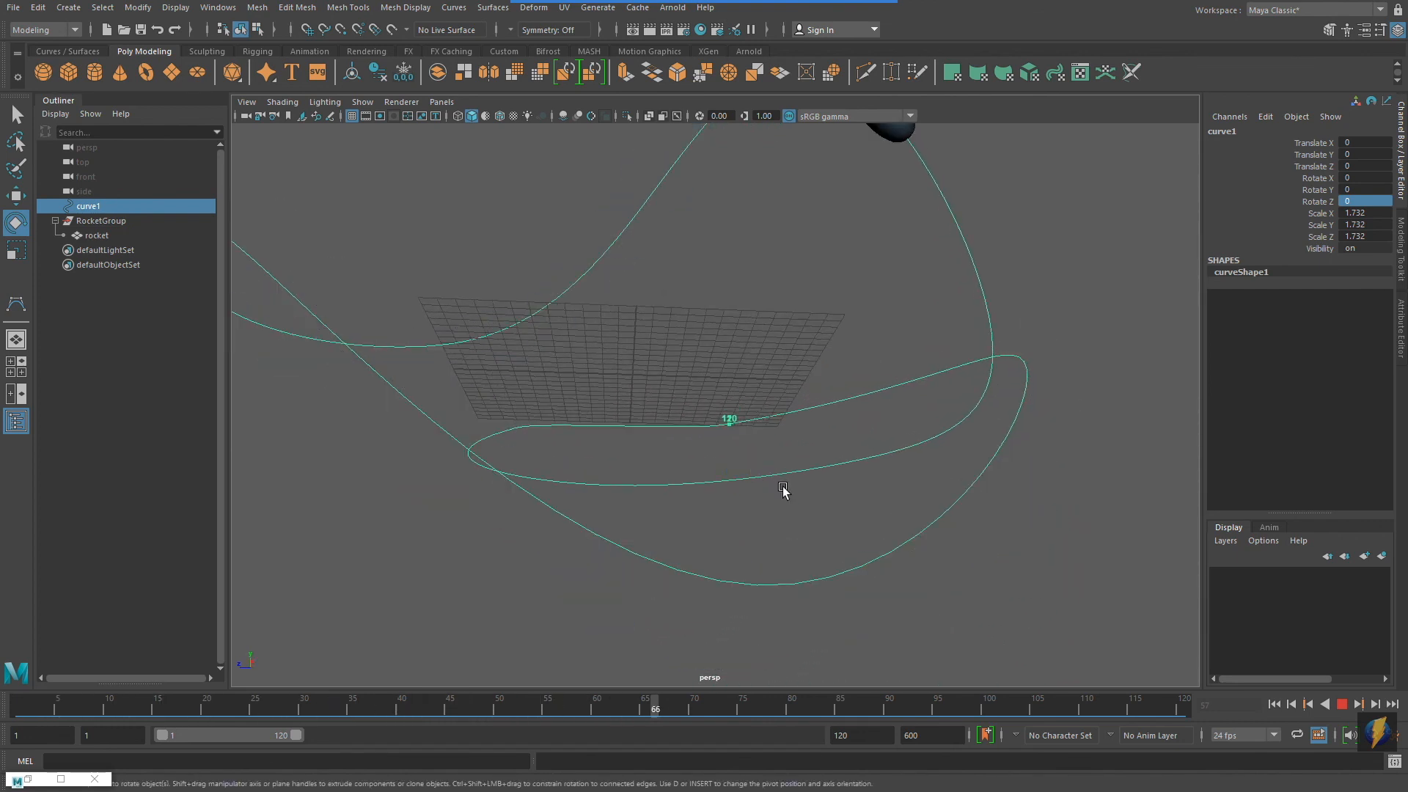
Orbit to inspect the closed loop and select RocketGroup on the path
left_click_drag(655, 709, 1113, 708)
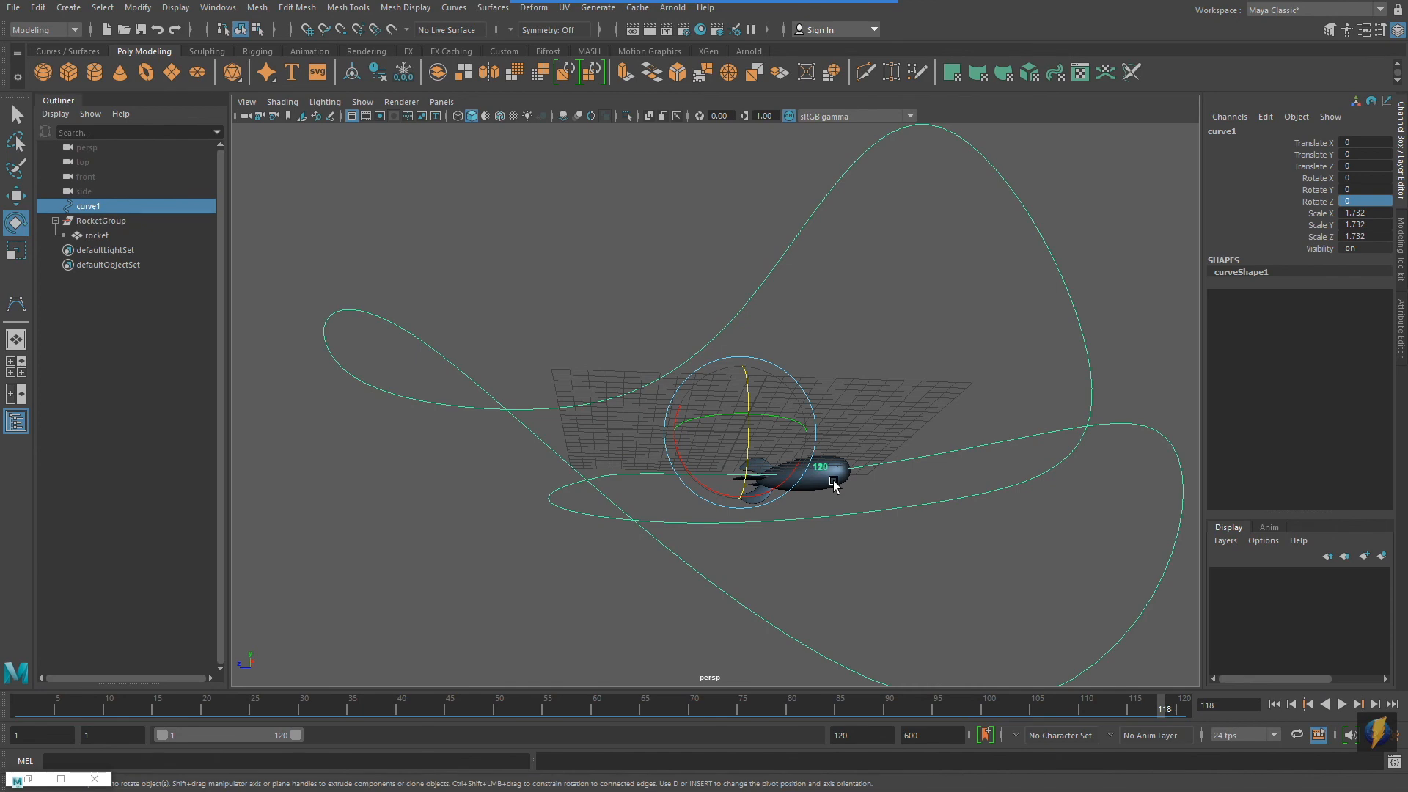
left_click(101, 220)
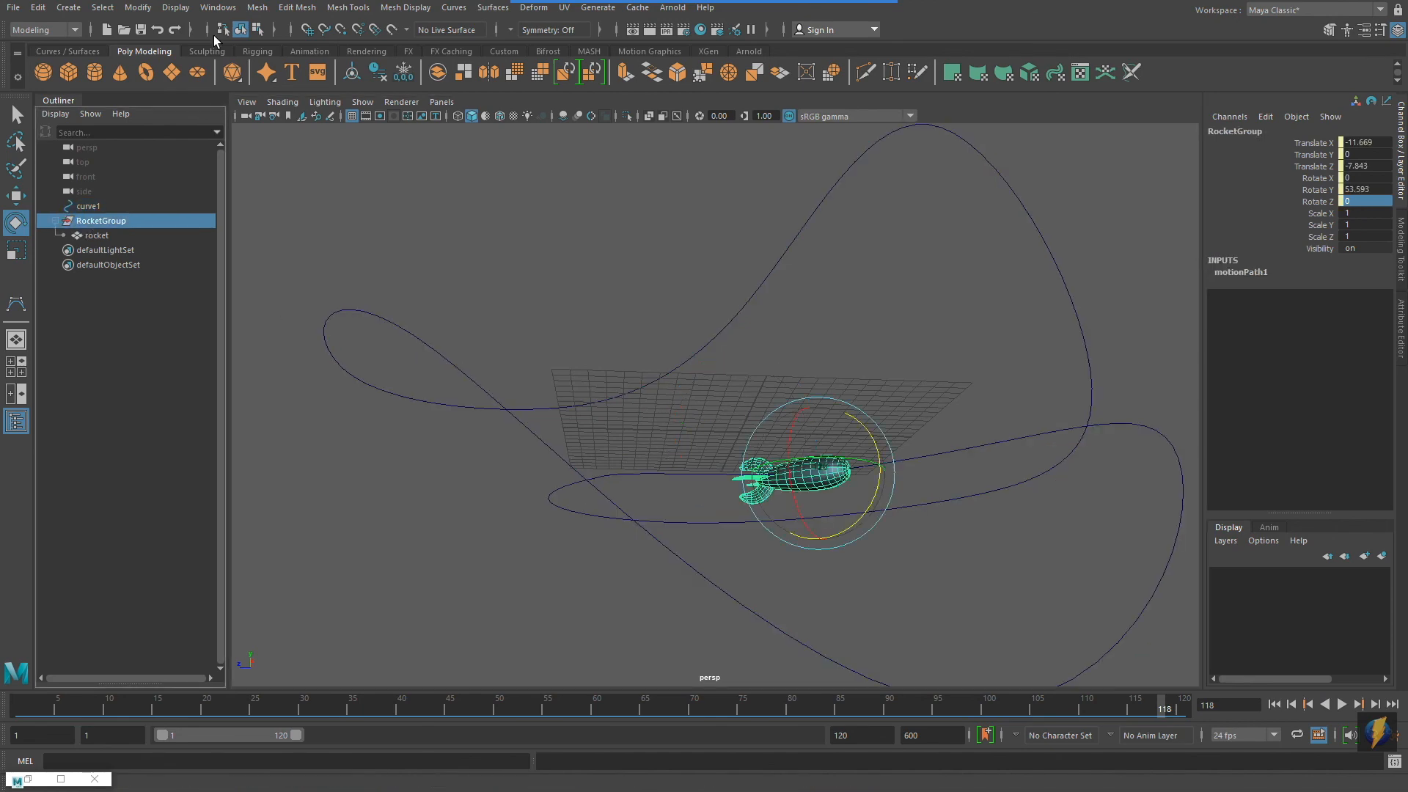
Set the motion path keys to linear tangents in the Graph Editor for constant speed
left_click(218, 7)
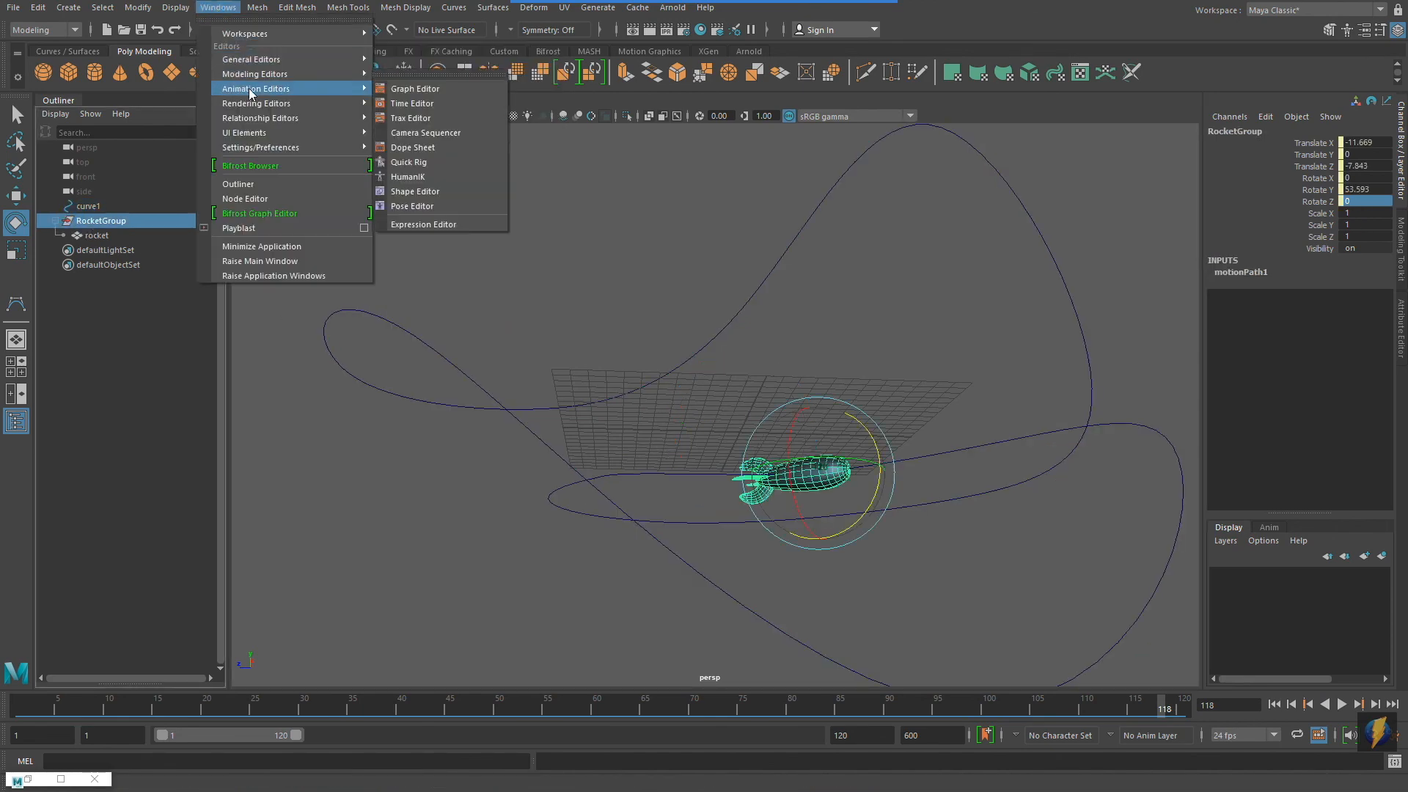
left_click(415, 88)
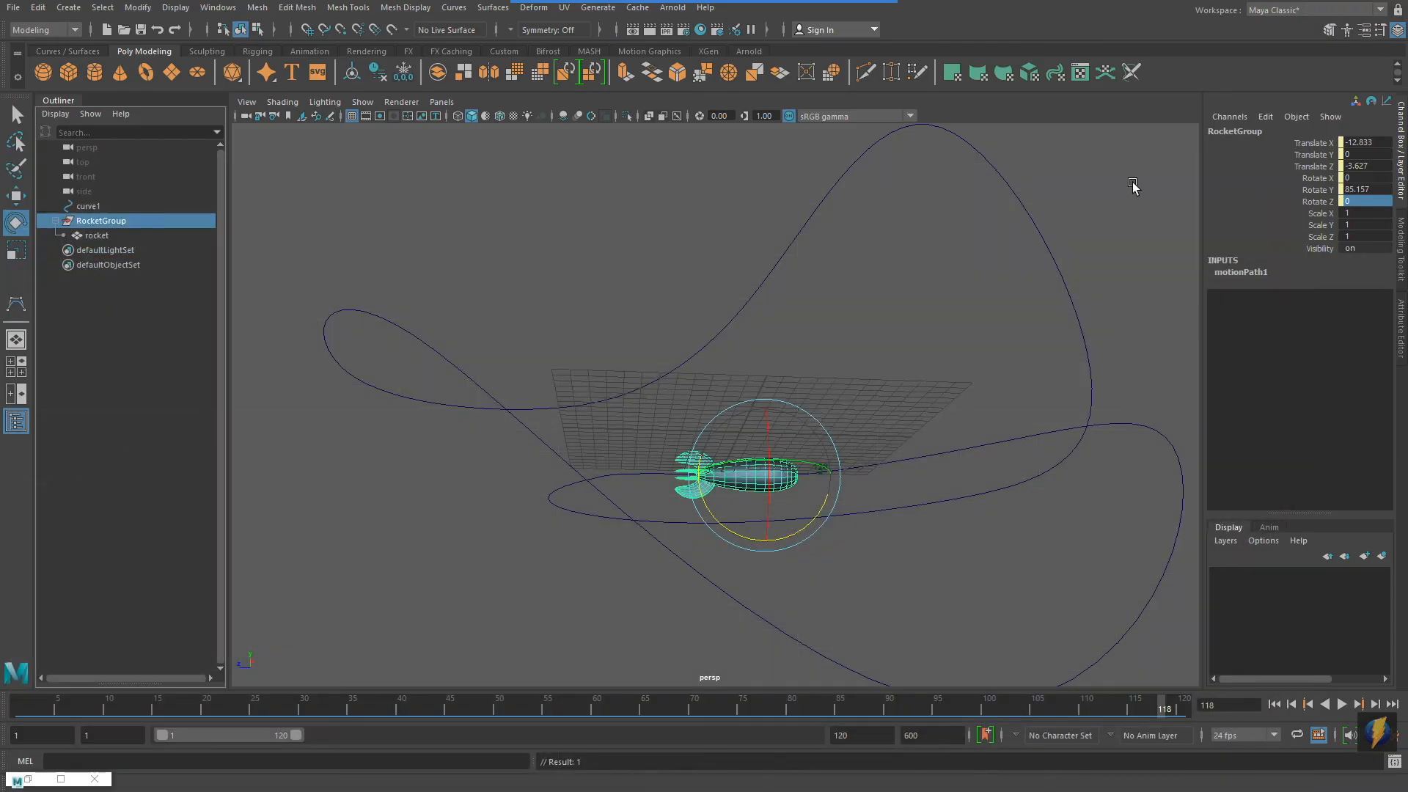
left_click(1348, 705)
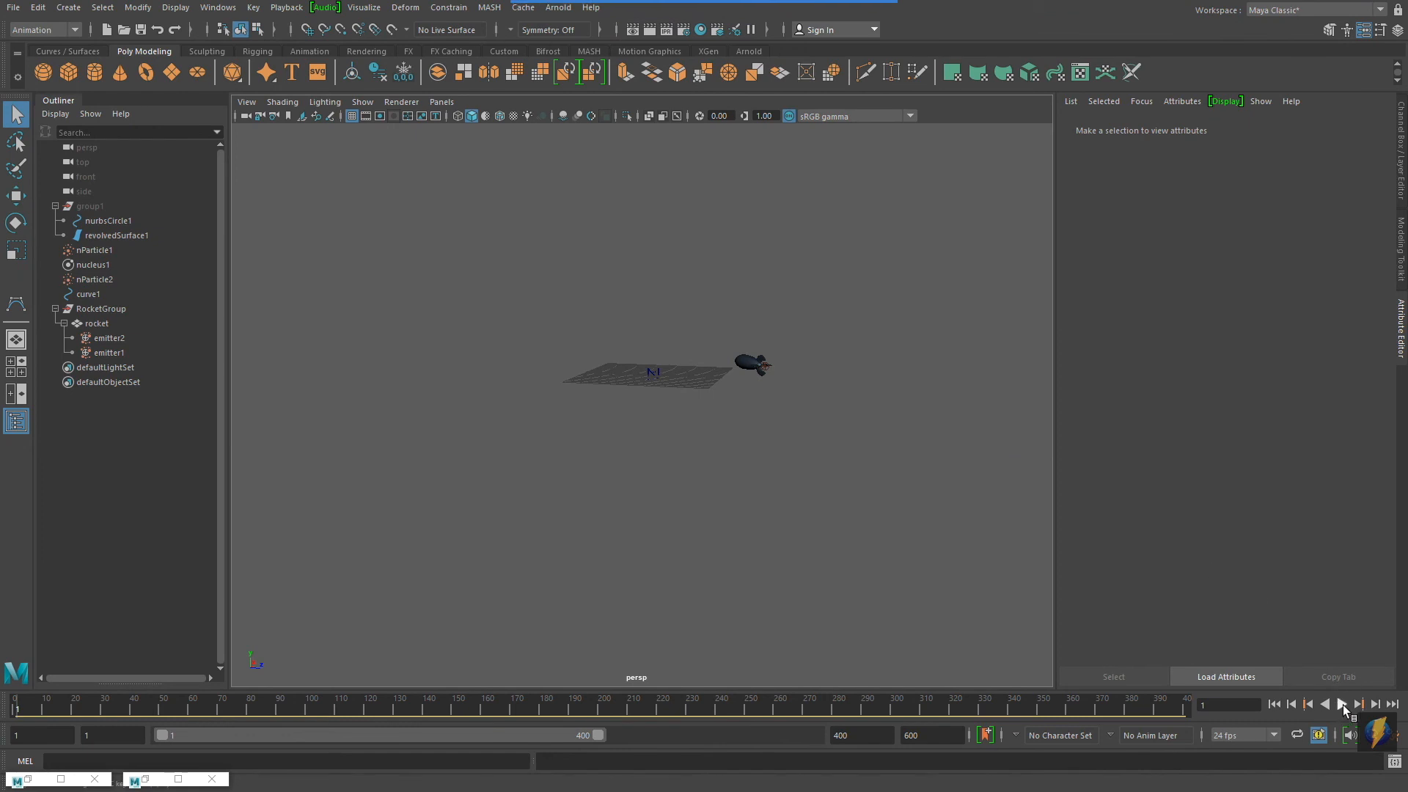
Play the finished emitter scene showing the rocket's smoky exhaust trail
left_click(1344, 704)
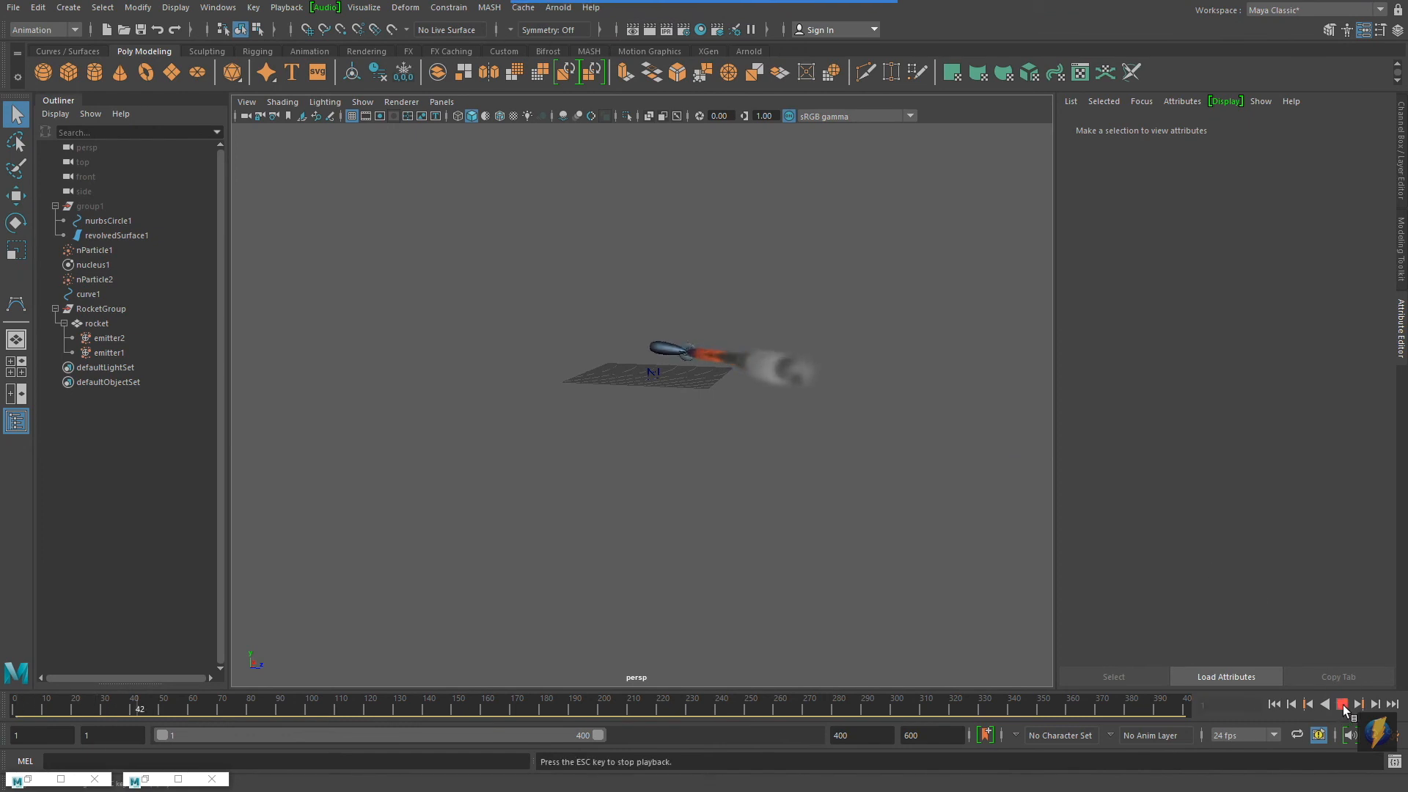